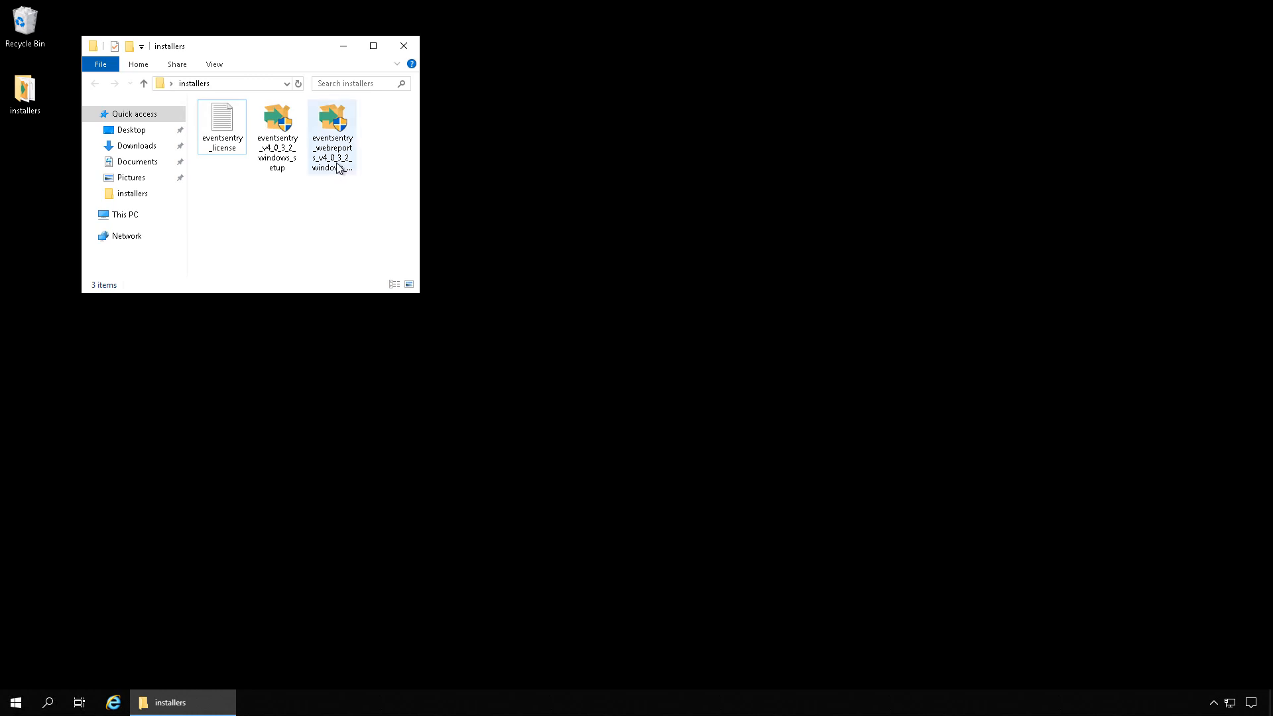
Launch the main EventSentry setup file and allow it to make changes via UAC.
{"action": "left_click", "coordinate": [276, 134]}
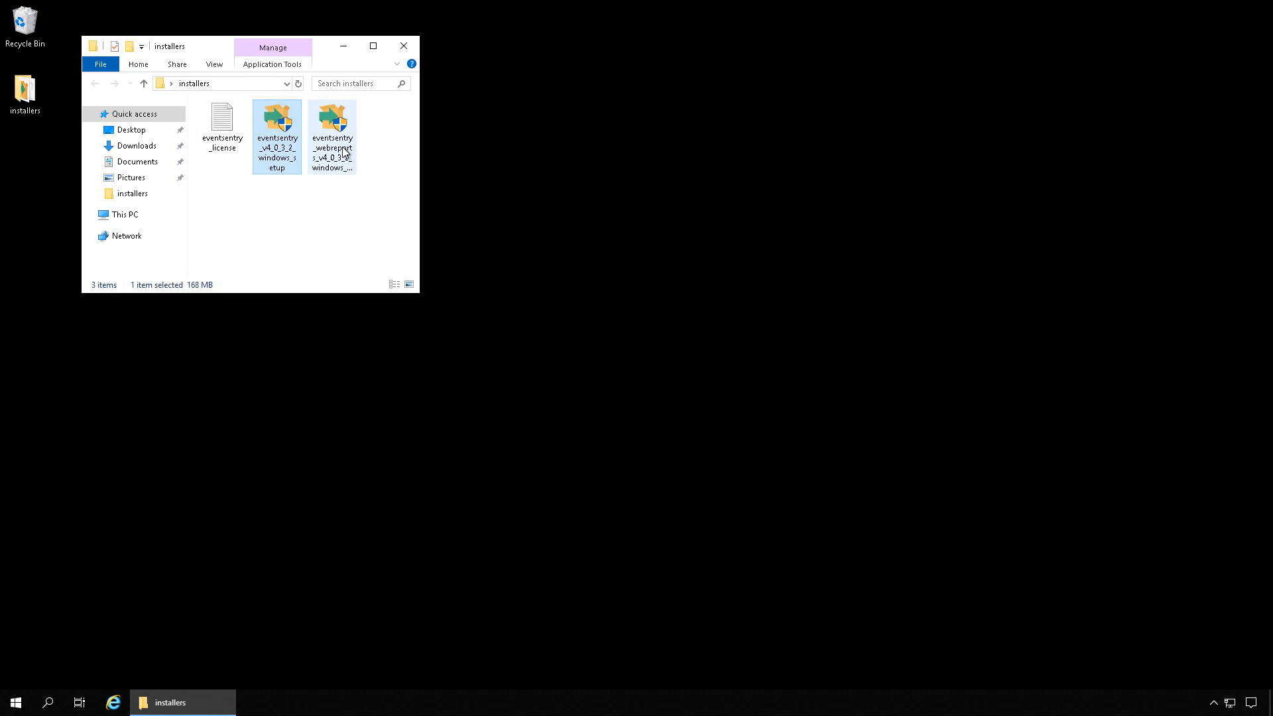
{"action": "left_click", "coordinate": [221, 126]}
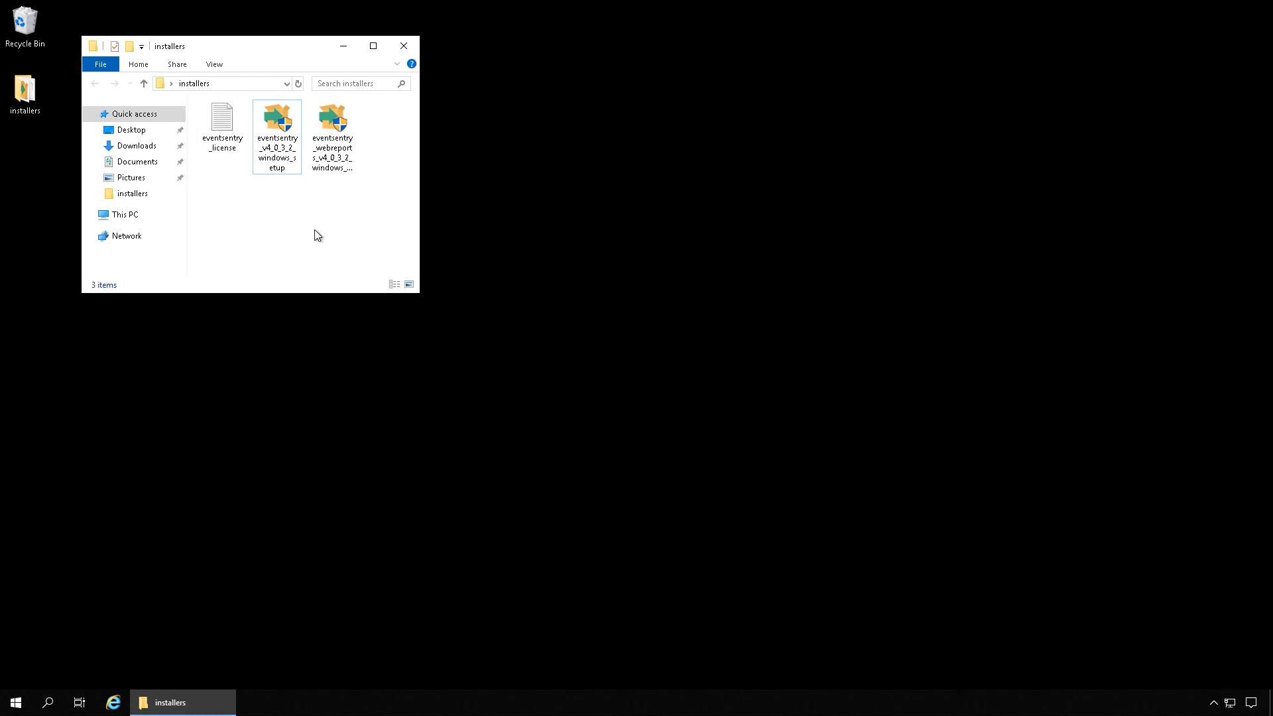
{"action": "left_click", "coordinate": [276, 134]}
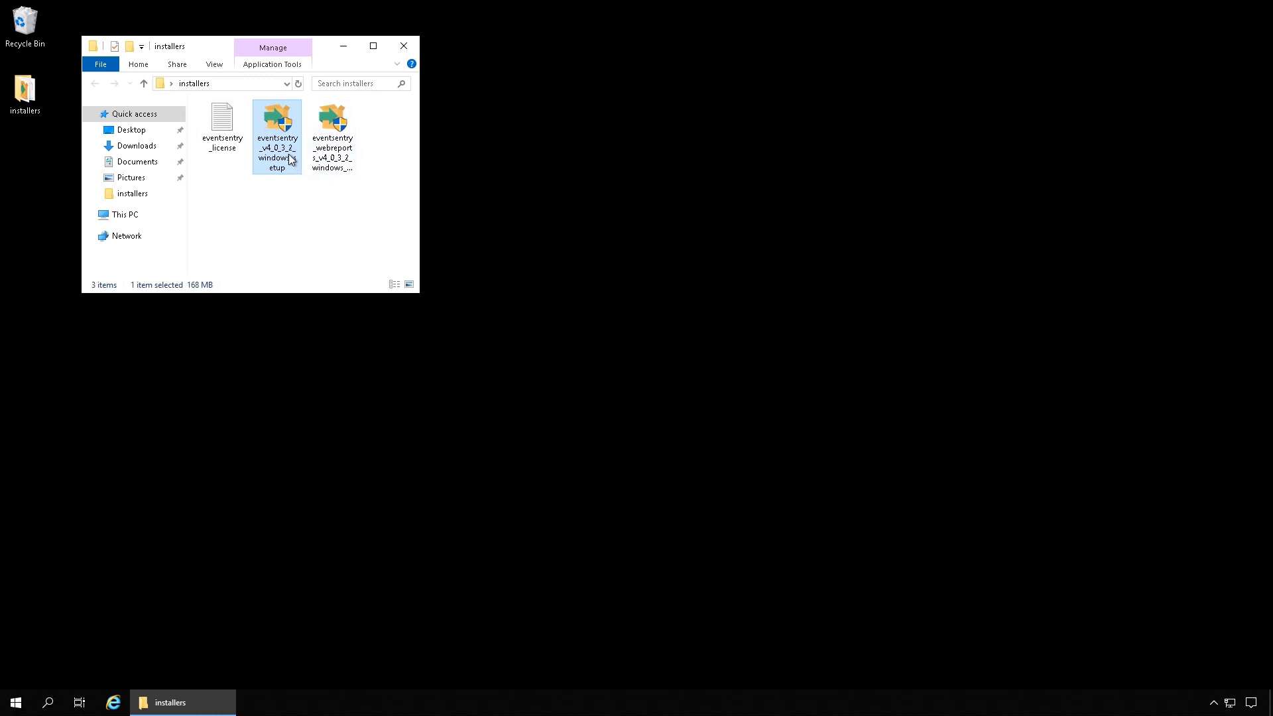
{"action": "mouse_move", "coordinate": [308, 161]}
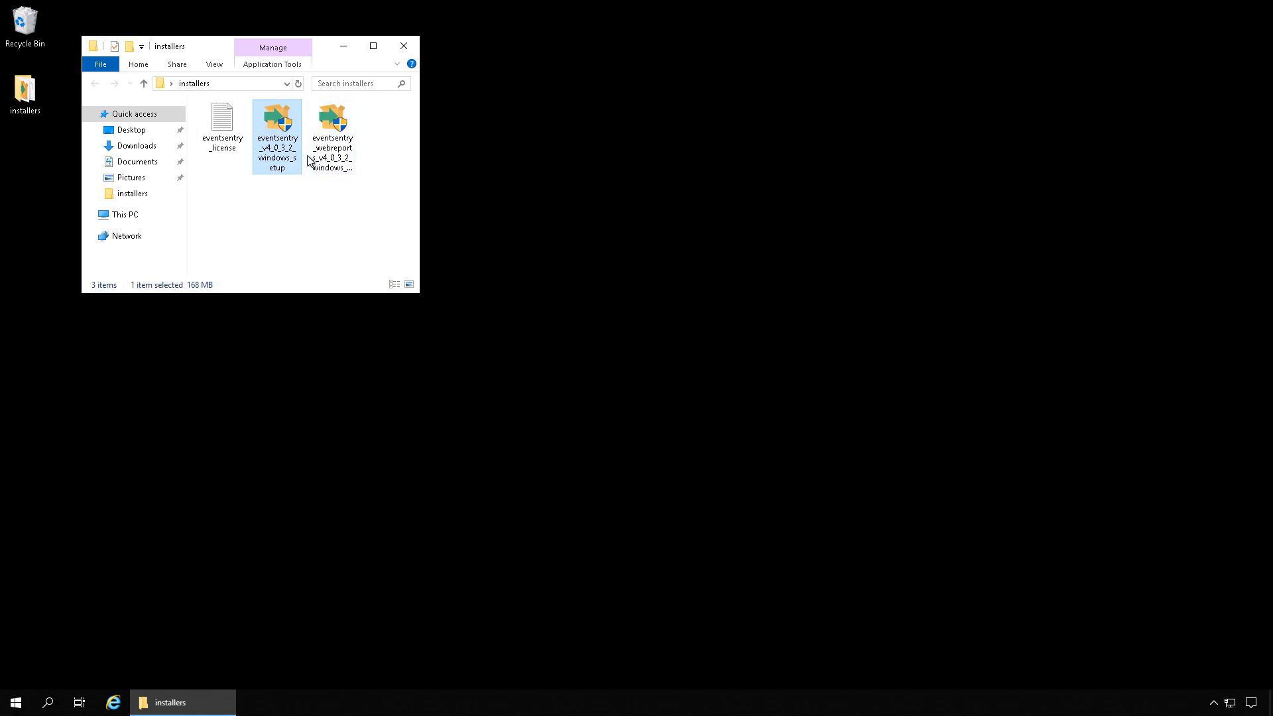
{"action": "mouse_move", "coordinate": [290, 156]}
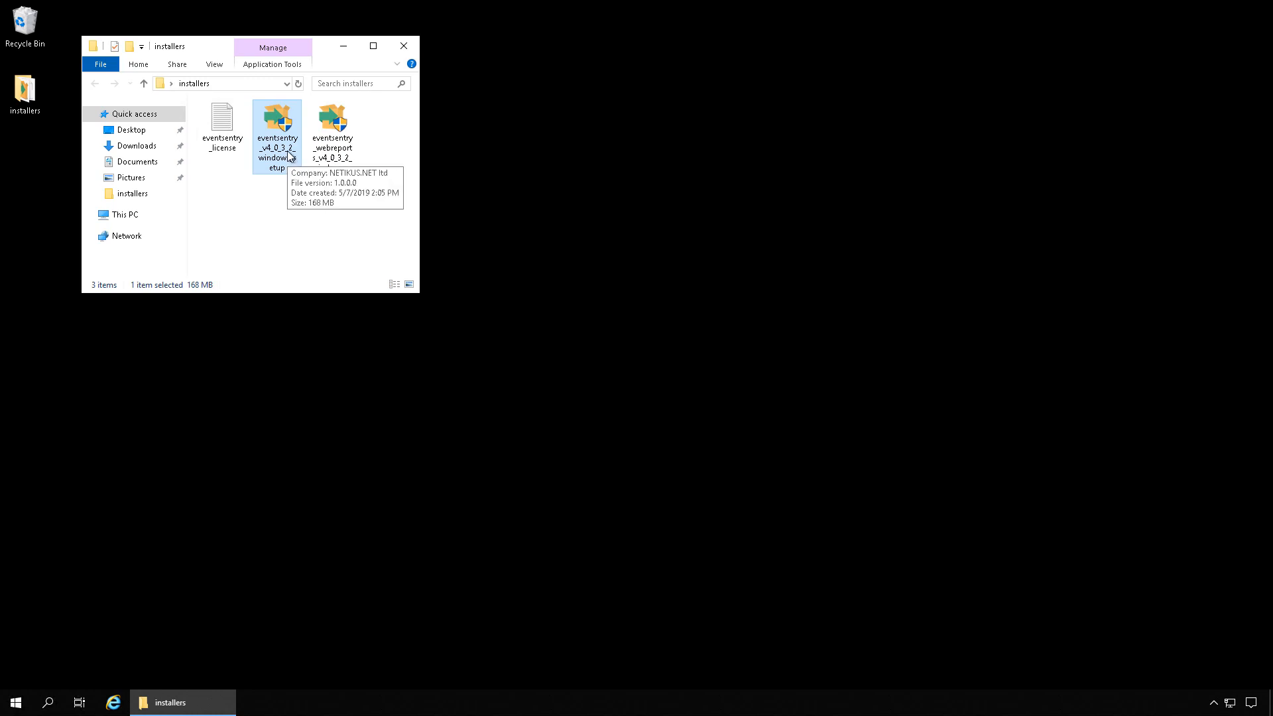
{"action": "mouse_move", "coordinate": [223, 134]}
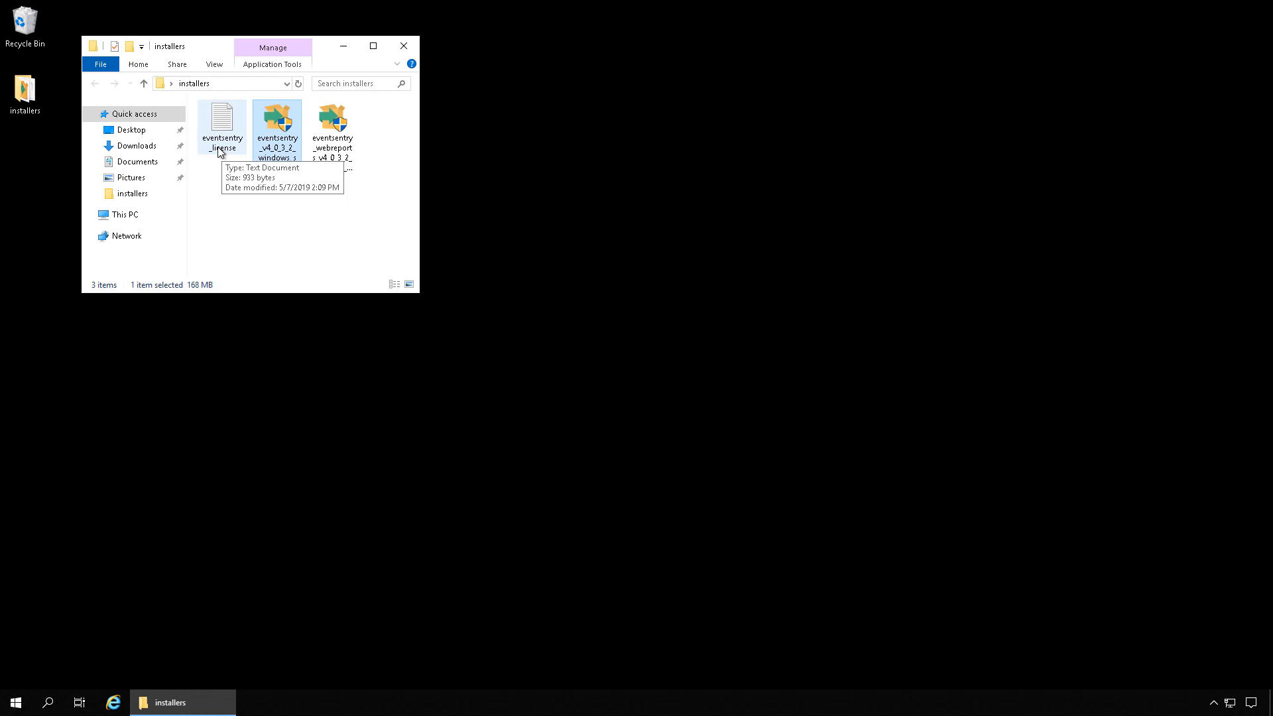
{"action": "mouse_move", "coordinate": [240, 161]}
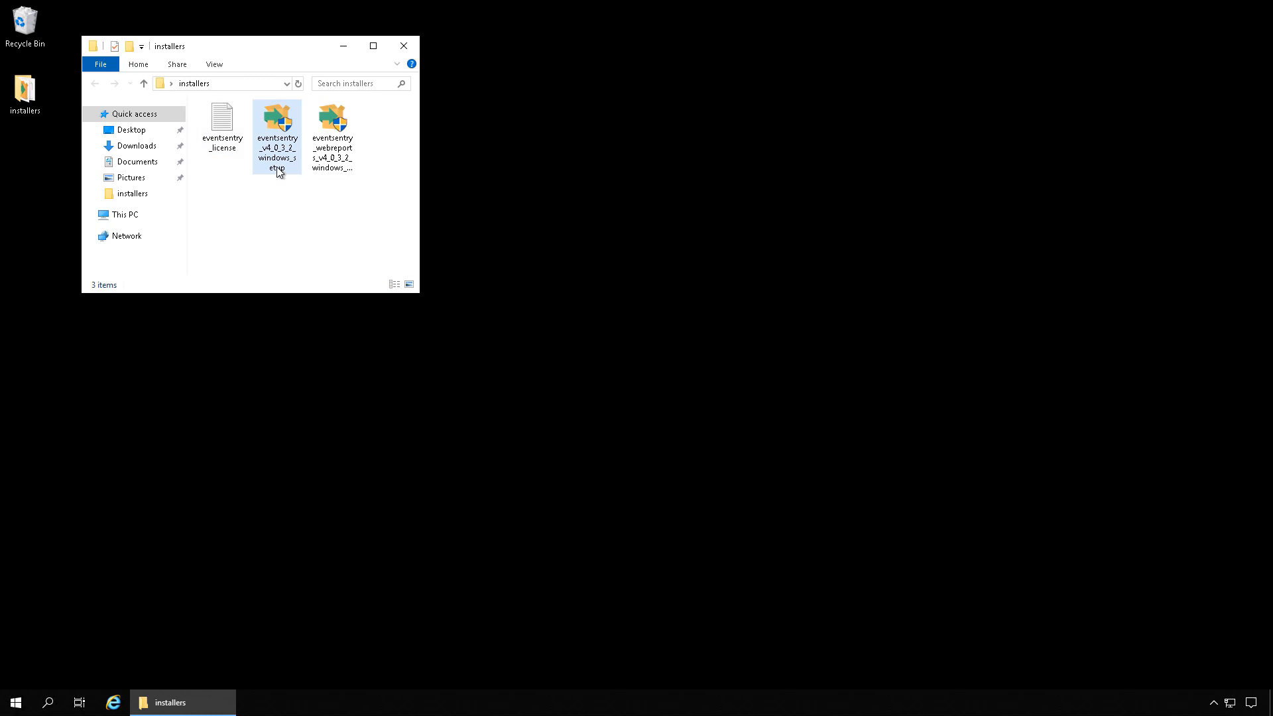
{"action": "left_click", "coordinate": [275, 134]}
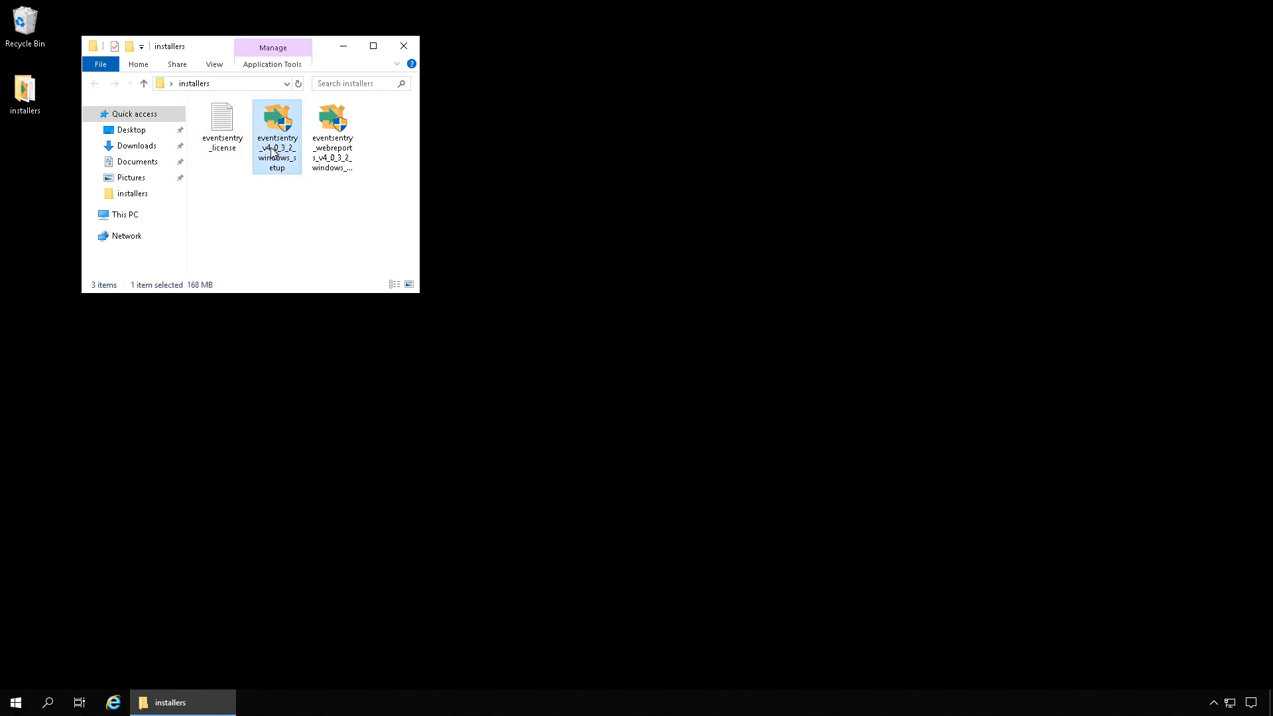
{"action": "mouse_move", "coordinate": [276, 130]}
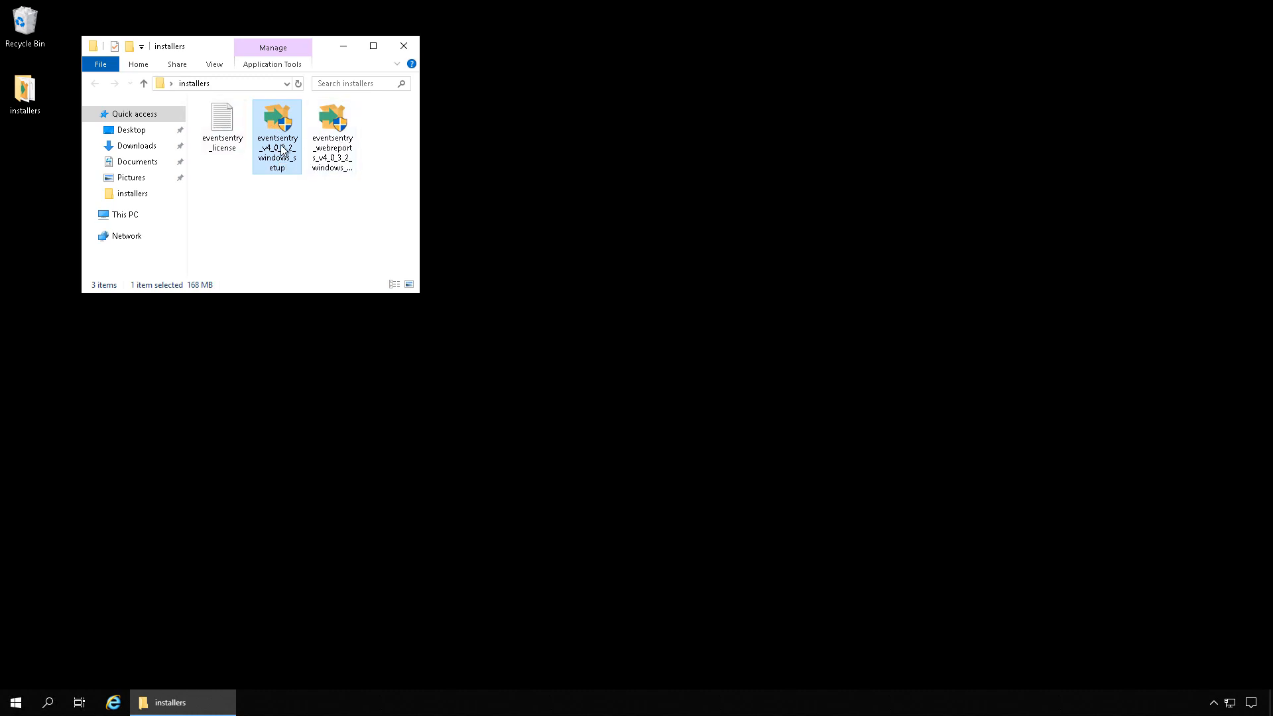
{"action": "mouse_move", "coordinate": [280, 133]}
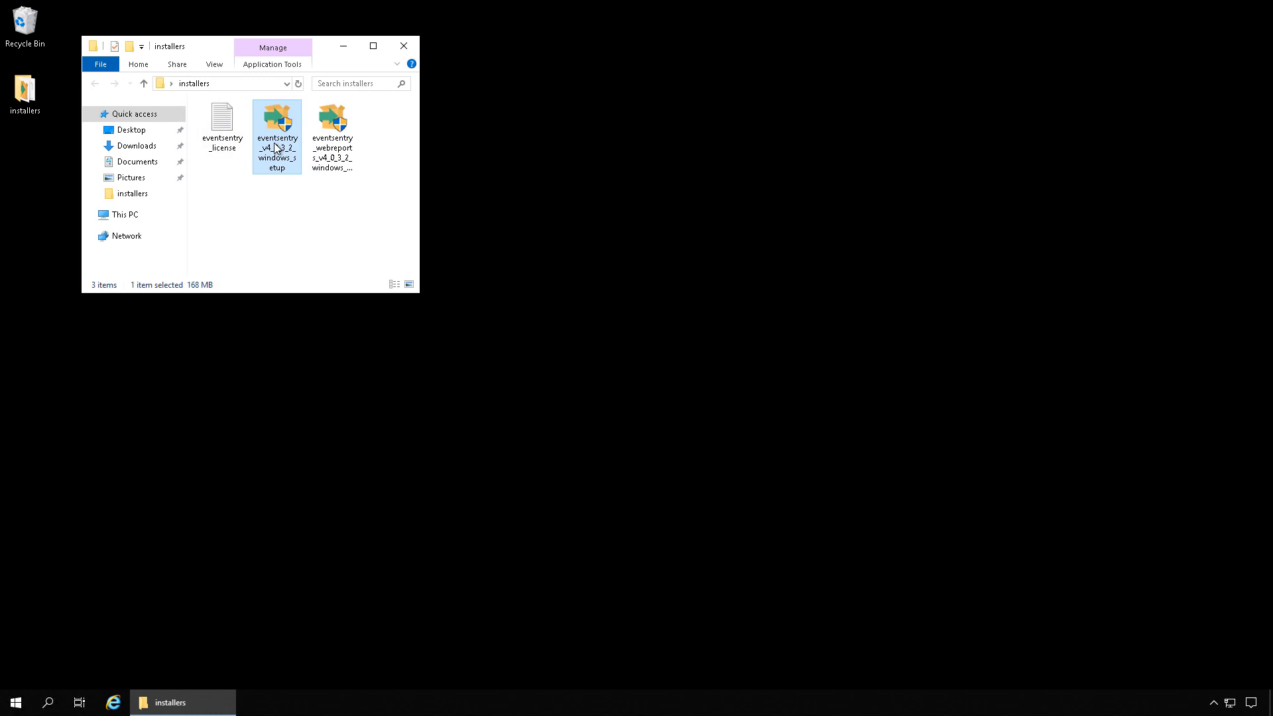
{"action": "double_click", "coordinate": [275, 130]}
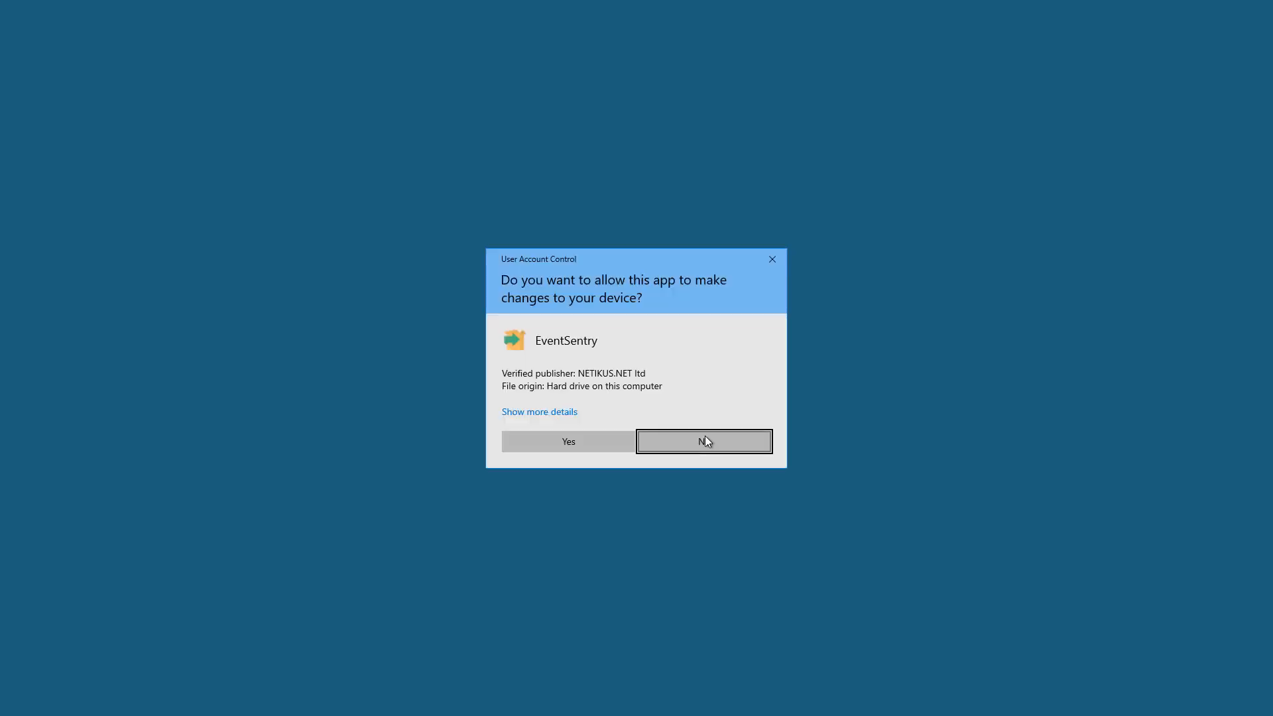
{"action": "left_click", "coordinate": [702, 440]}
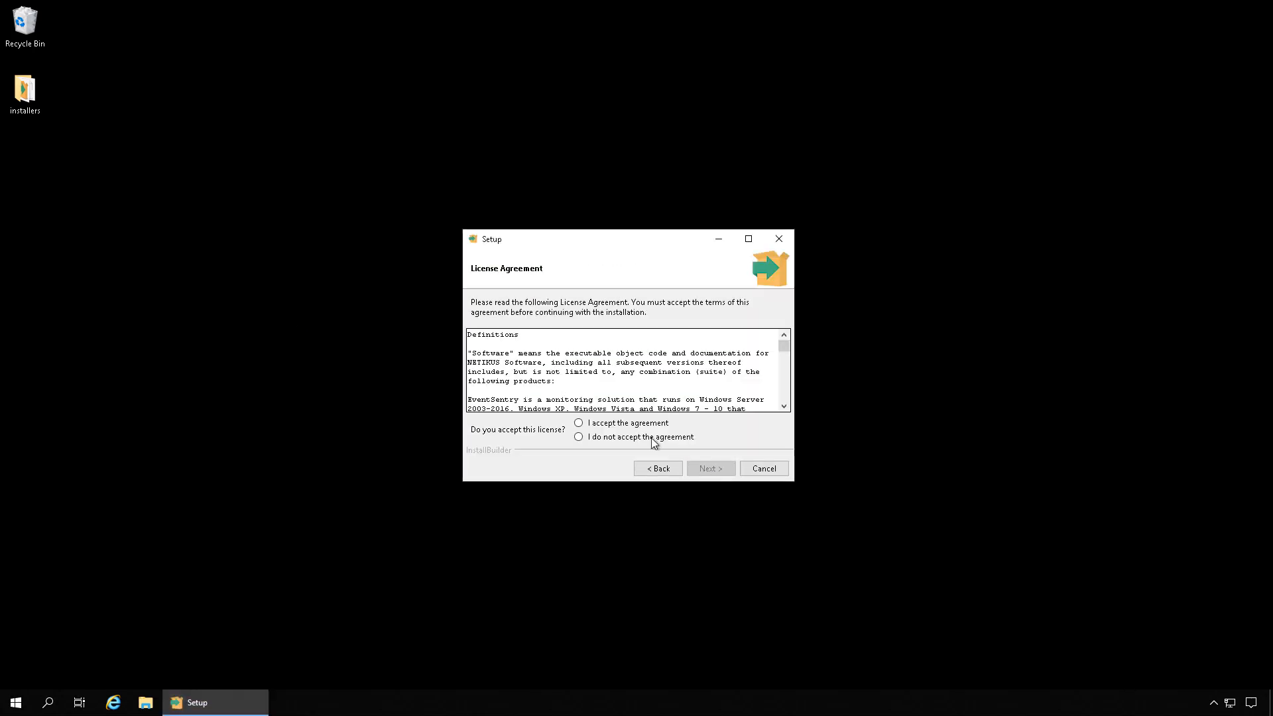
Accept the license agreement and keep the default installation folder.
{"action": "left_click", "coordinate": [708, 467]}
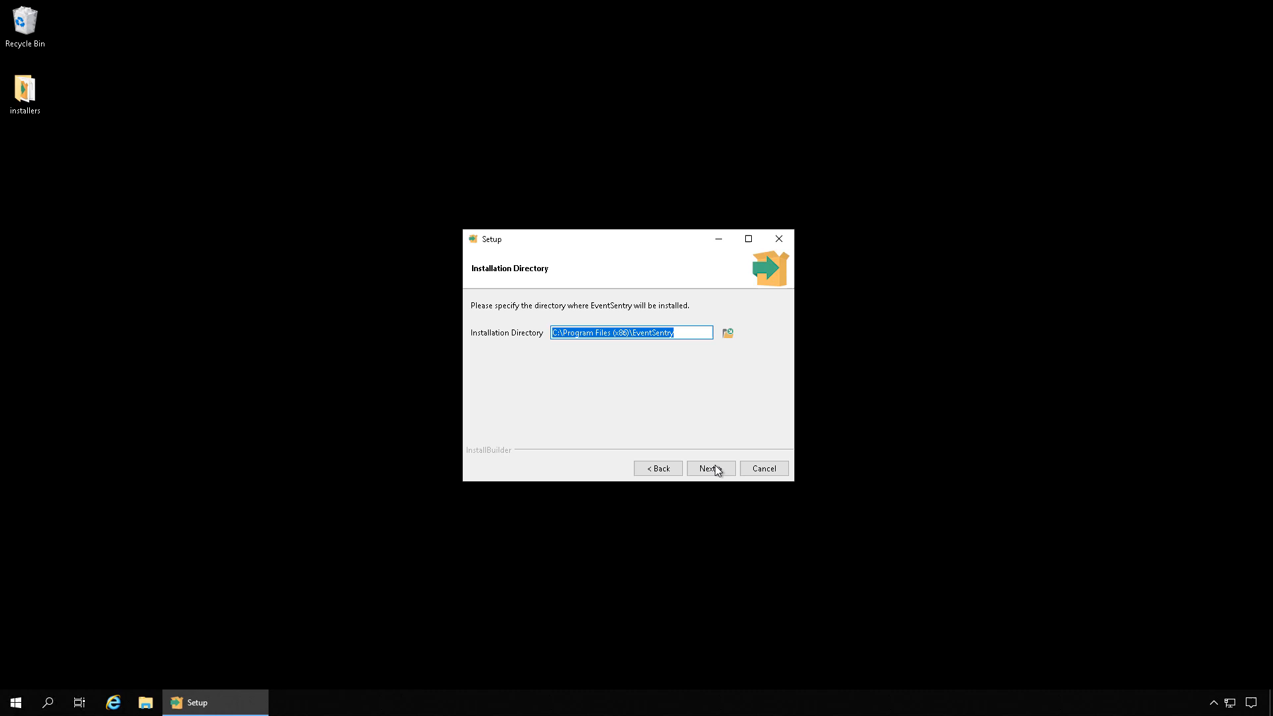
{"action": "left_click", "coordinate": [708, 468]}
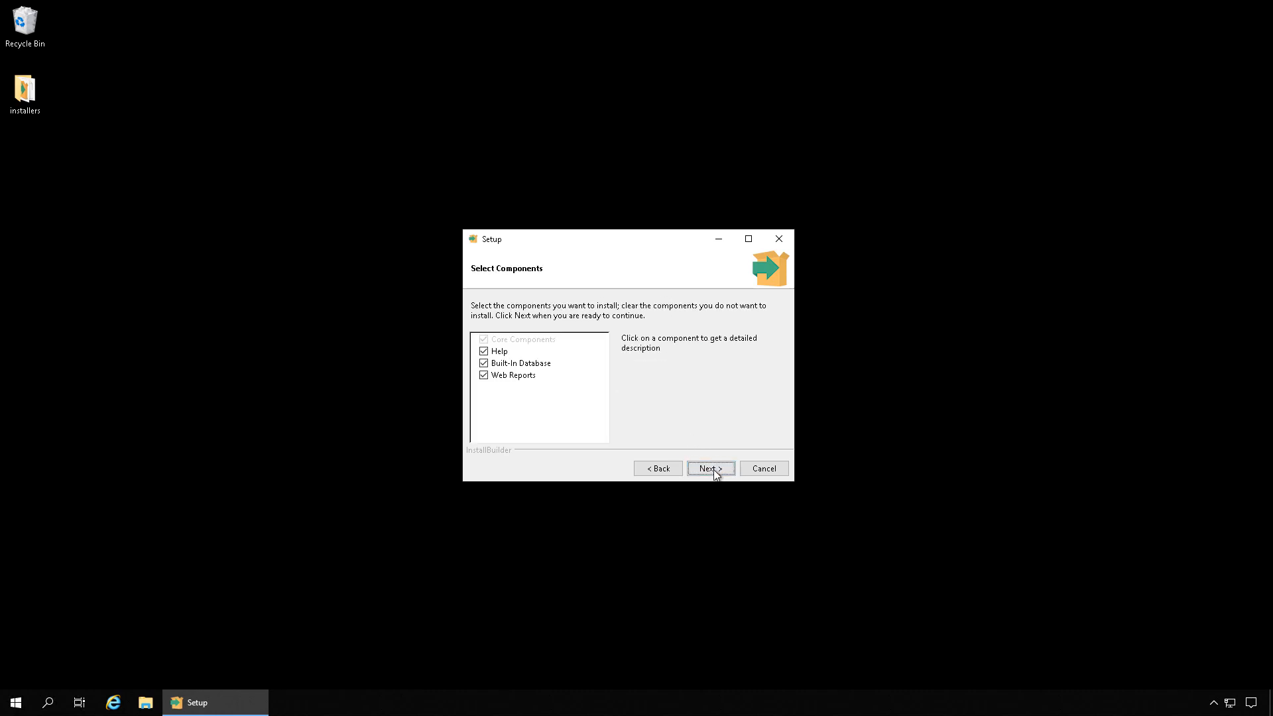
{"action": "mouse_move", "coordinate": [504, 352]}
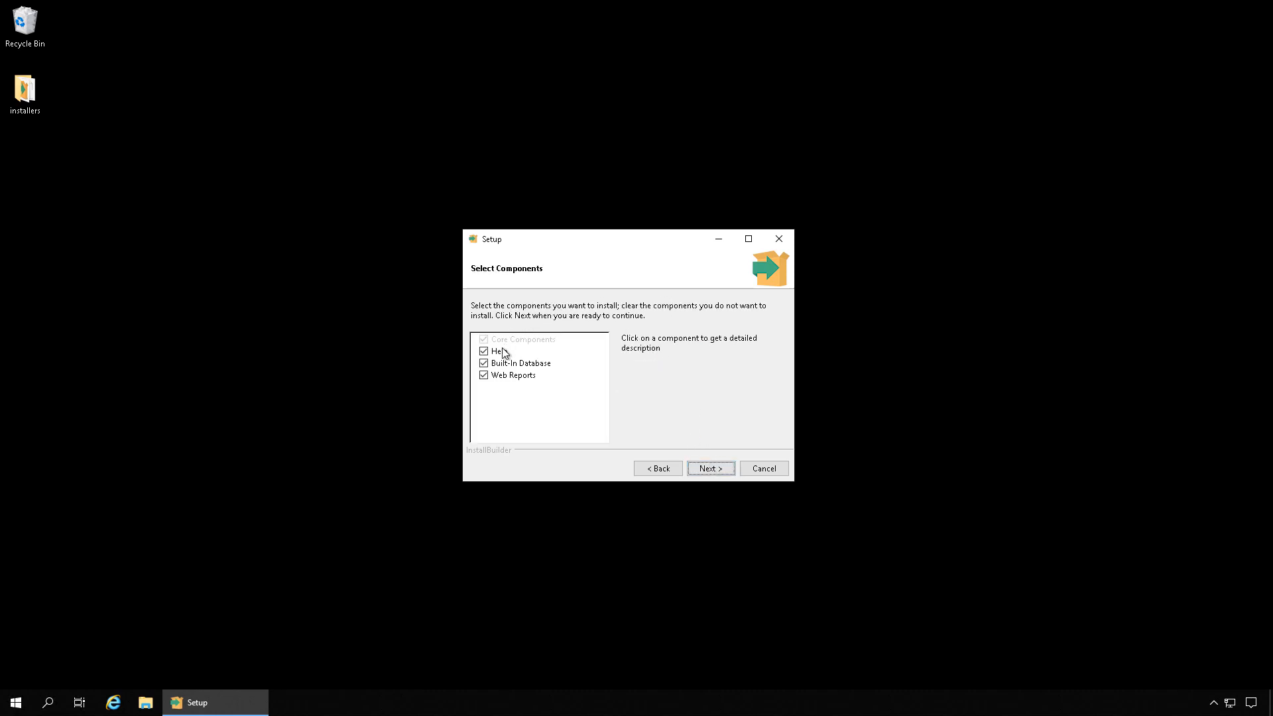
{"action": "mouse_move", "coordinate": [513, 367]}
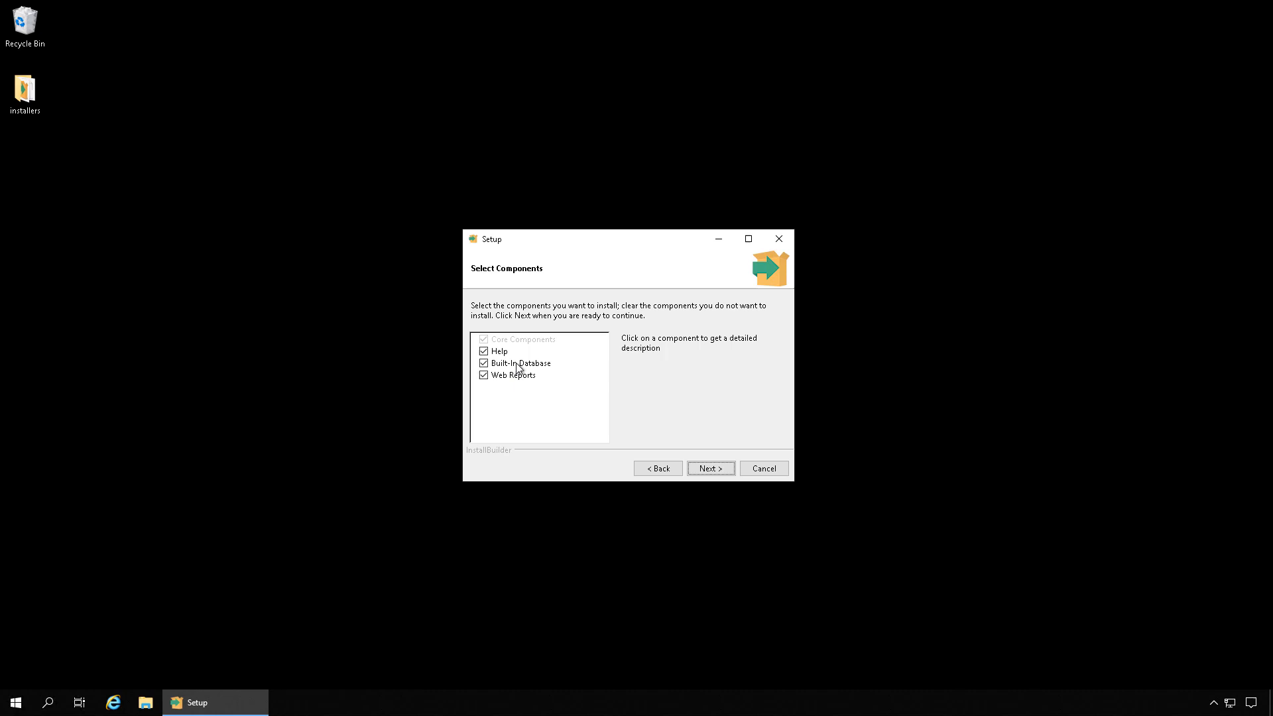
{"action": "mouse_move", "coordinate": [549, 373]}
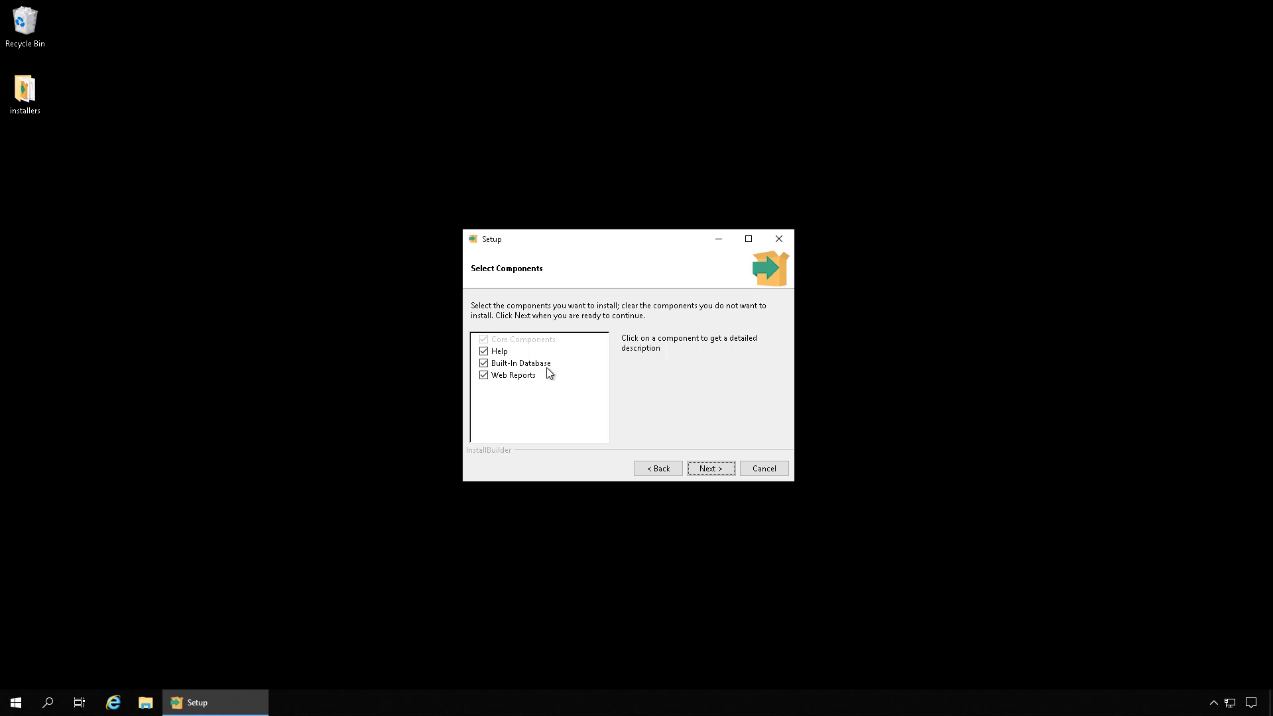
{"action": "mouse_move", "coordinate": [518, 377]}
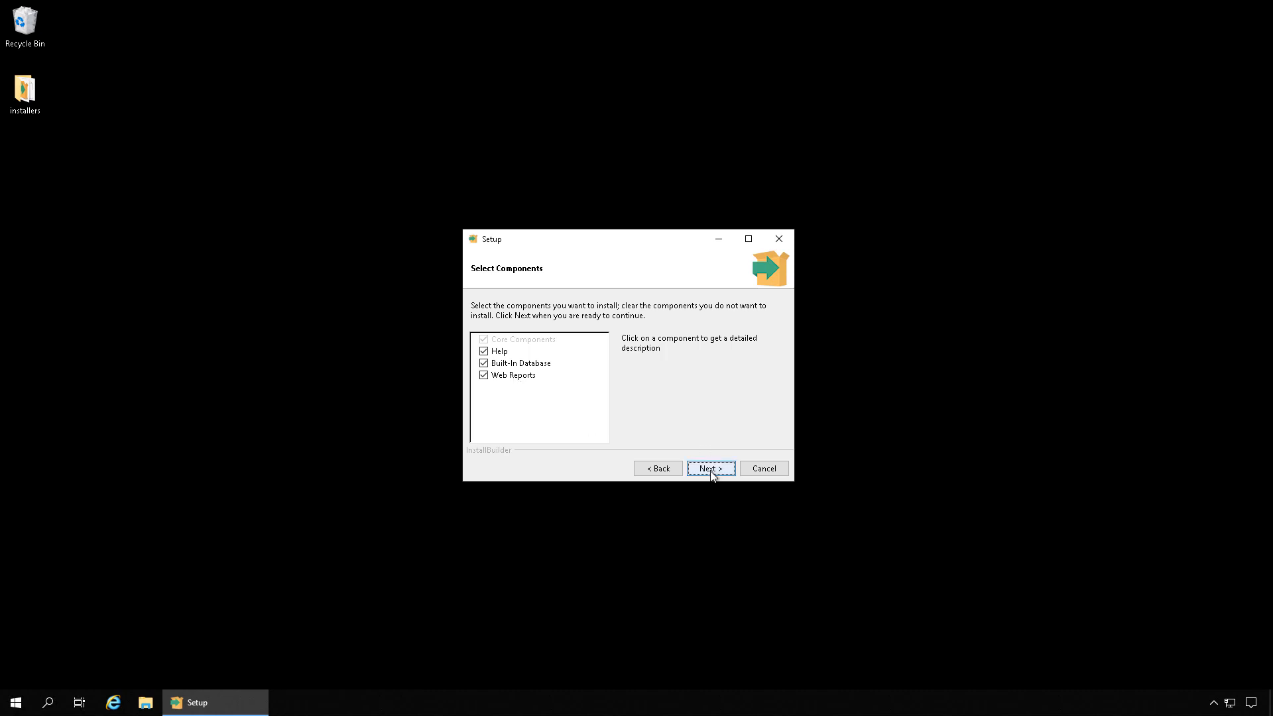
Continue with Help, Built-In Database and Web Reports all included.
{"action": "left_click", "coordinate": [710, 468]}
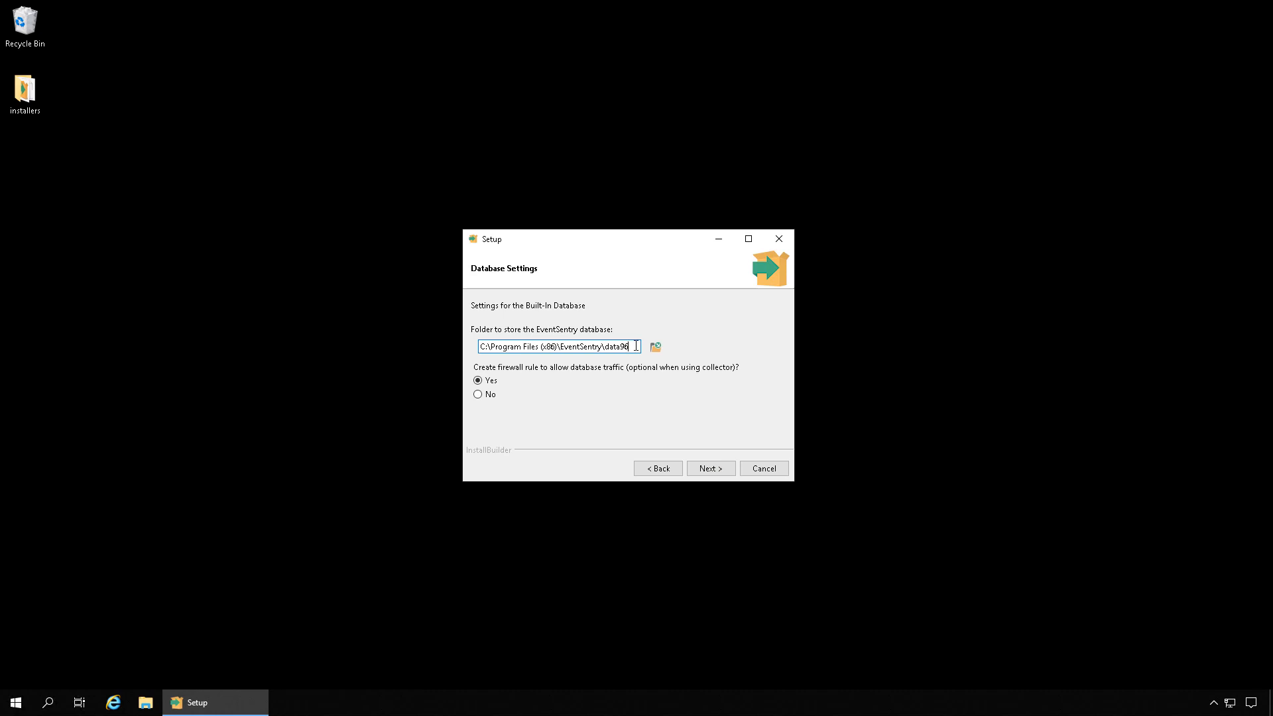
{"action": "mouse_move", "coordinate": [662, 425]}
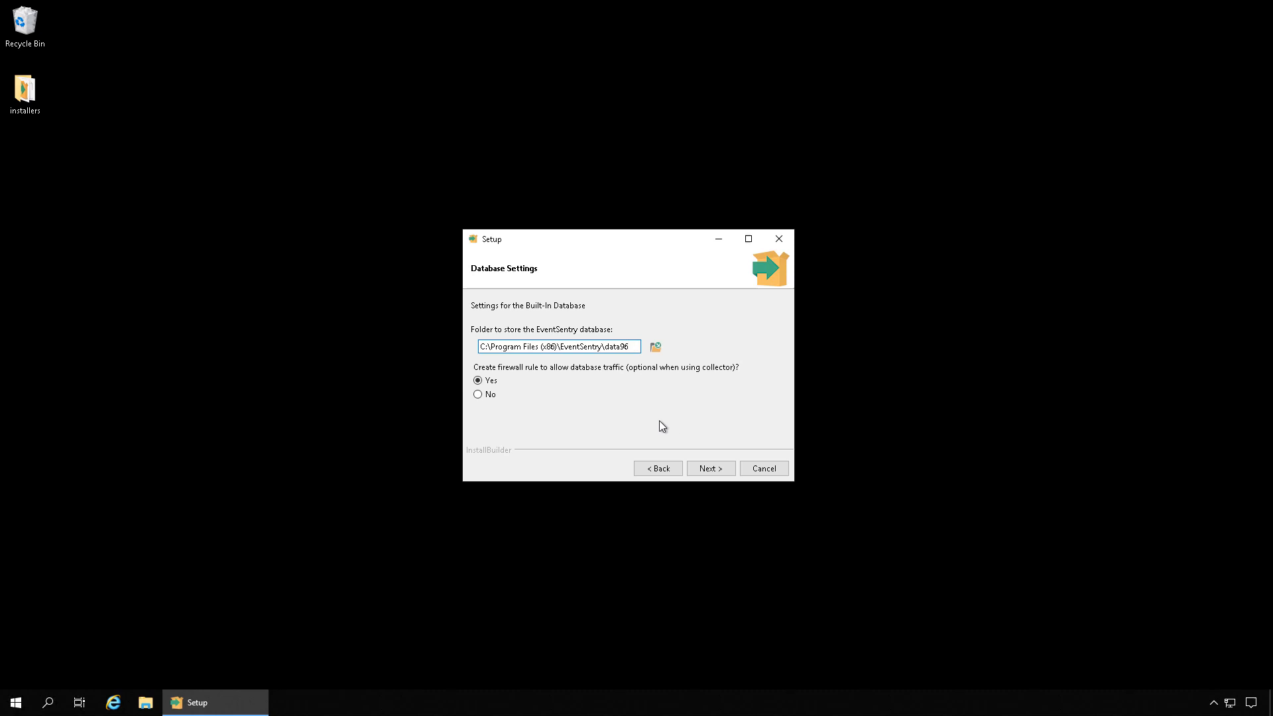
{"action": "mouse_move", "coordinate": [639, 348]}
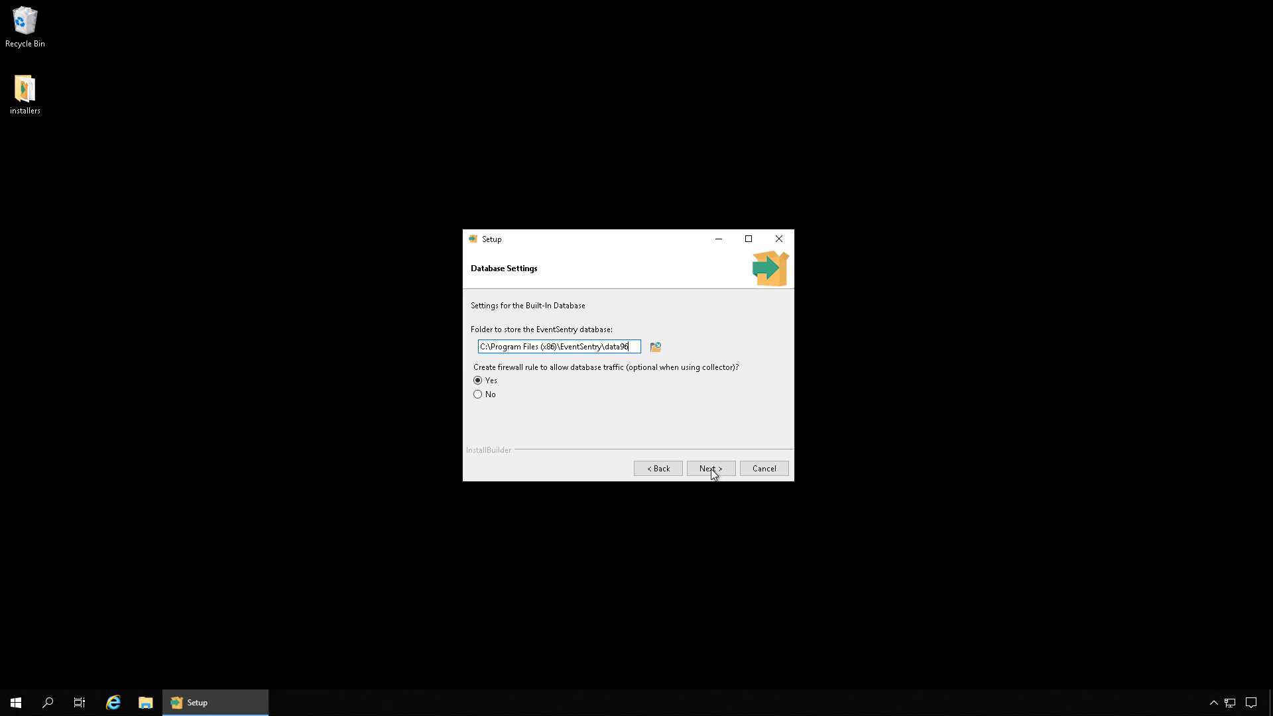
{"action": "mouse_move", "coordinate": [480, 401]}
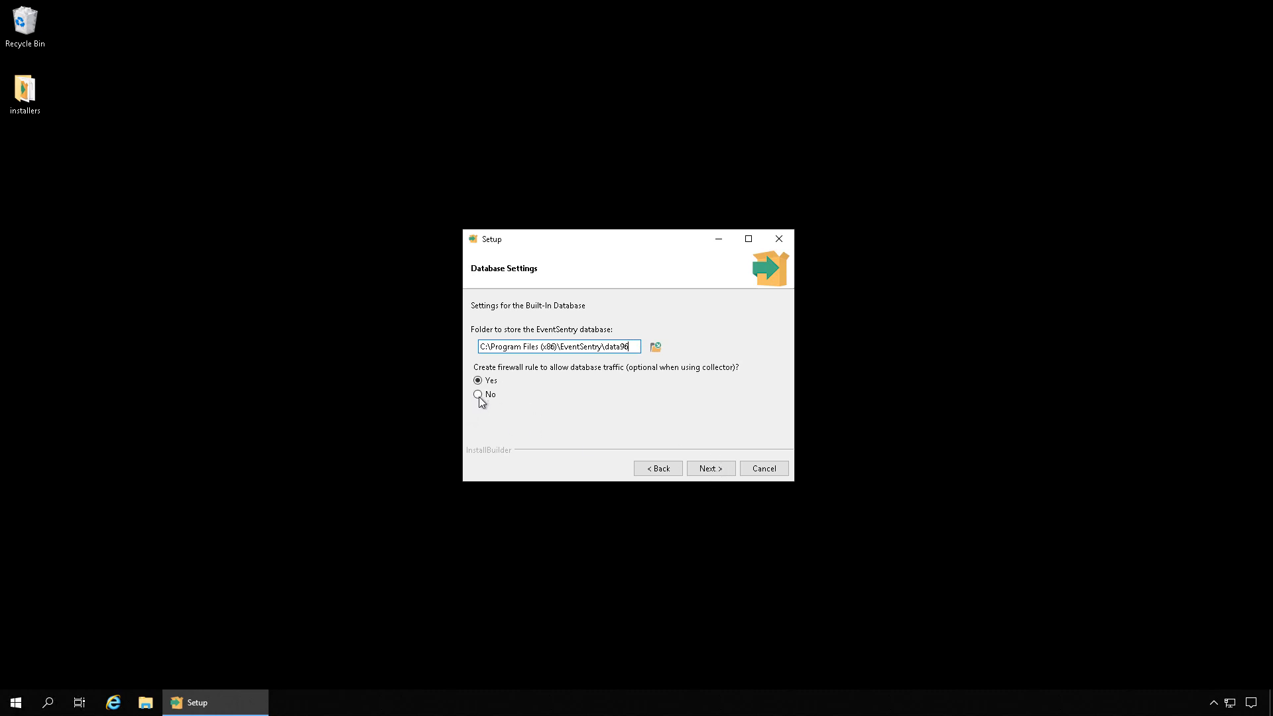
{"action": "mouse_move", "coordinate": [480, 399]}
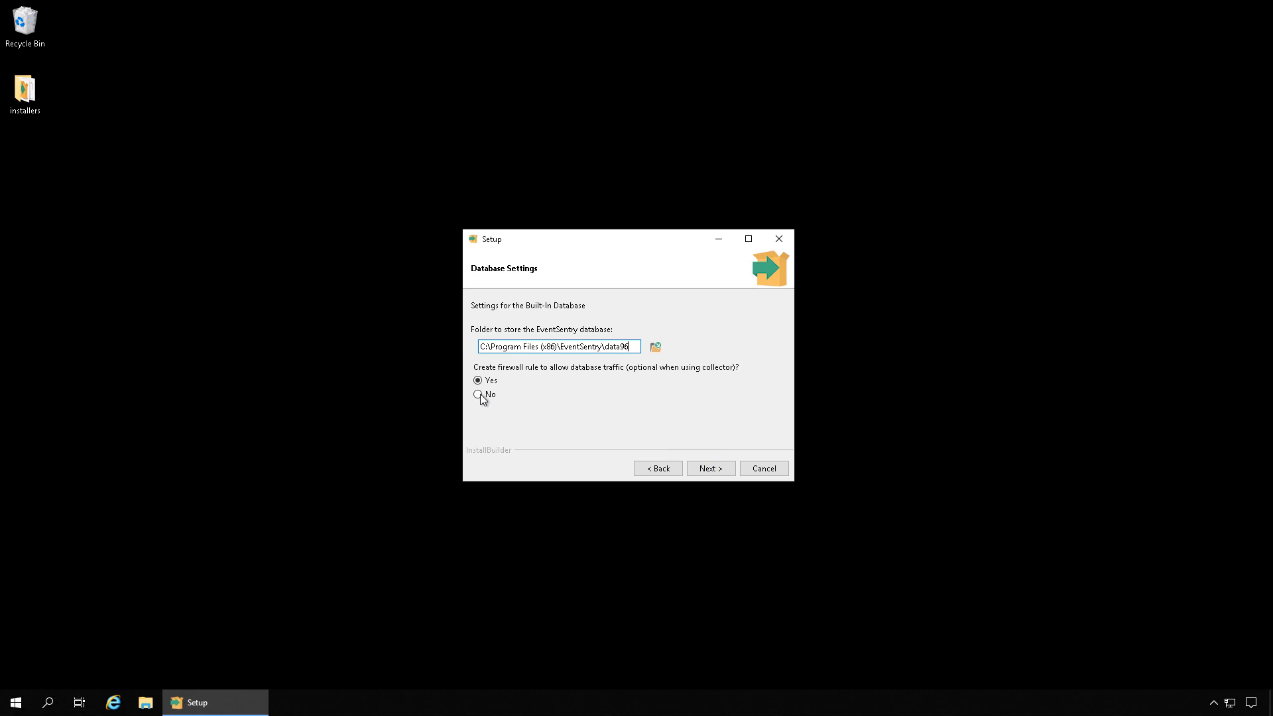
{"action": "mouse_move", "coordinate": [719, 469]}
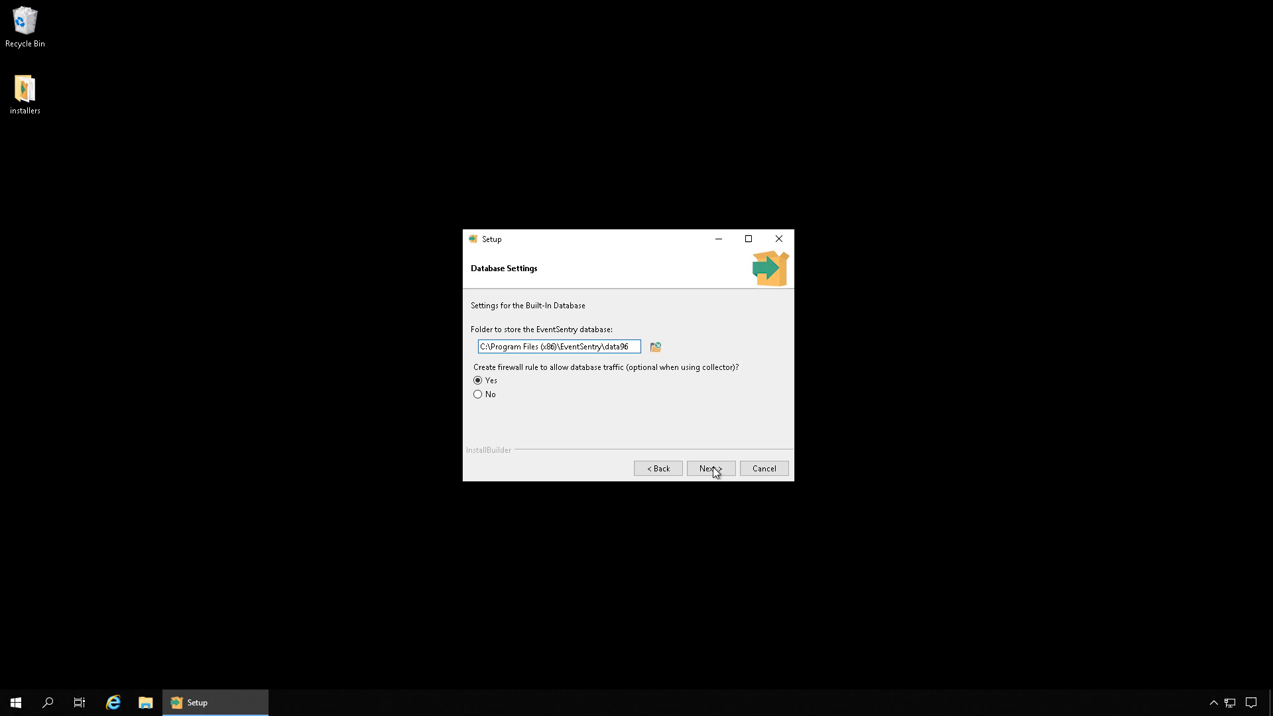
Accept the database settings, PostgreSQL admin password and web server ports 8090/8091.
{"action": "left_click", "coordinate": [707, 468]}
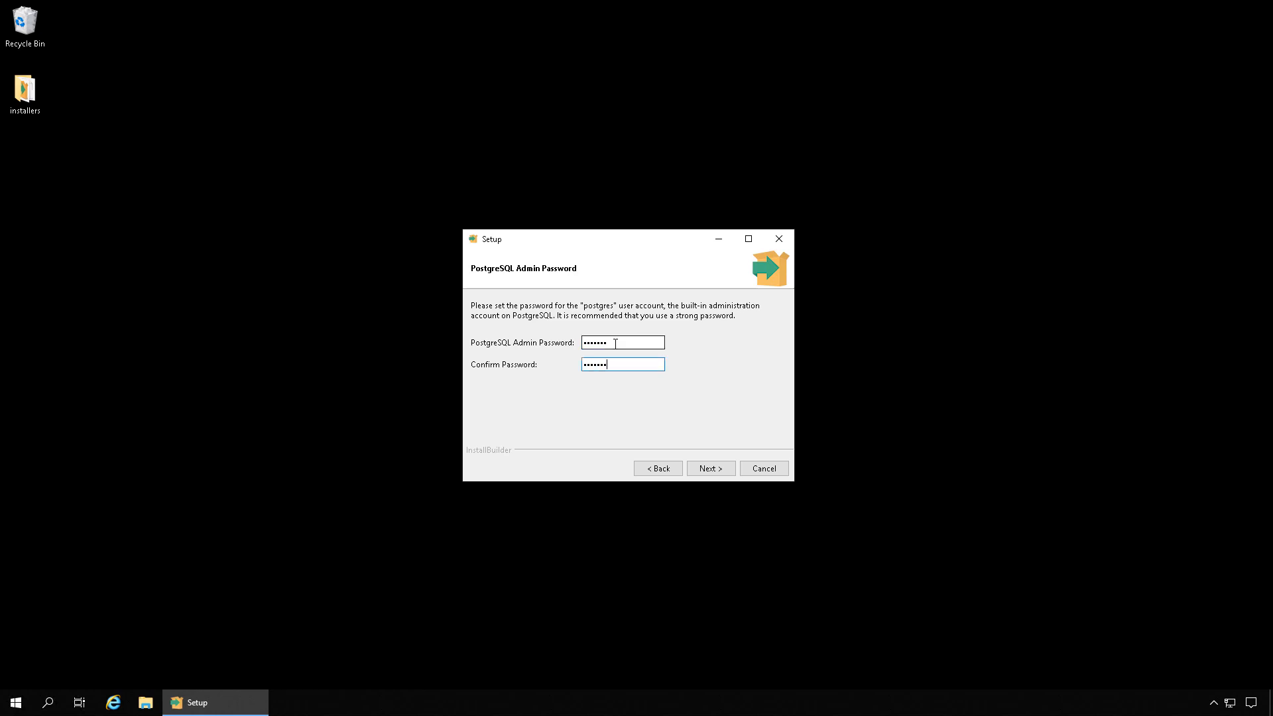
{"action": "mouse_move", "coordinate": [632, 317]}
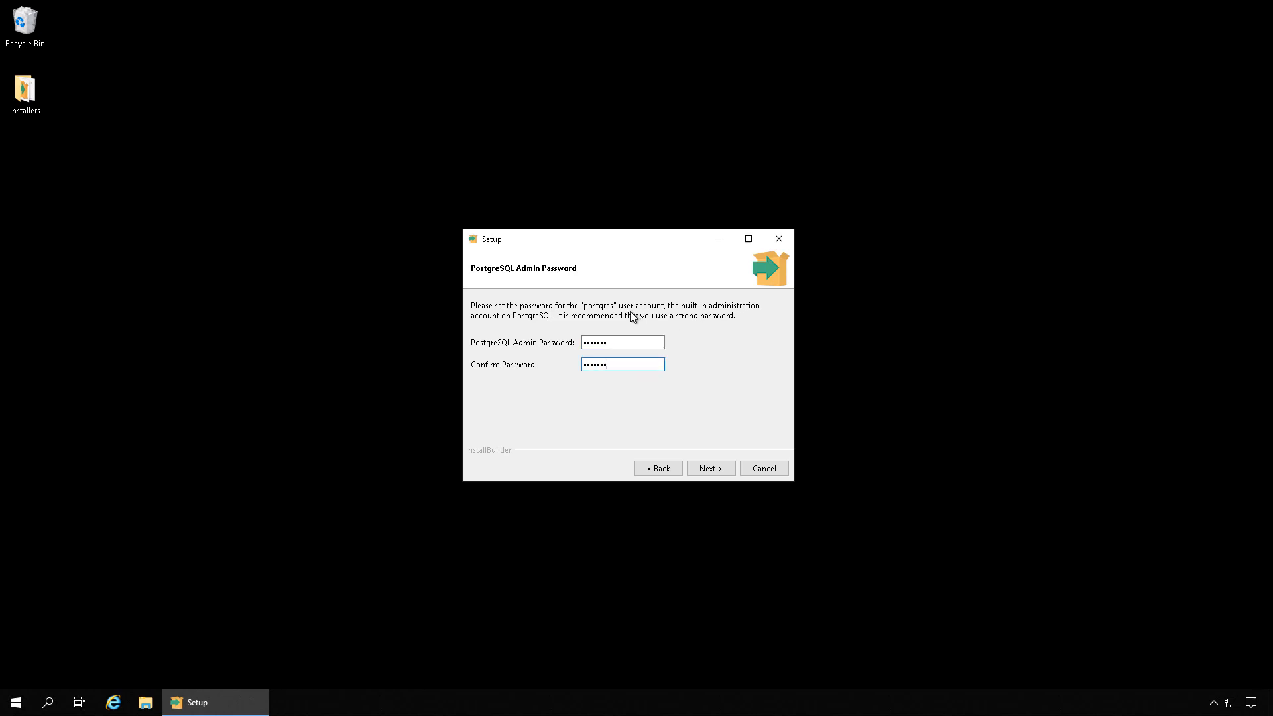
{"action": "mouse_move", "coordinate": [657, 334]}
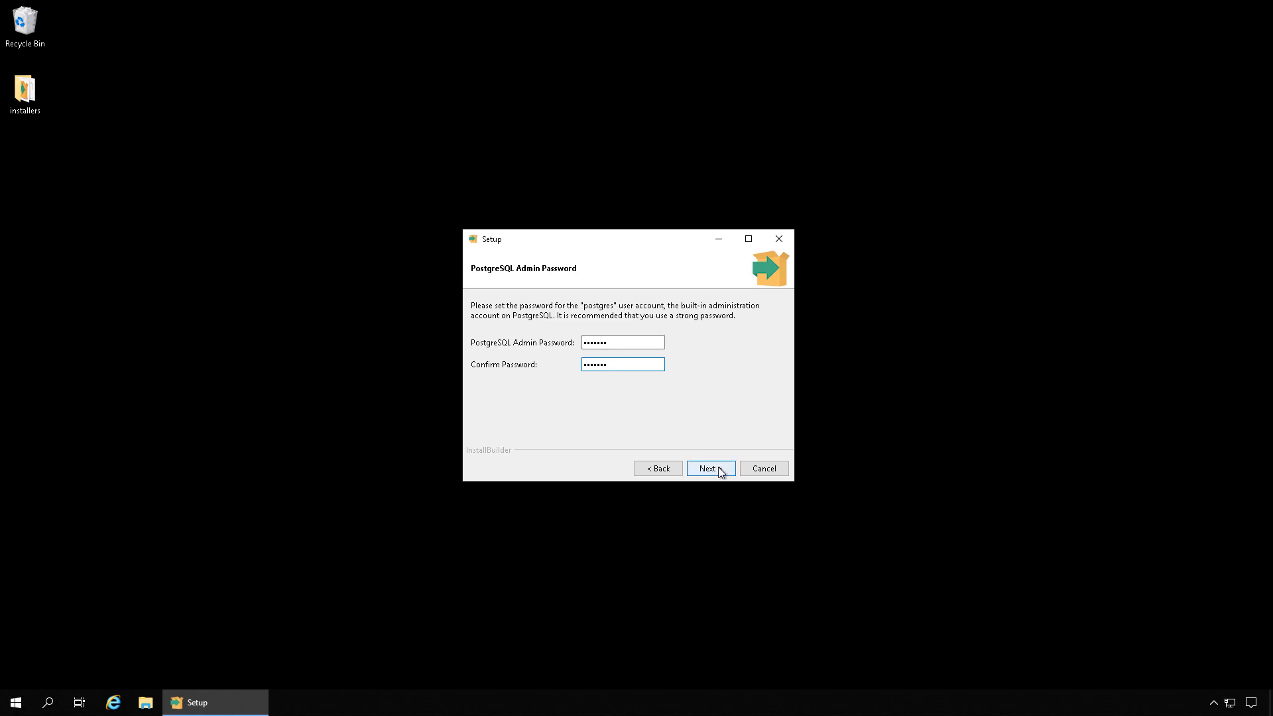
{"action": "left_click", "coordinate": [708, 468]}
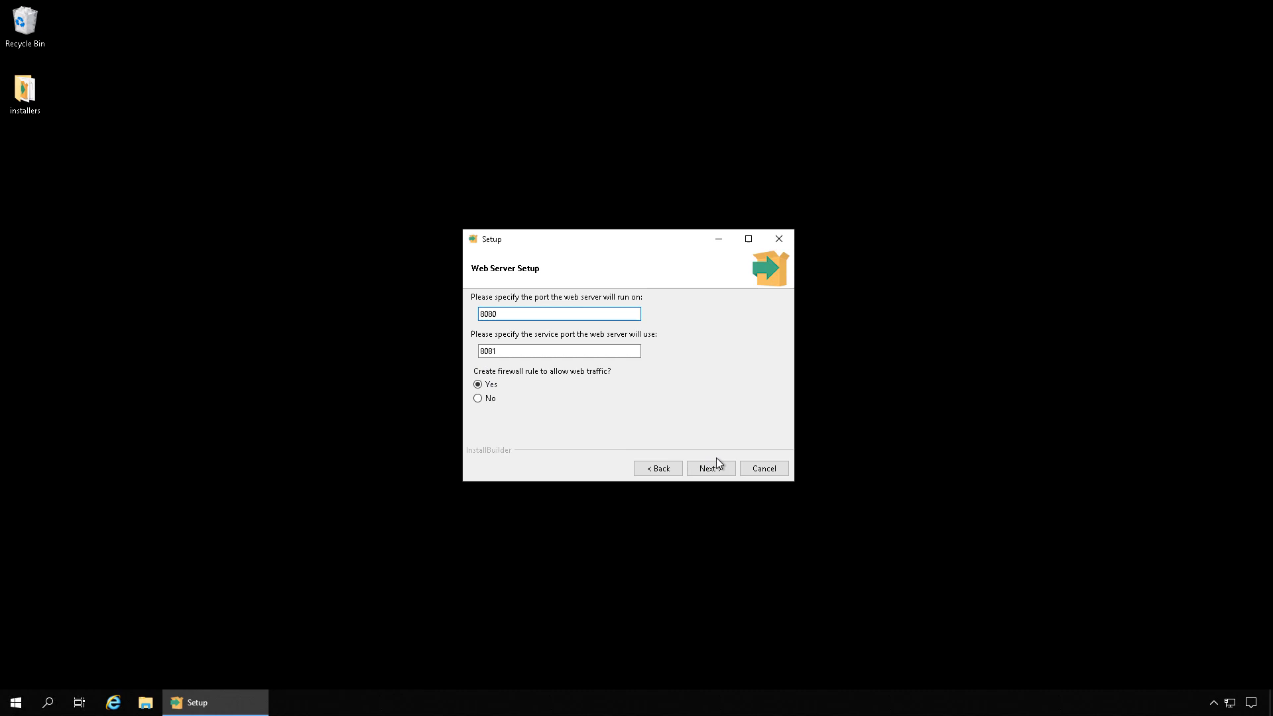
{"action": "left_click", "coordinate": [709, 468]}
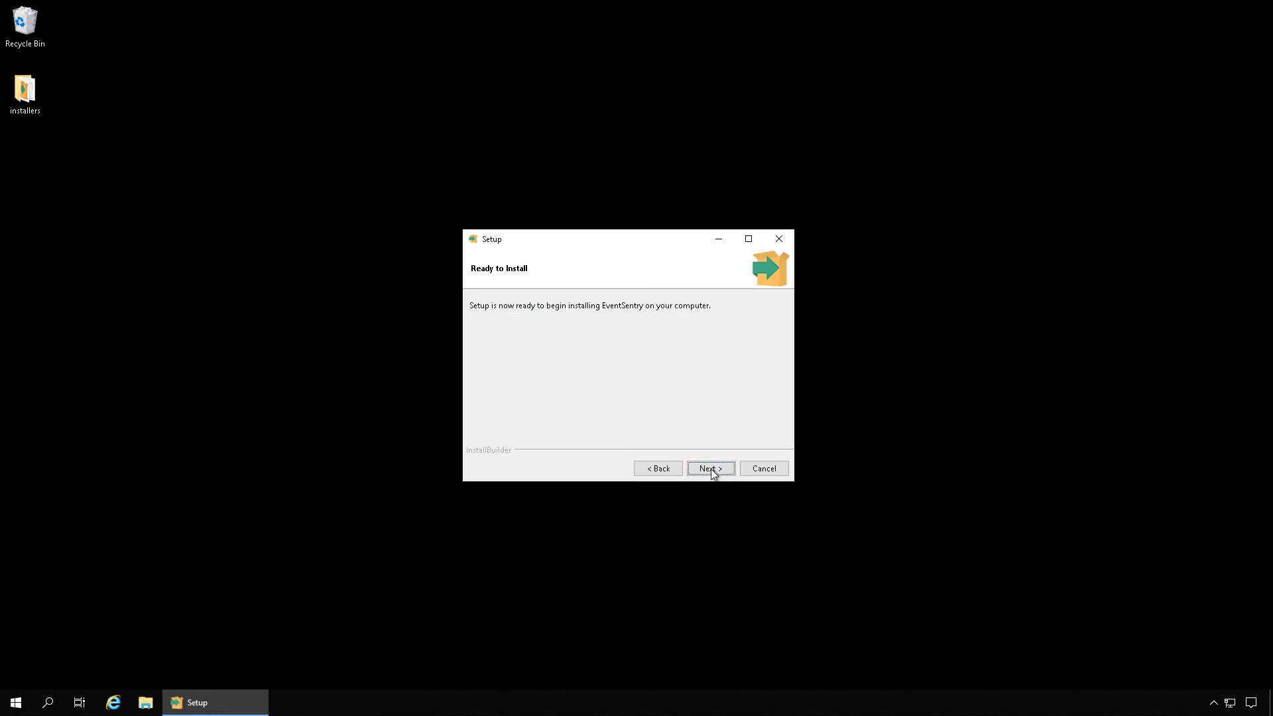
Run the EventSentry installation and finish the completed setup wizard.
{"action": "left_click", "coordinate": [709, 468]}
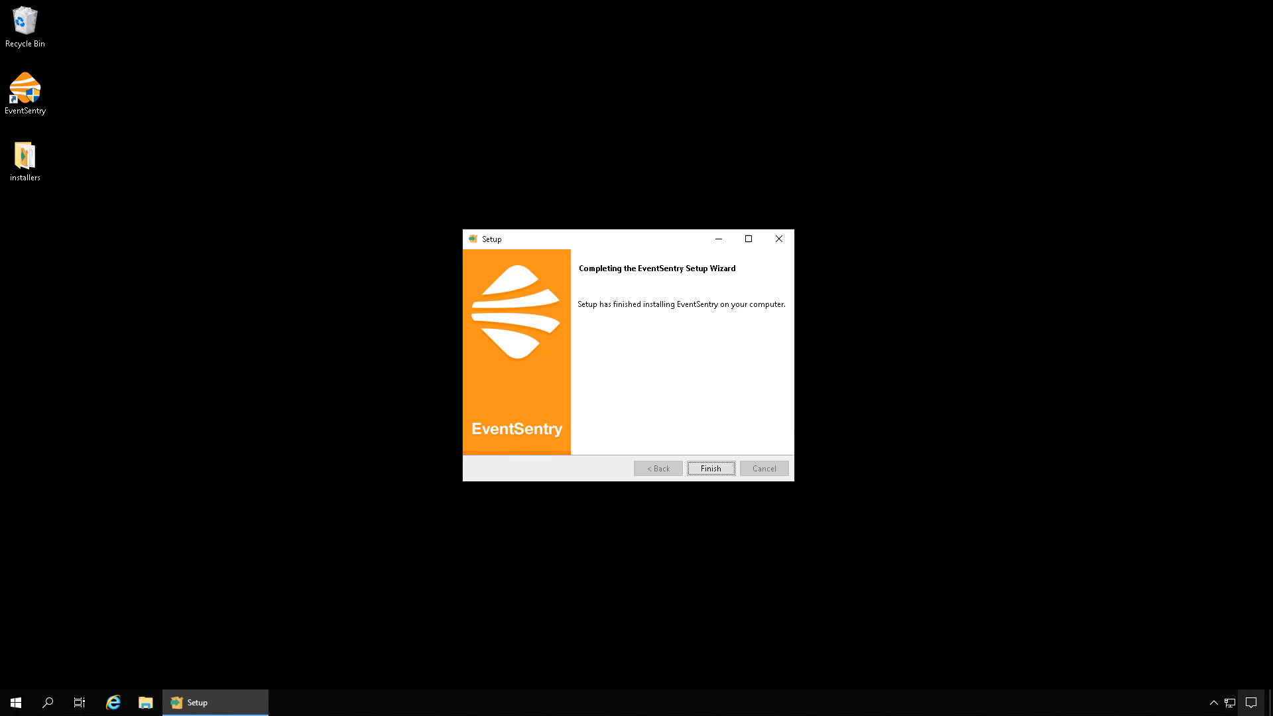
{"action": "mouse_move", "coordinate": [1173, 696]}
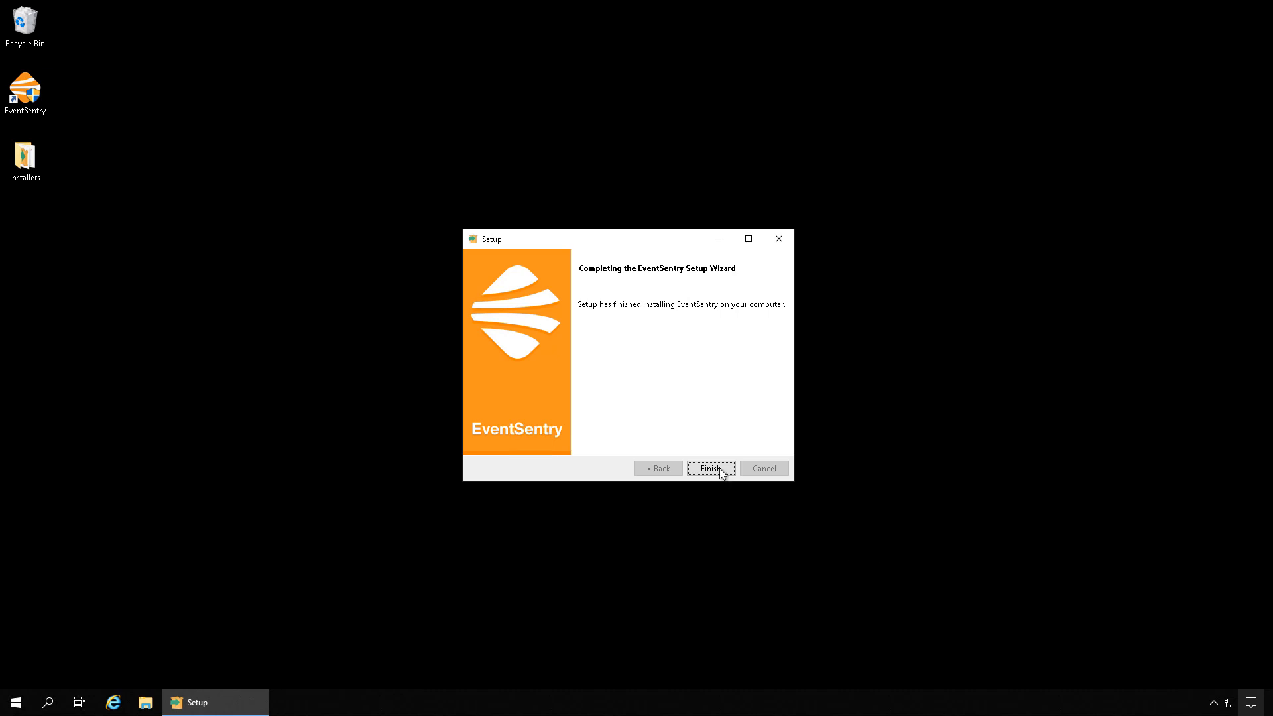
{"action": "mouse_move", "coordinate": [717, 475]}
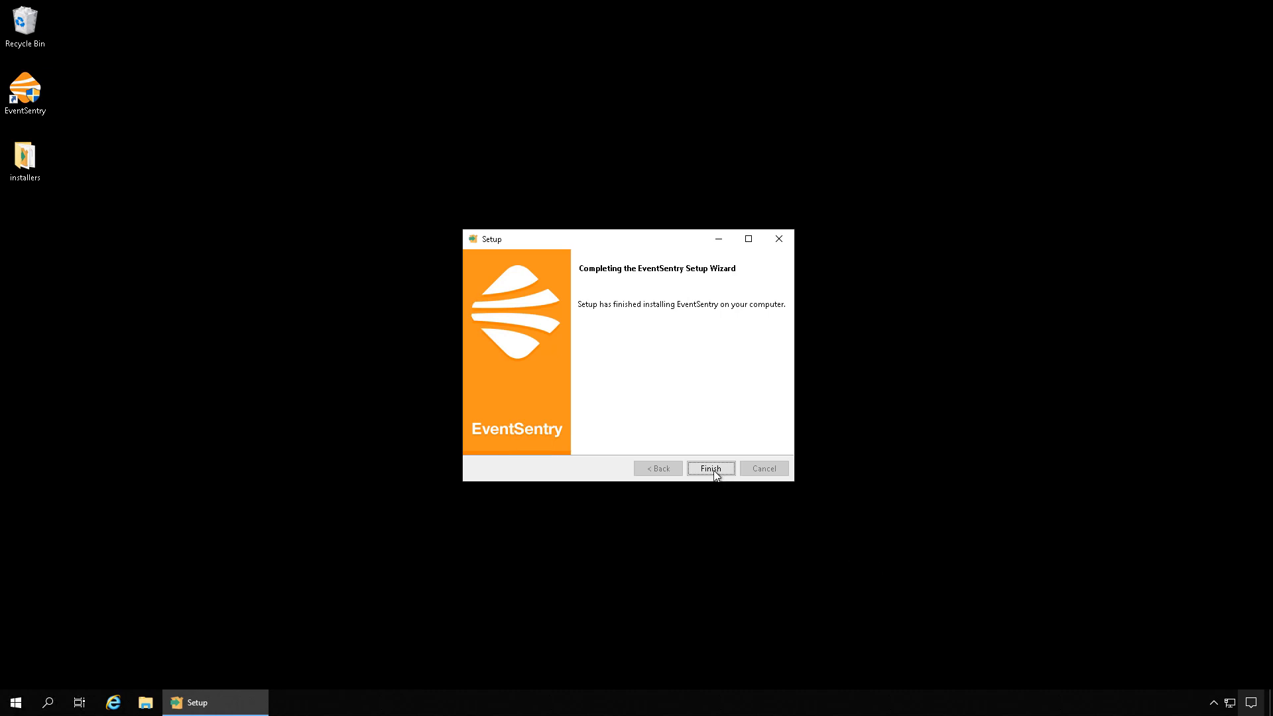
{"action": "left_click", "coordinate": [709, 467]}
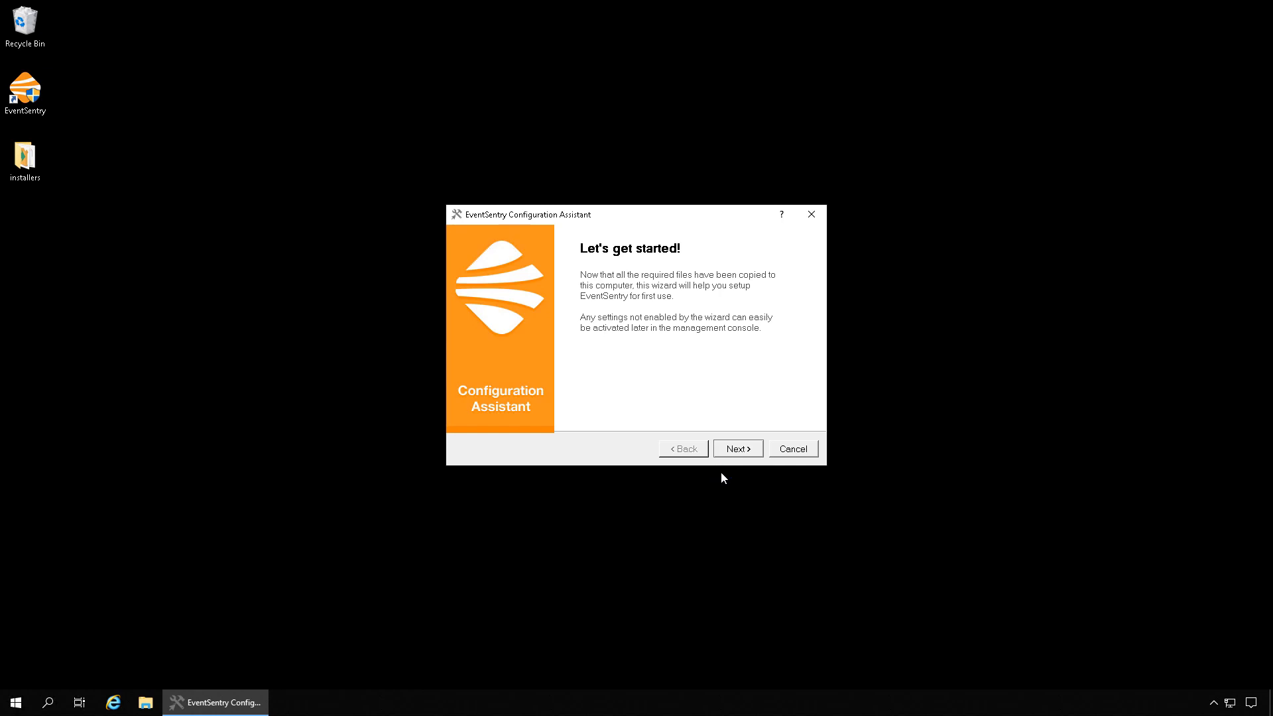
Move from 'Let's get started!' to the Default Email Alerts settings.
{"action": "left_click", "coordinate": [735, 448]}
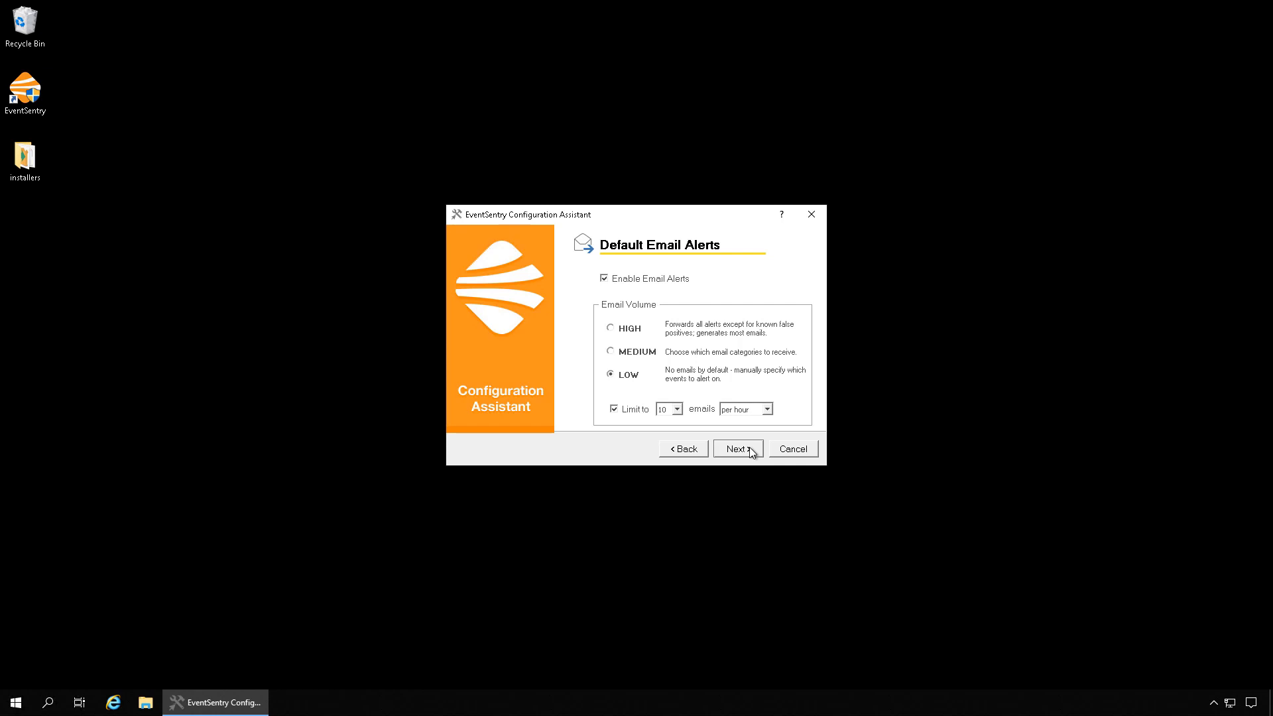
{"action": "mouse_move", "coordinate": [604, 280]}
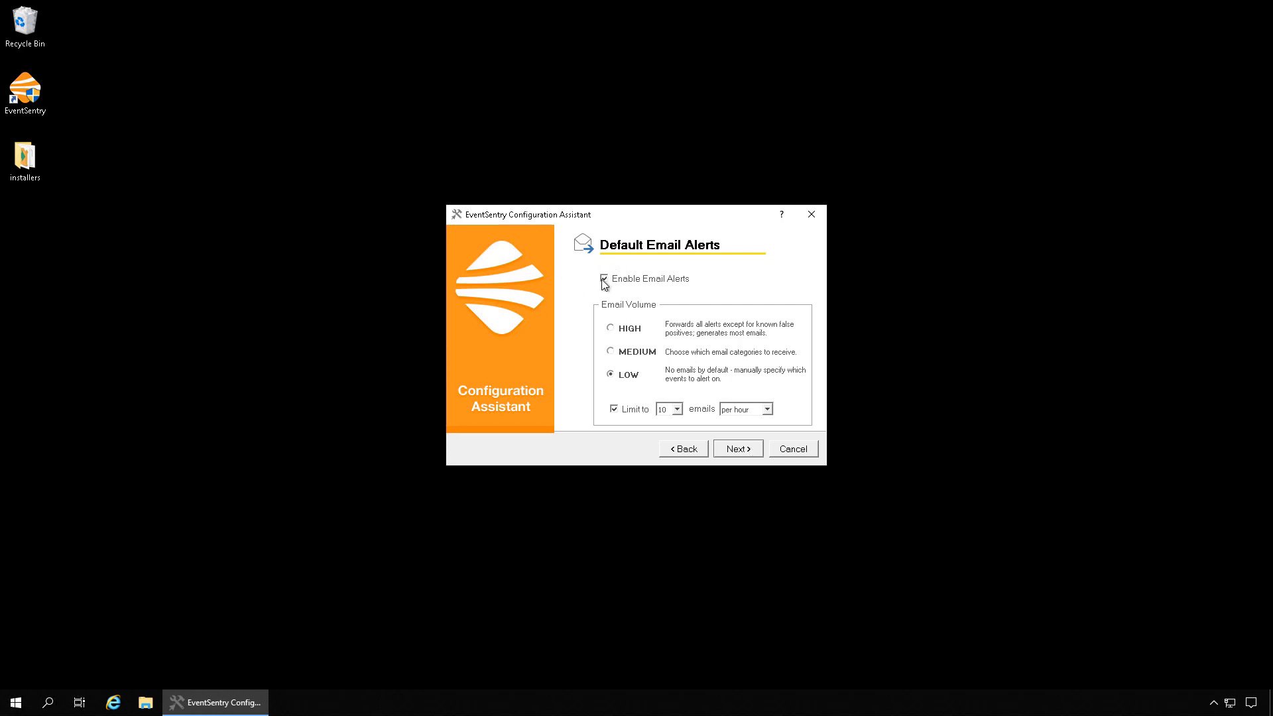
Keep email alerts enabled, choose MEDIUM volume and continue to Customize Email Alerts.
{"action": "left_click", "coordinate": [605, 278]}
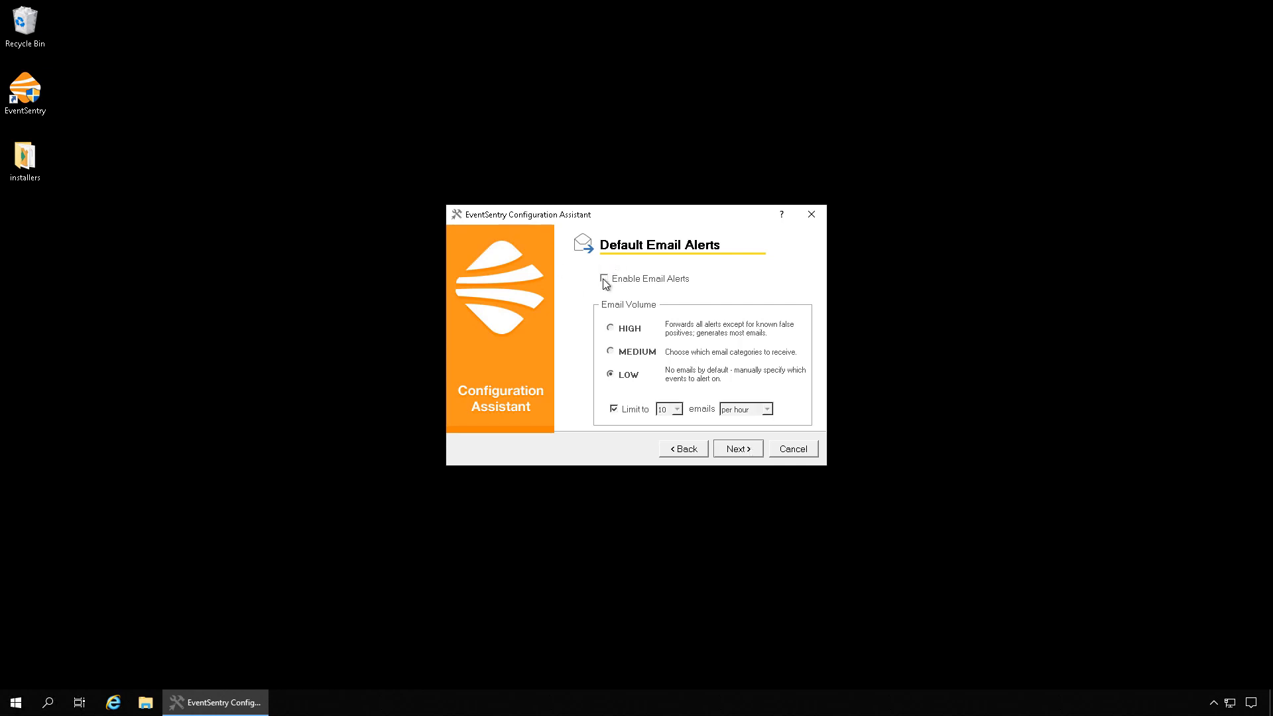
{"action": "left_click", "coordinate": [604, 279]}
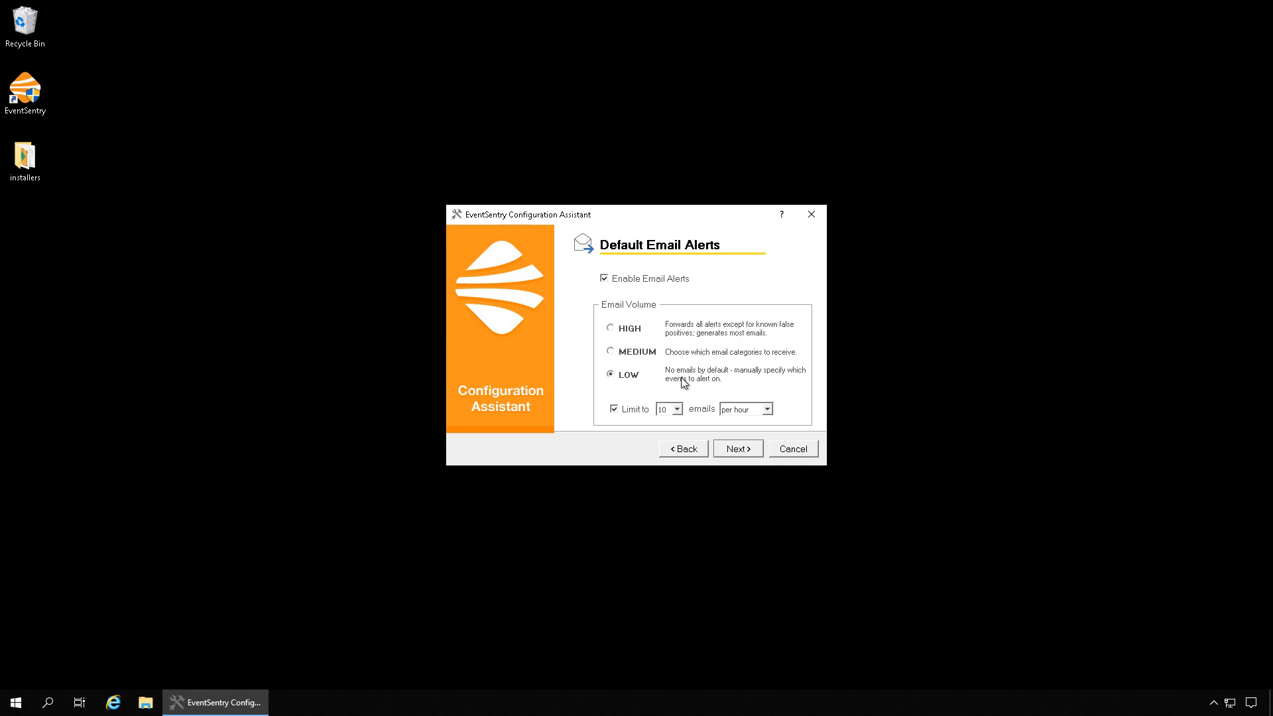
{"action": "mouse_move", "coordinate": [638, 357]}
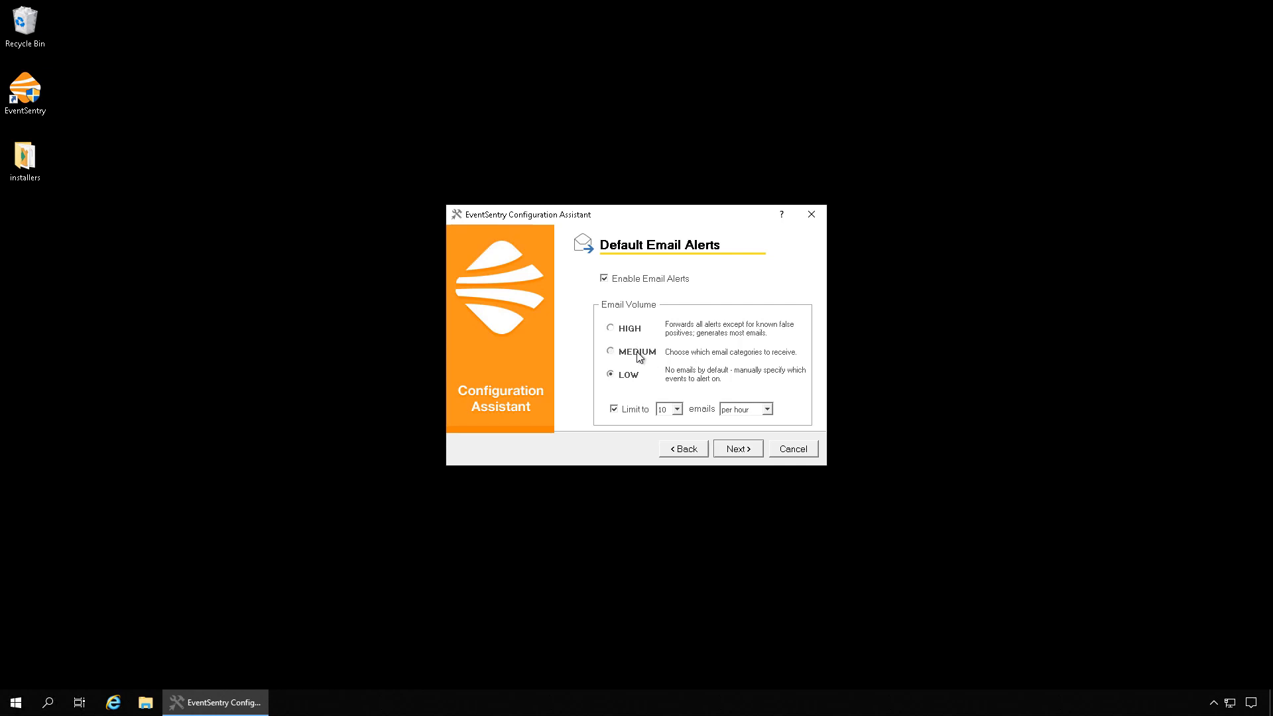
{"action": "left_click", "coordinate": [609, 351]}
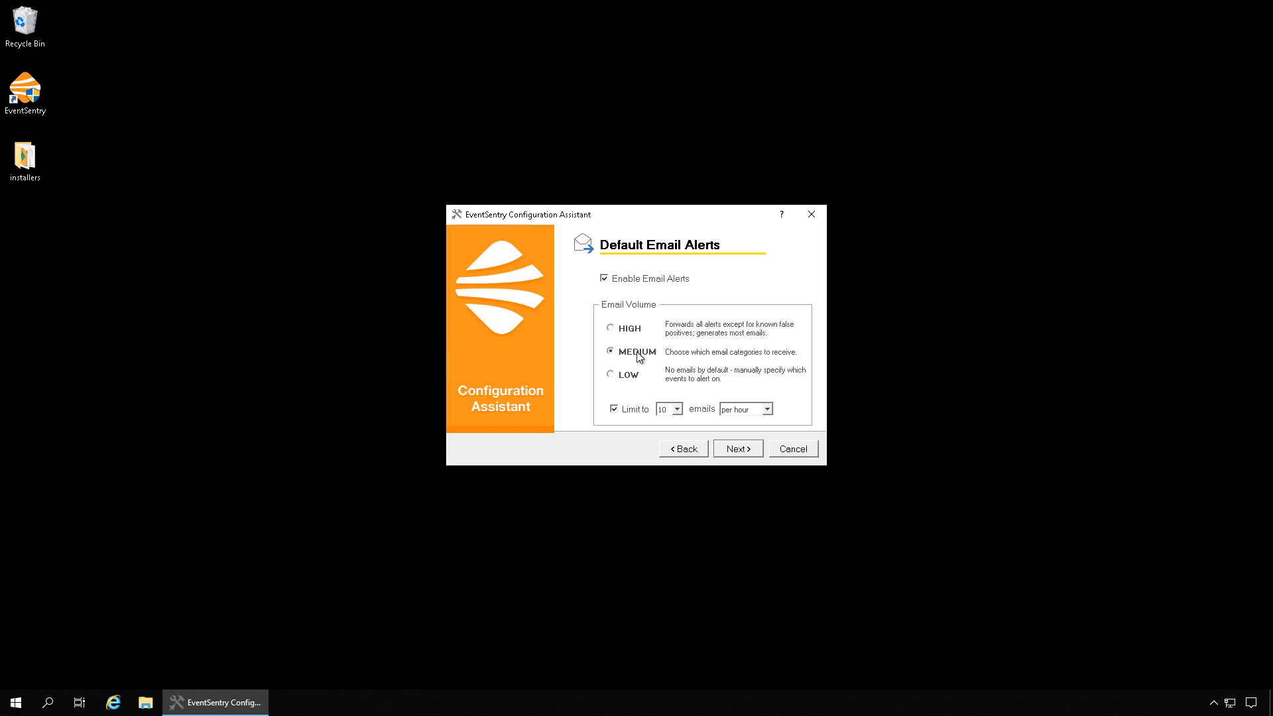
{"action": "left_click", "coordinate": [736, 449]}
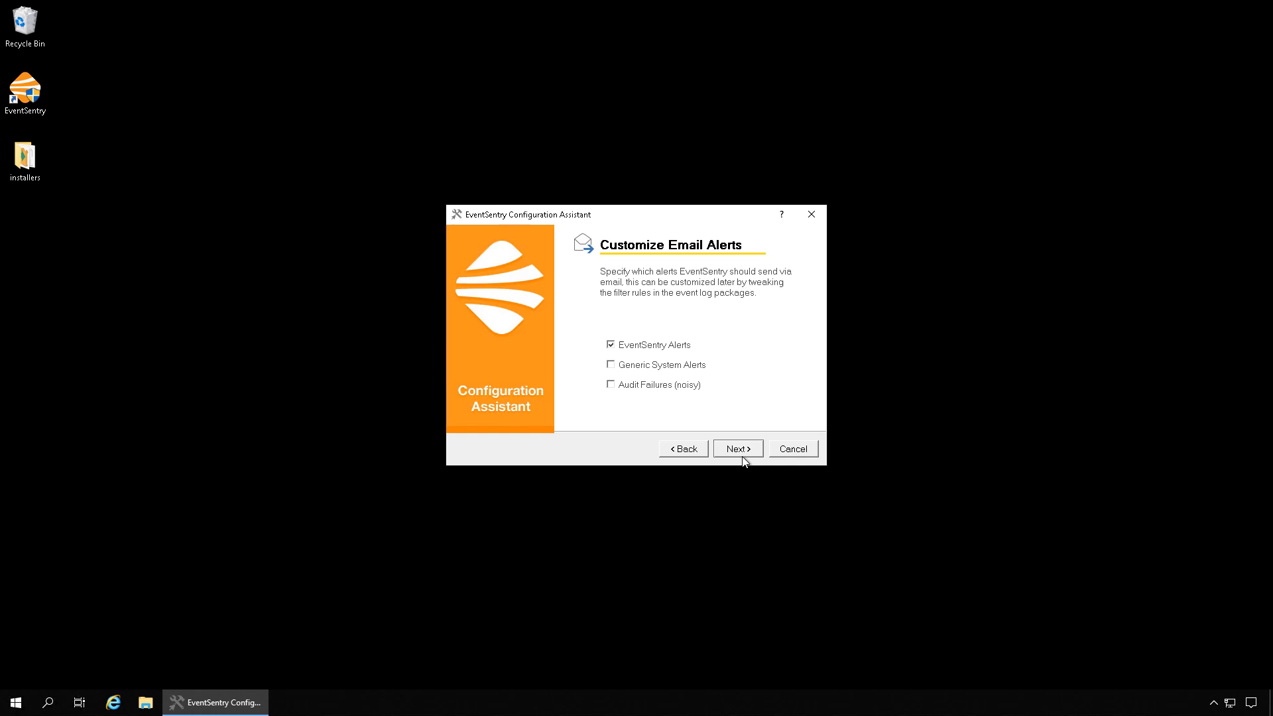
Tick Generic System Alerts so they are emailed alongside EventSentry Alerts.
{"action": "left_click", "coordinate": [610, 363]}
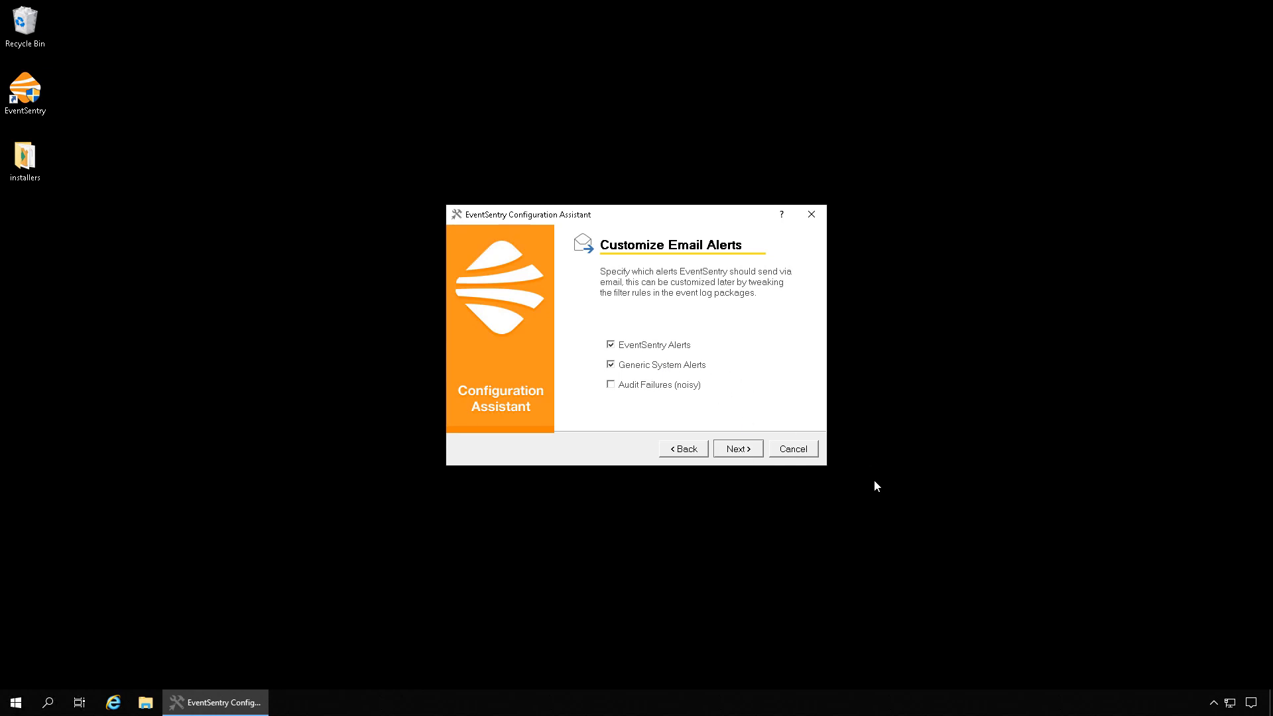
Enter the SMTP server host 'mail.r...' on port 25 and continue to Sender & Recipients.
{"action": "left_click", "coordinate": [737, 449]}
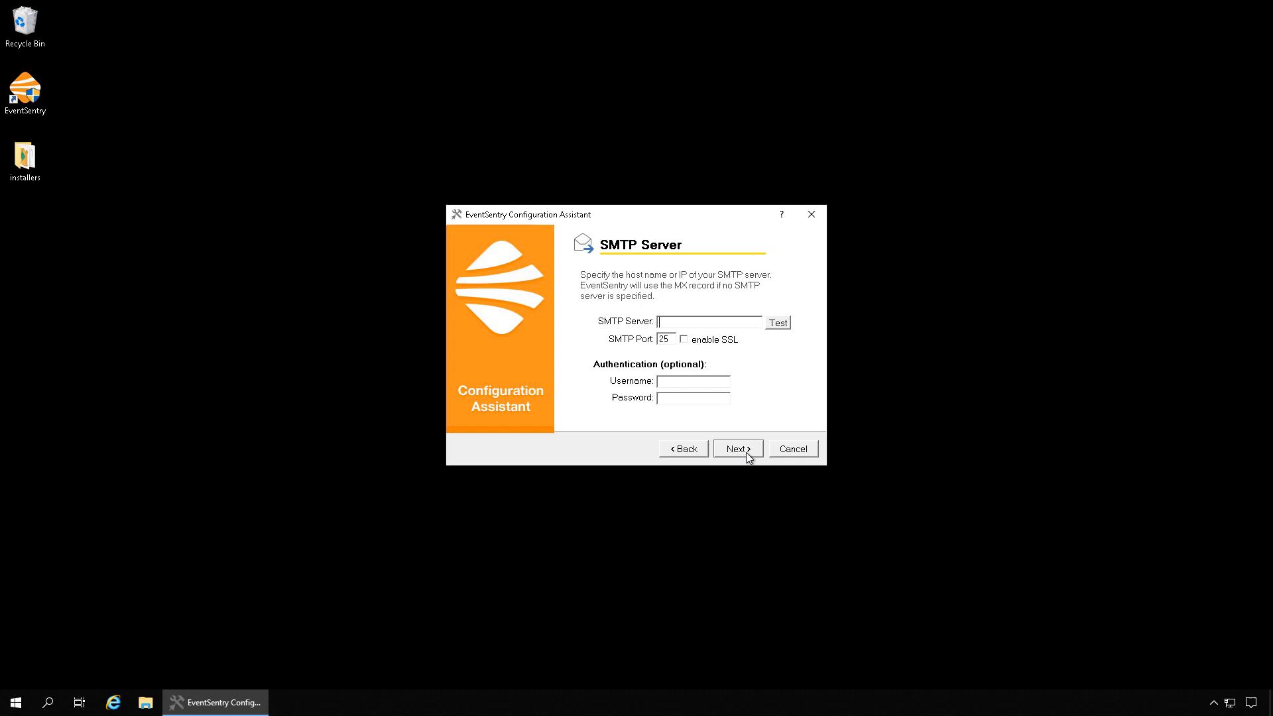
{"action": "type", "text": "mail.r"}
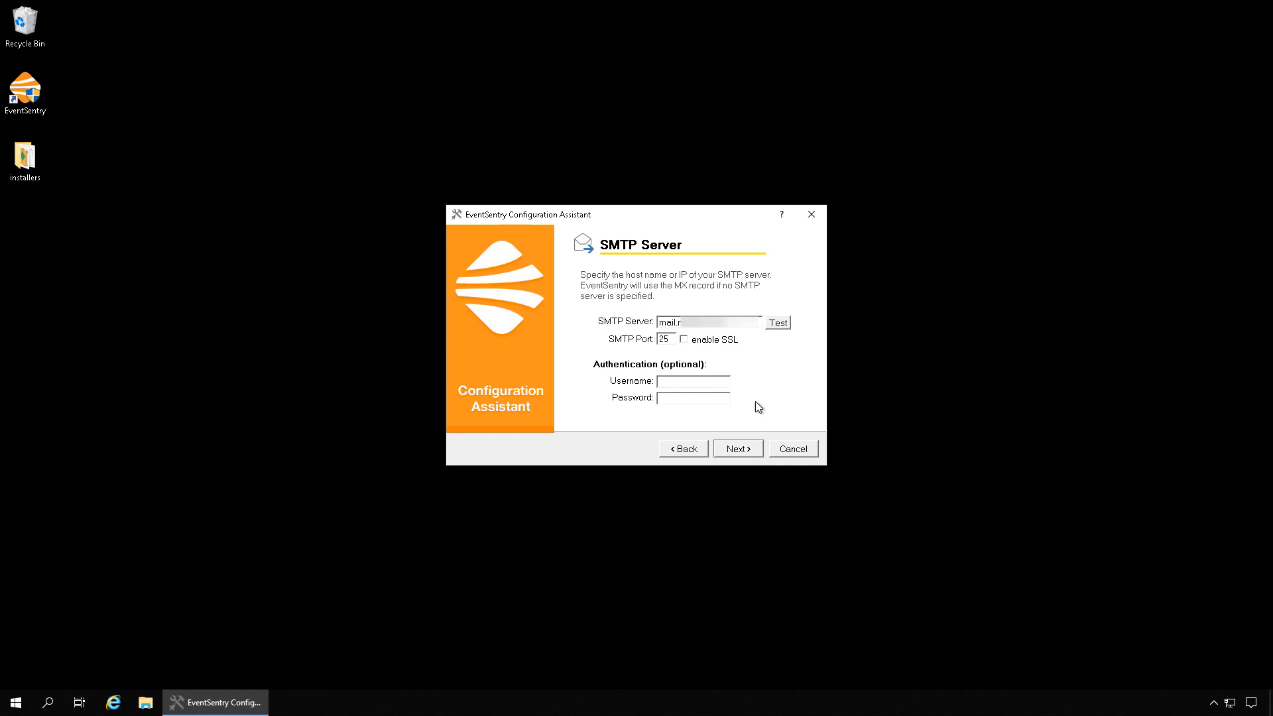
{"action": "mouse_move", "coordinate": [779, 332]}
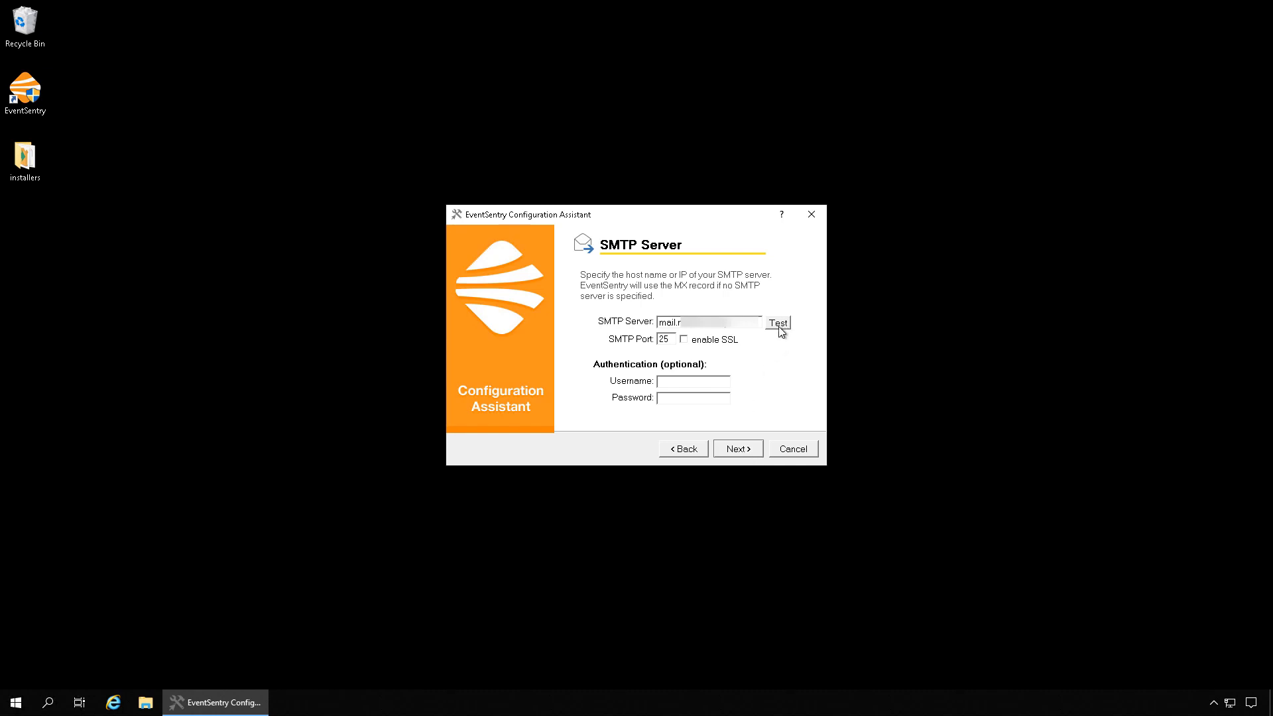
{"action": "mouse_move", "coordinate": [740, 369]}
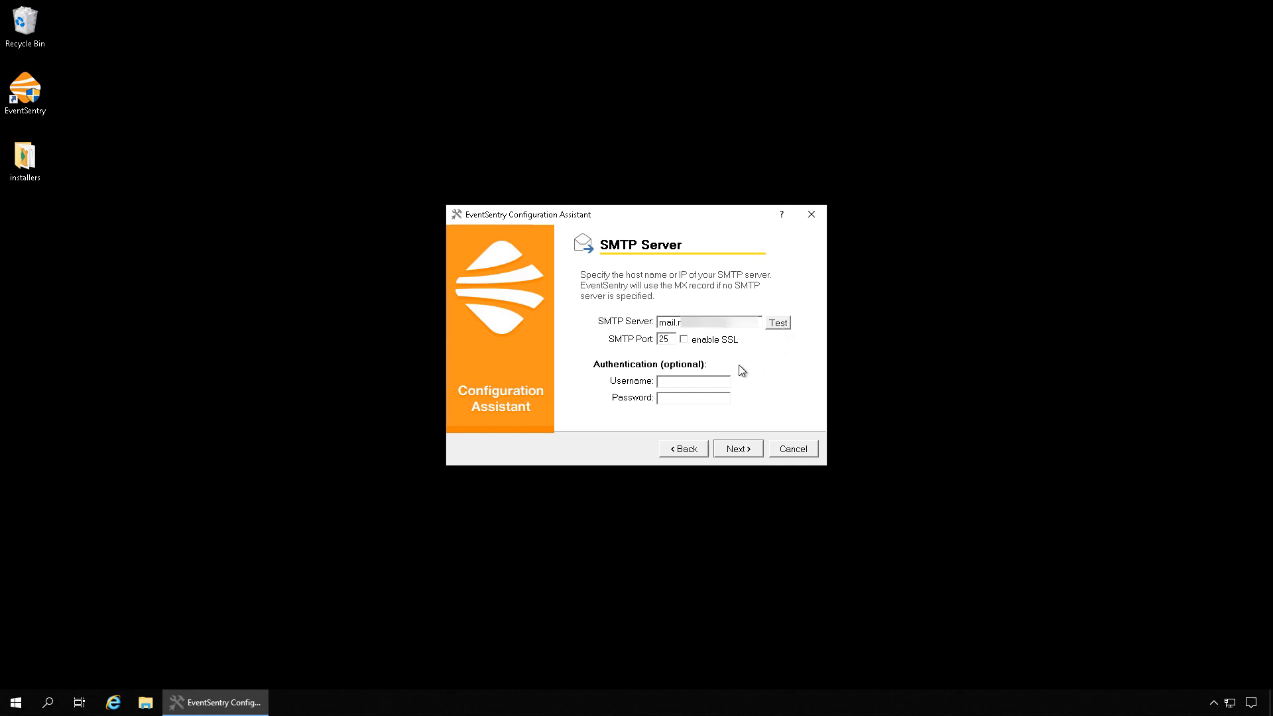
{"action": "left_click", "coordinate": [736, 448]}
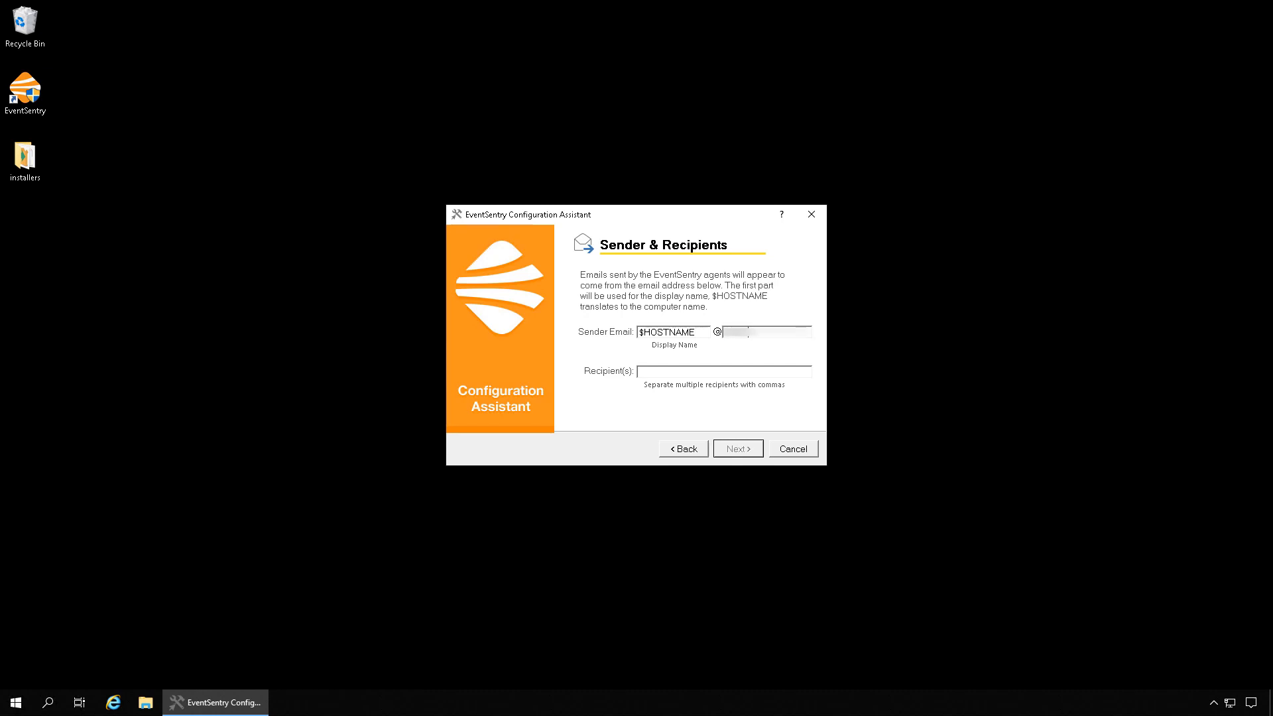
{"action": "left_click", "coordinate": [724, 372]}
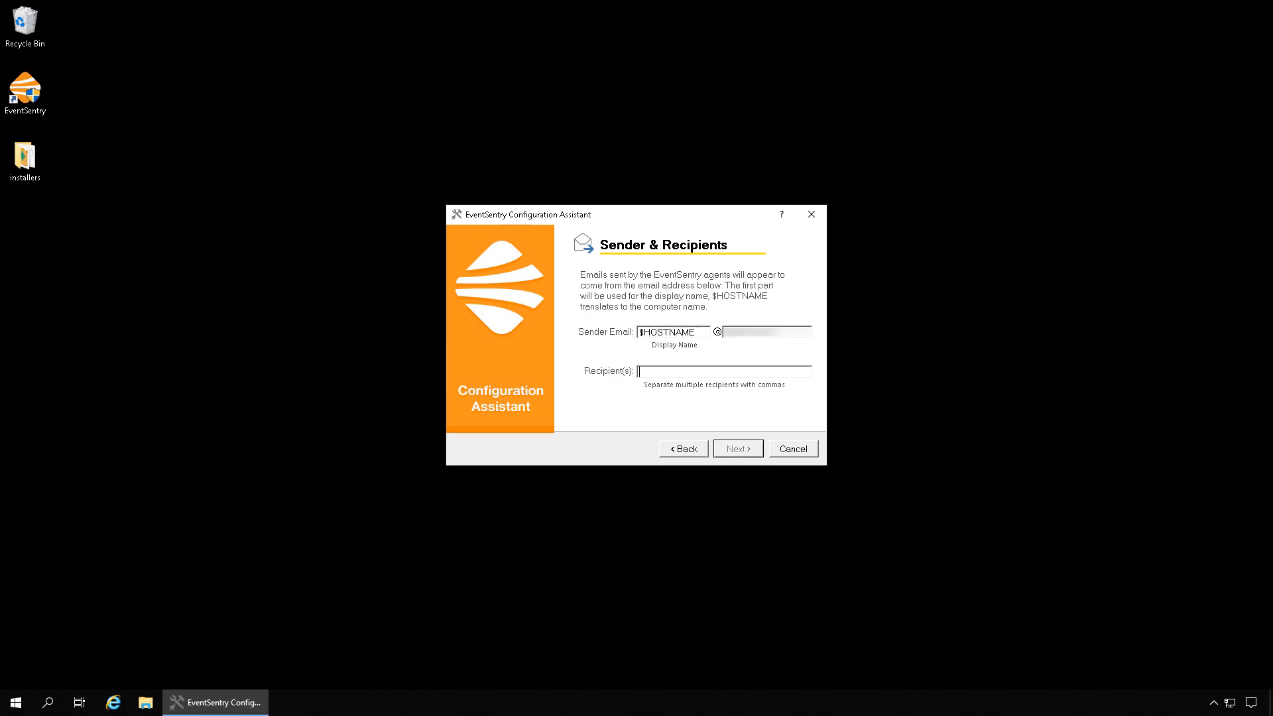
{"action": "type", "text": "alert"}
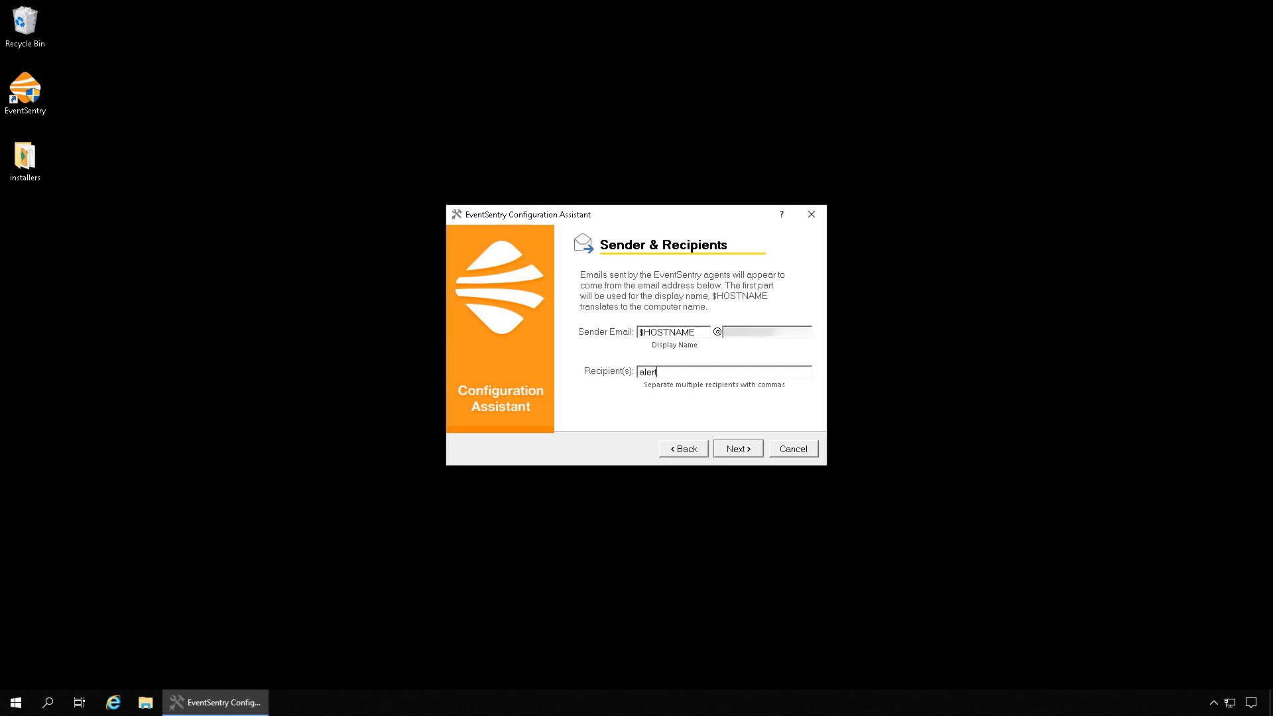
{"action": "type", "text": "s@"}
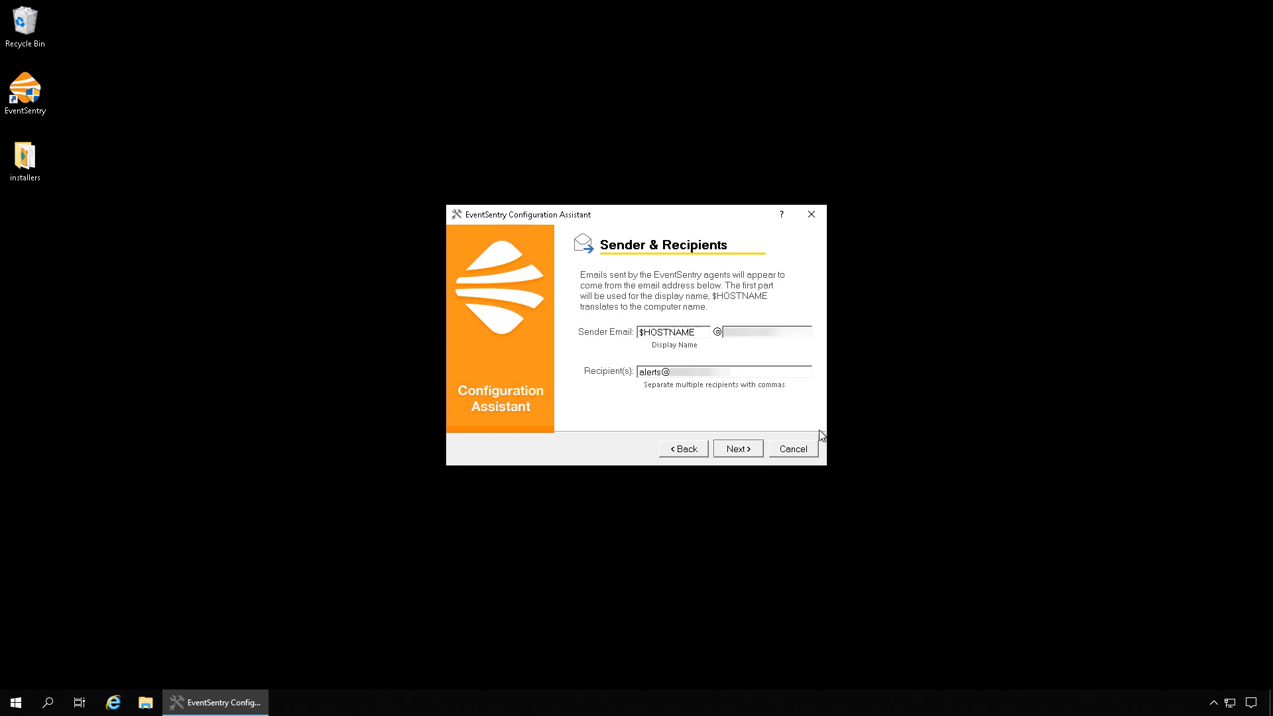
{"action": "left_click", "coordinate": [735, 448]}
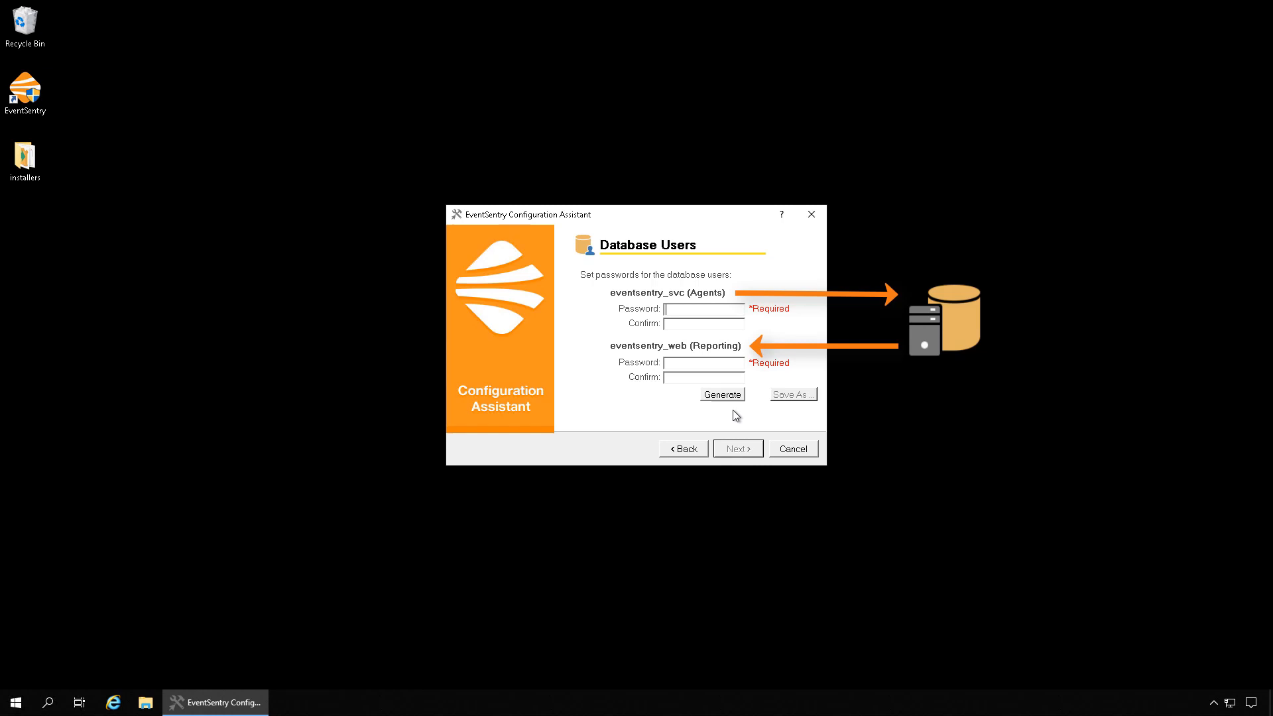
Generate passwords for both database users and choose to save them, acknowledging the storage advice.
{"action": "left_click", "coordinate": [721, 393]}
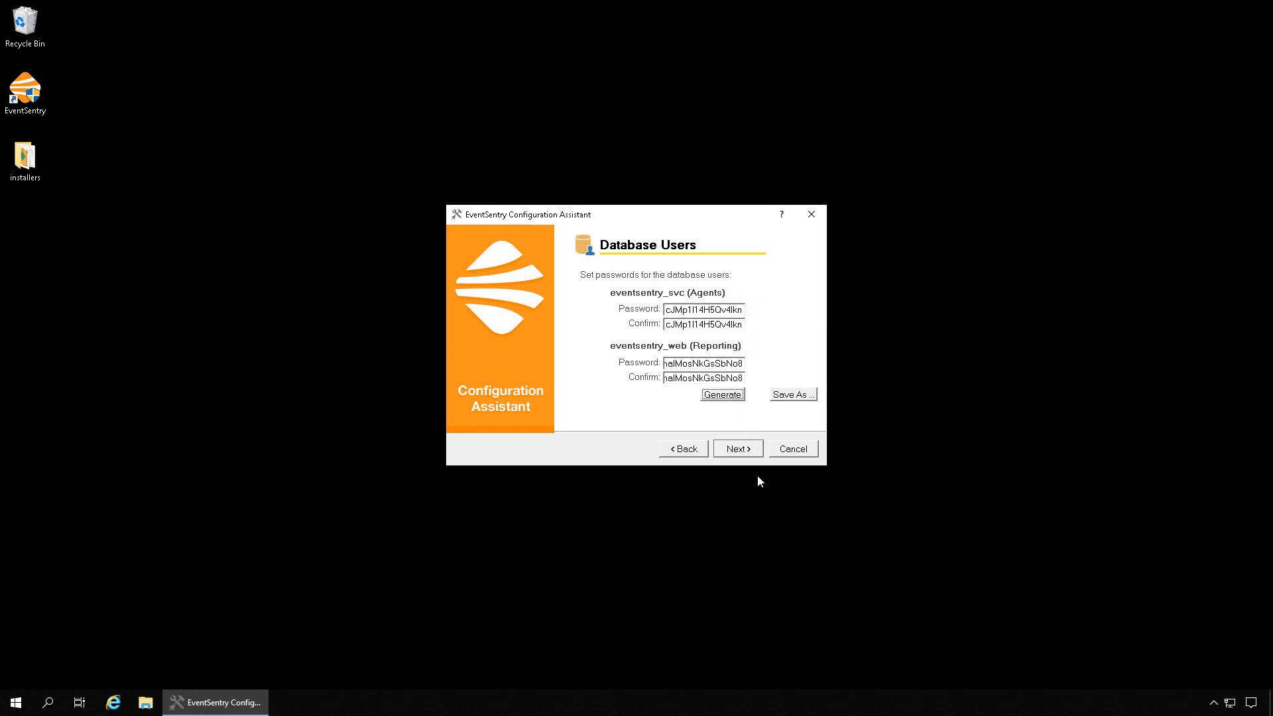
{"action": "mouse_move", "coordinate": [793, 390]}
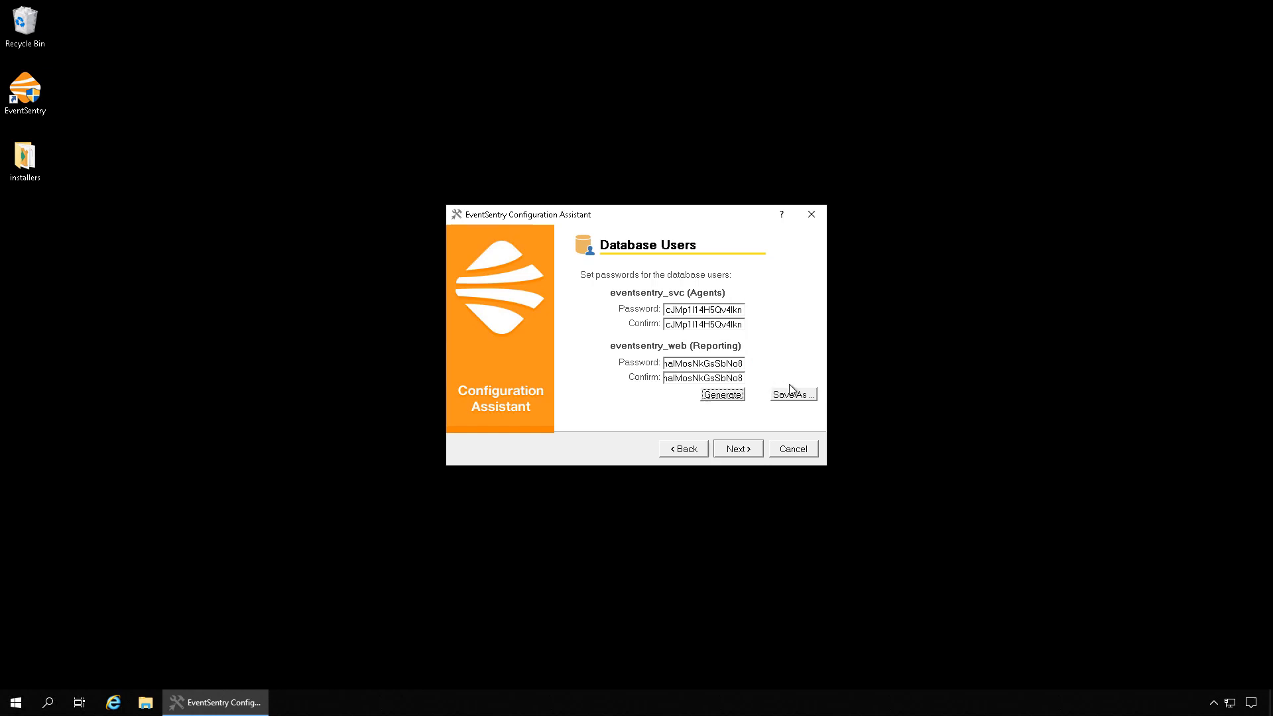
{"action": "left_click", "coordinate": [792, 394]}
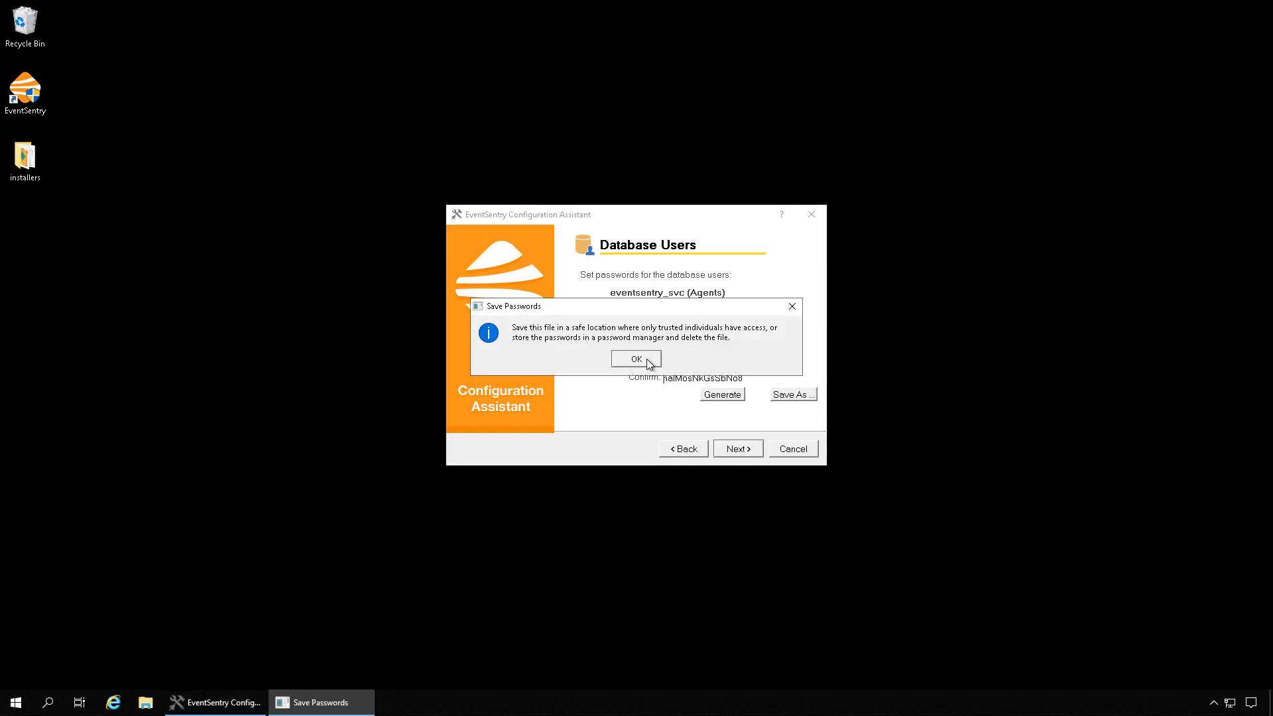
{"action": "left_click", "coordinate": [636, 359]}
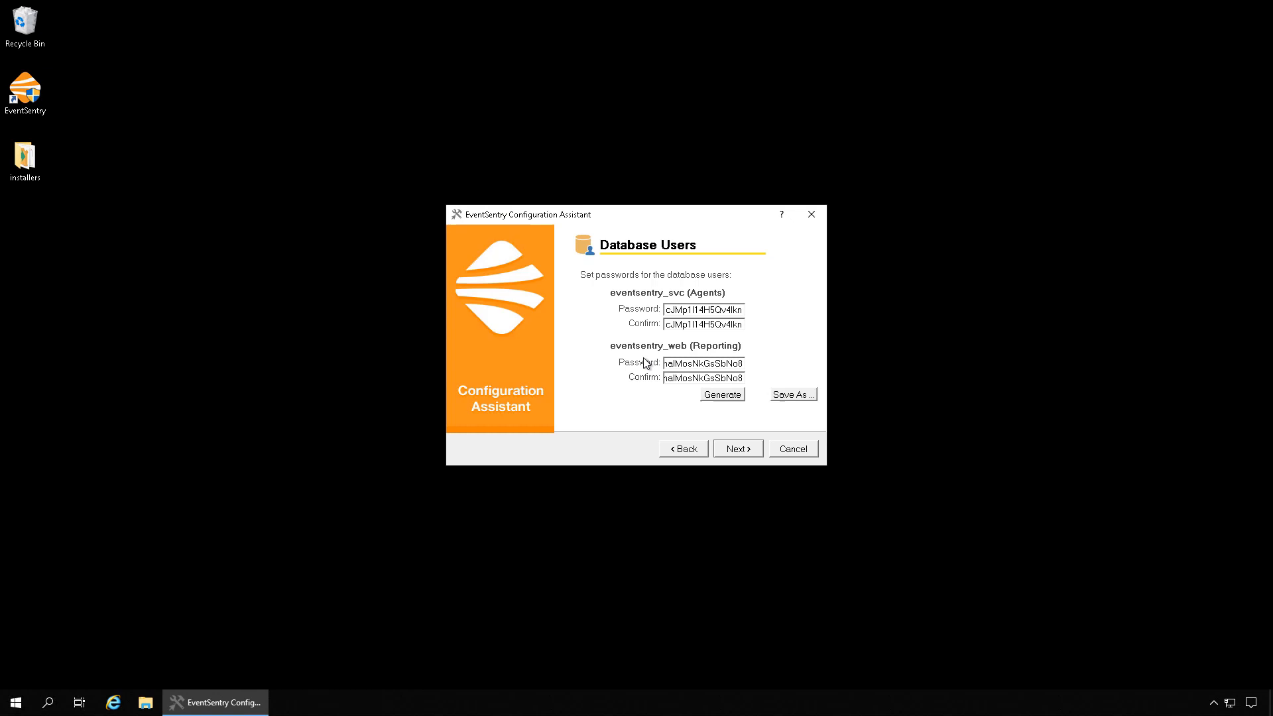
{"action": "left_click", "coordinate": [793, 395]}
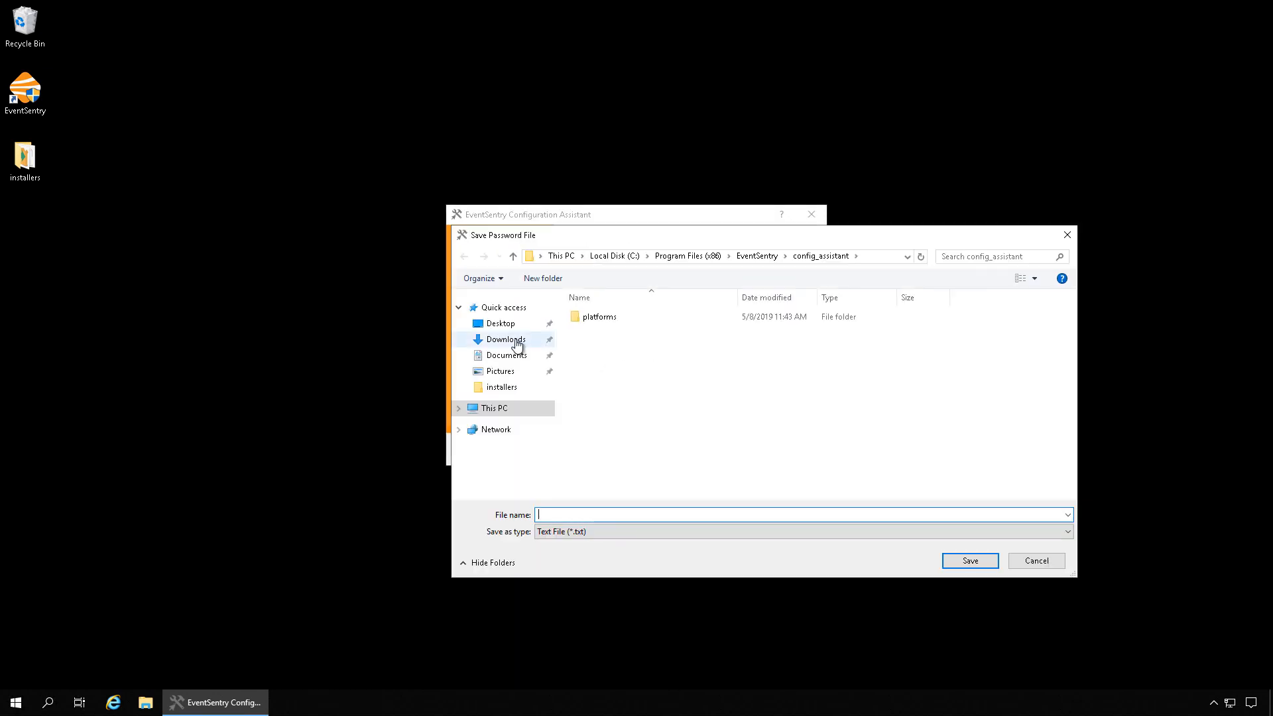
Save the password file as 'eventsentry_db_crede...' in the Desktop installers folder.
{"action": "left_click", "coordinate": [500, 323]}
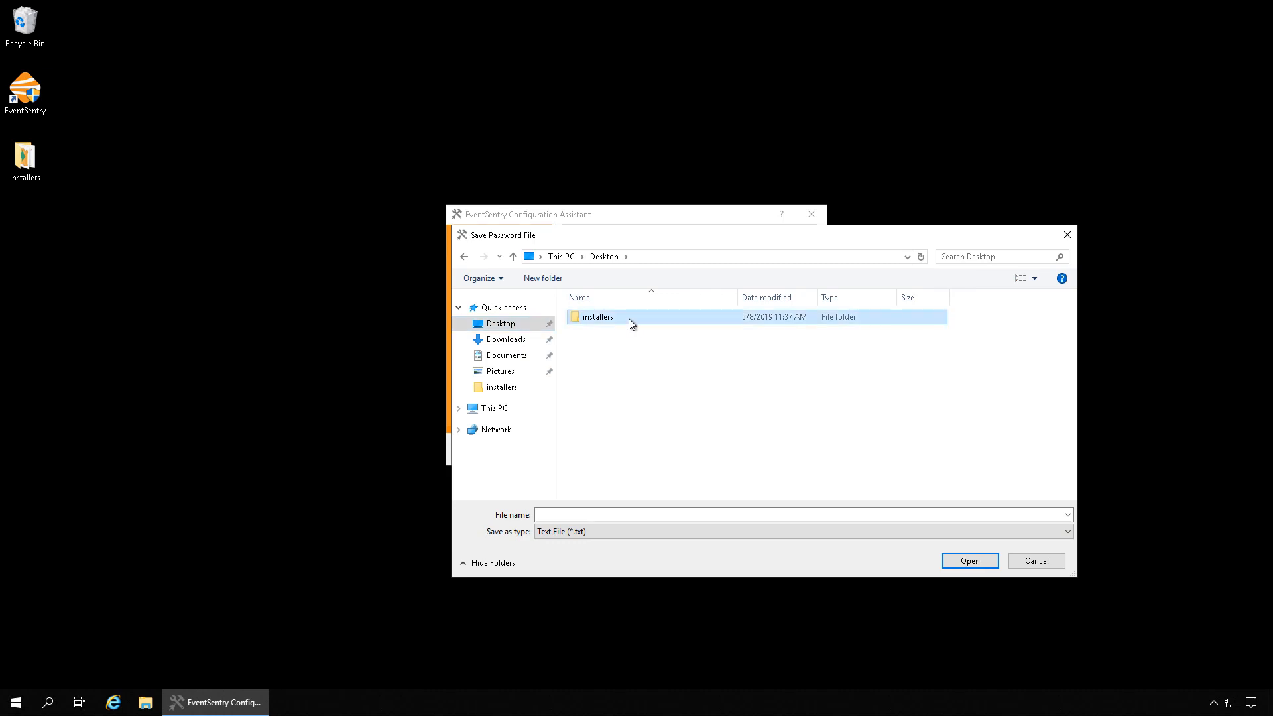
{"action": "double_click", "coordinate": [598, 317]}
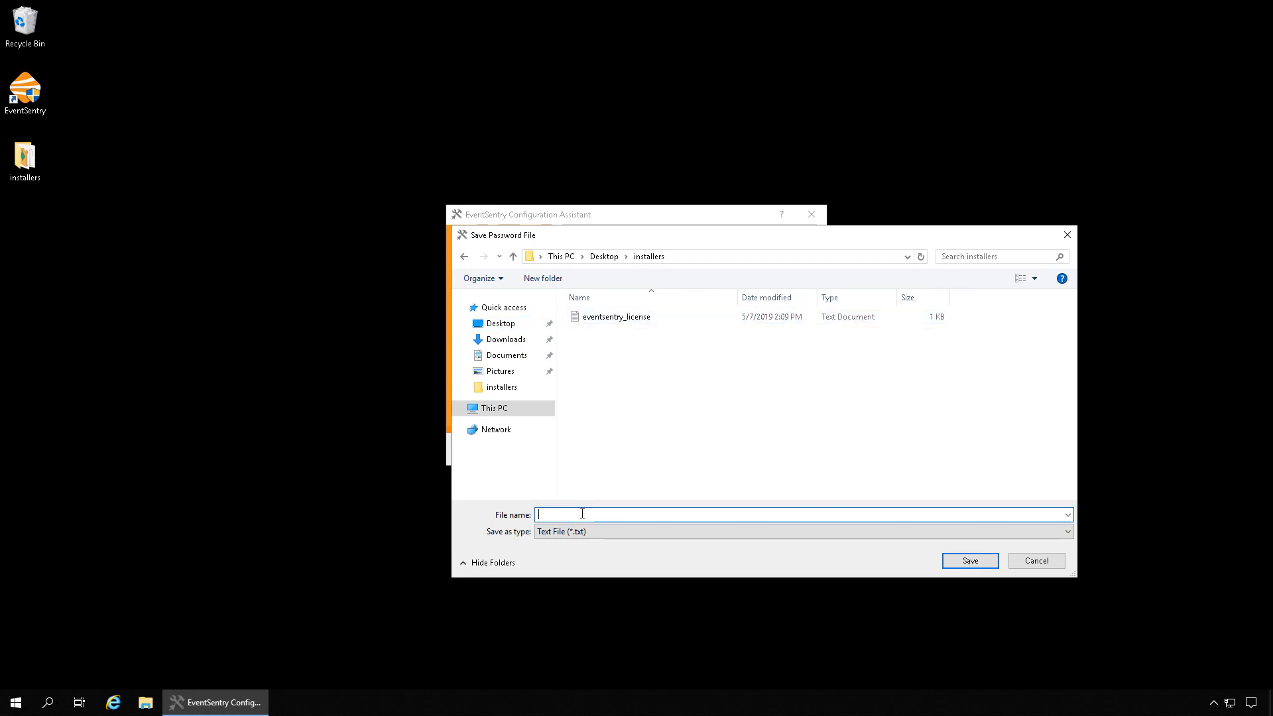
{"action": "type", "text": "eventsentry"}
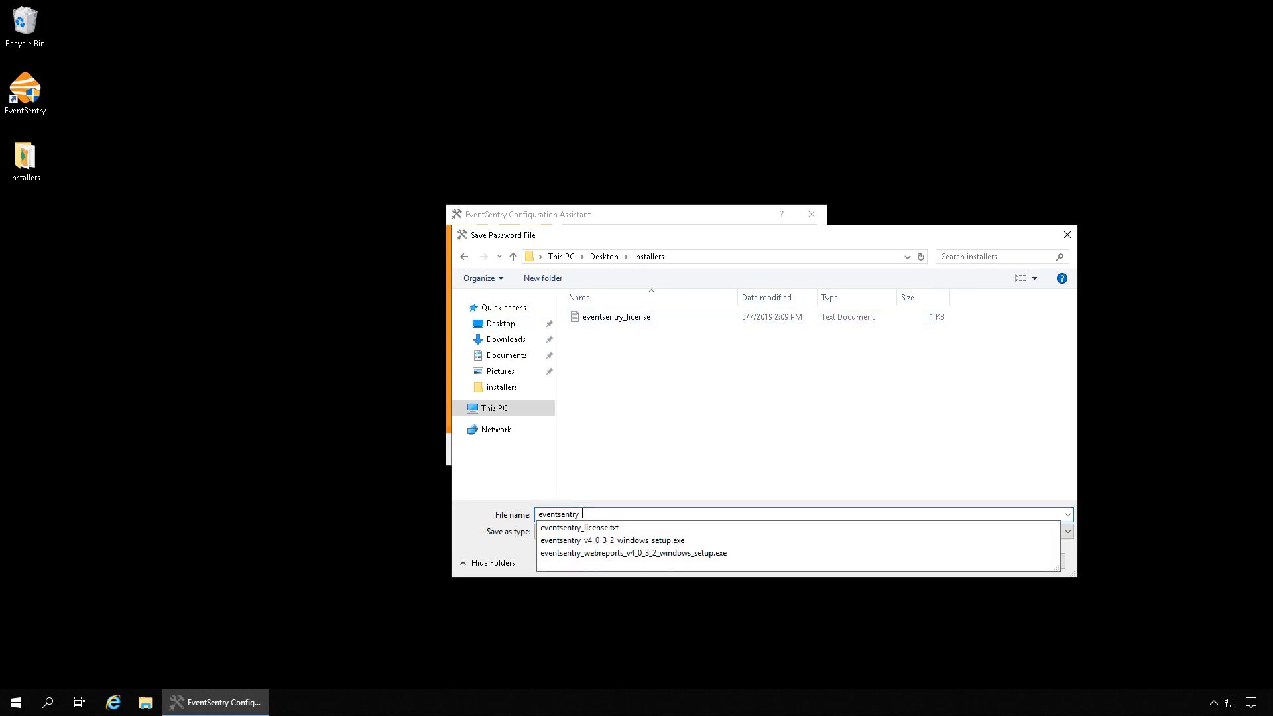
{"action": "type", "text": "_db_crede"}
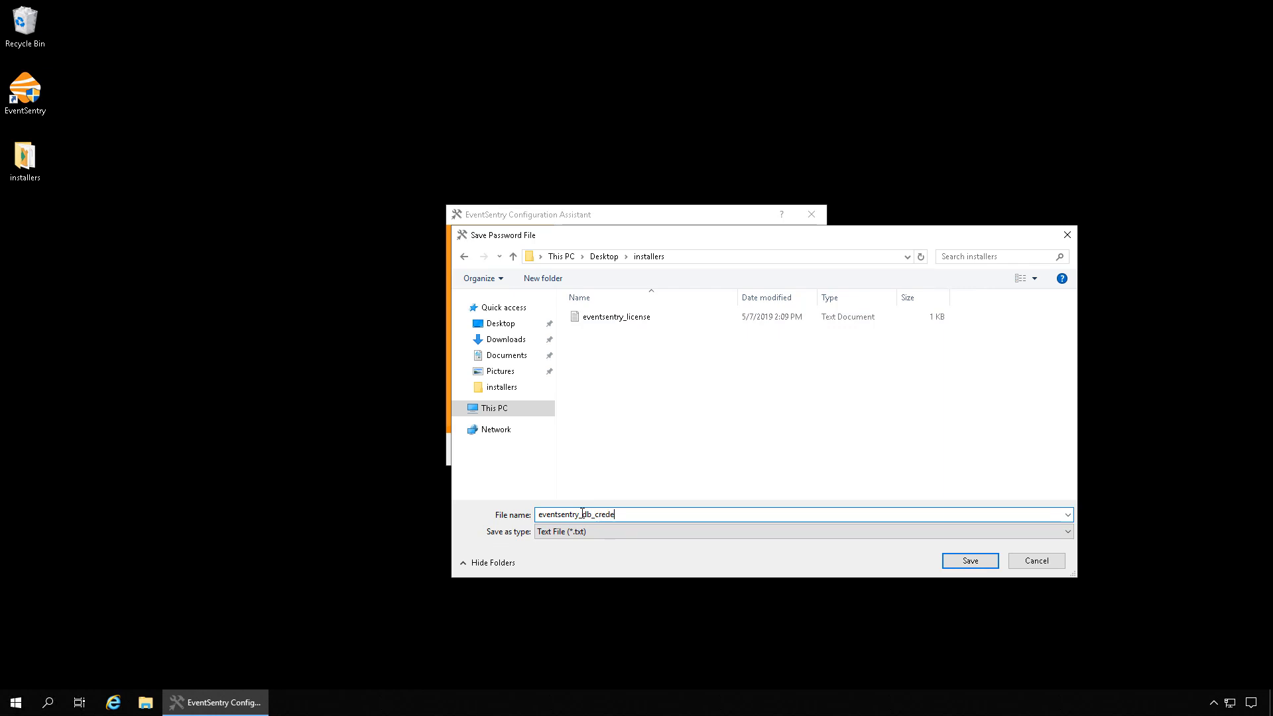
{"action": "left_click", "coordinate": [967, 559]}
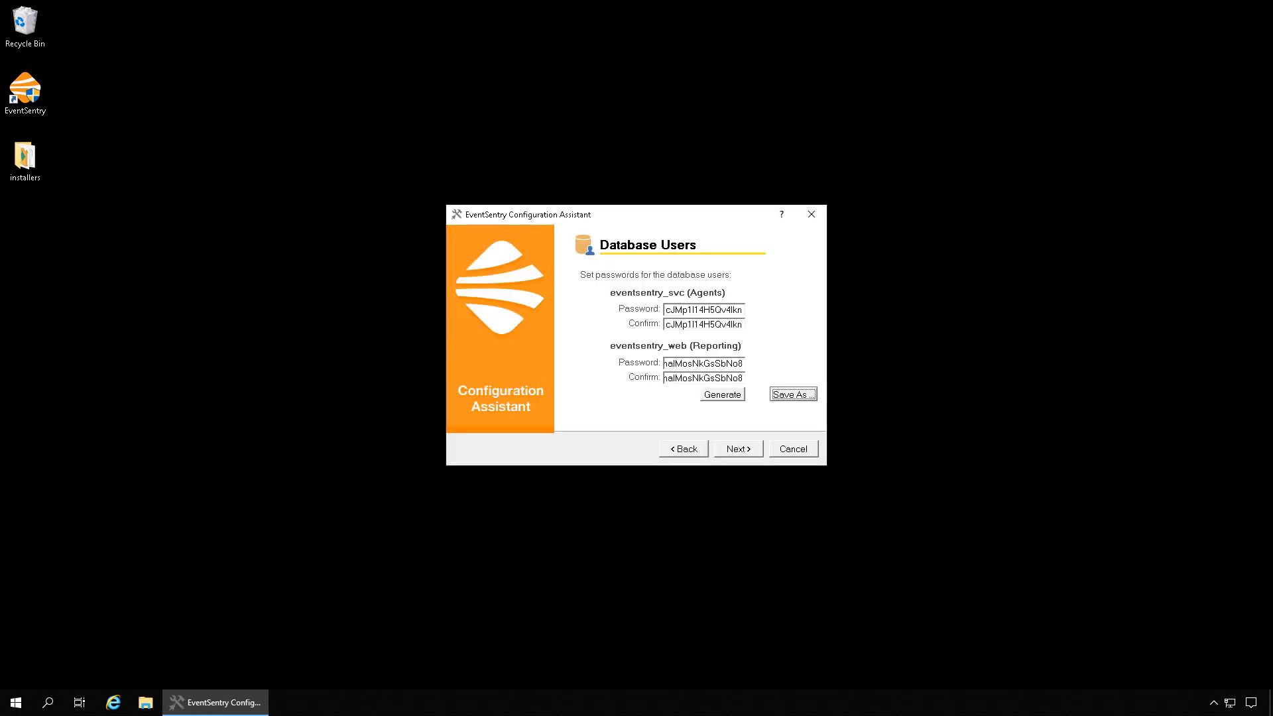
{"action": "mouse_move", "coordinate": [740, 463]}
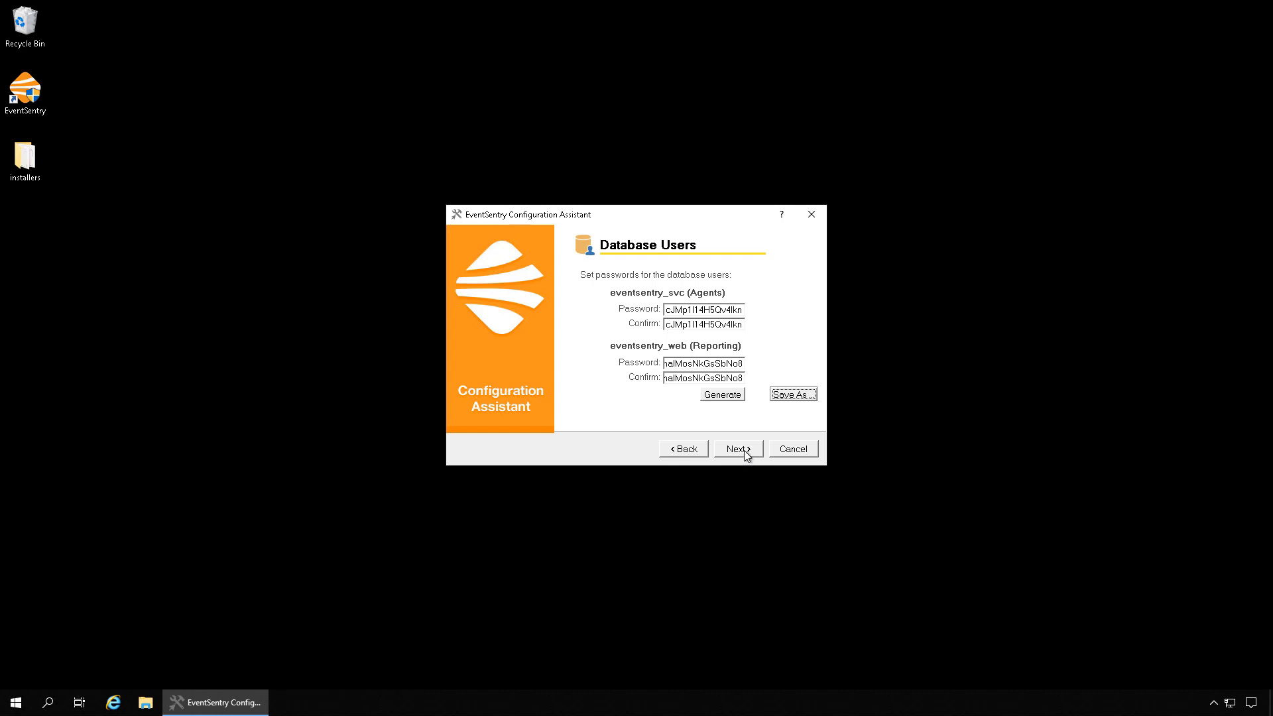
Set the database purge to keep 90 days of data and continue to Heartbeat Monitoring.
{"action": "left_click", "coordinate": [736, 448]}
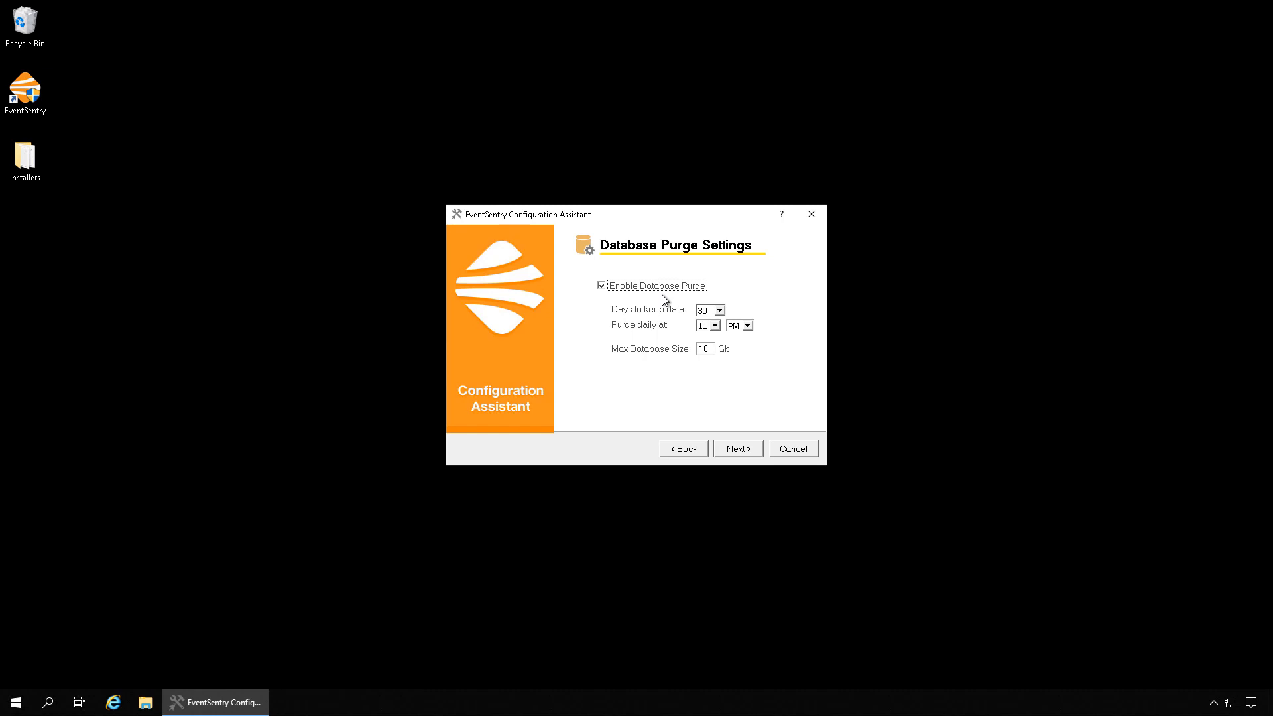
{"action": "mouse_move", "coordinate": [725, 316]}
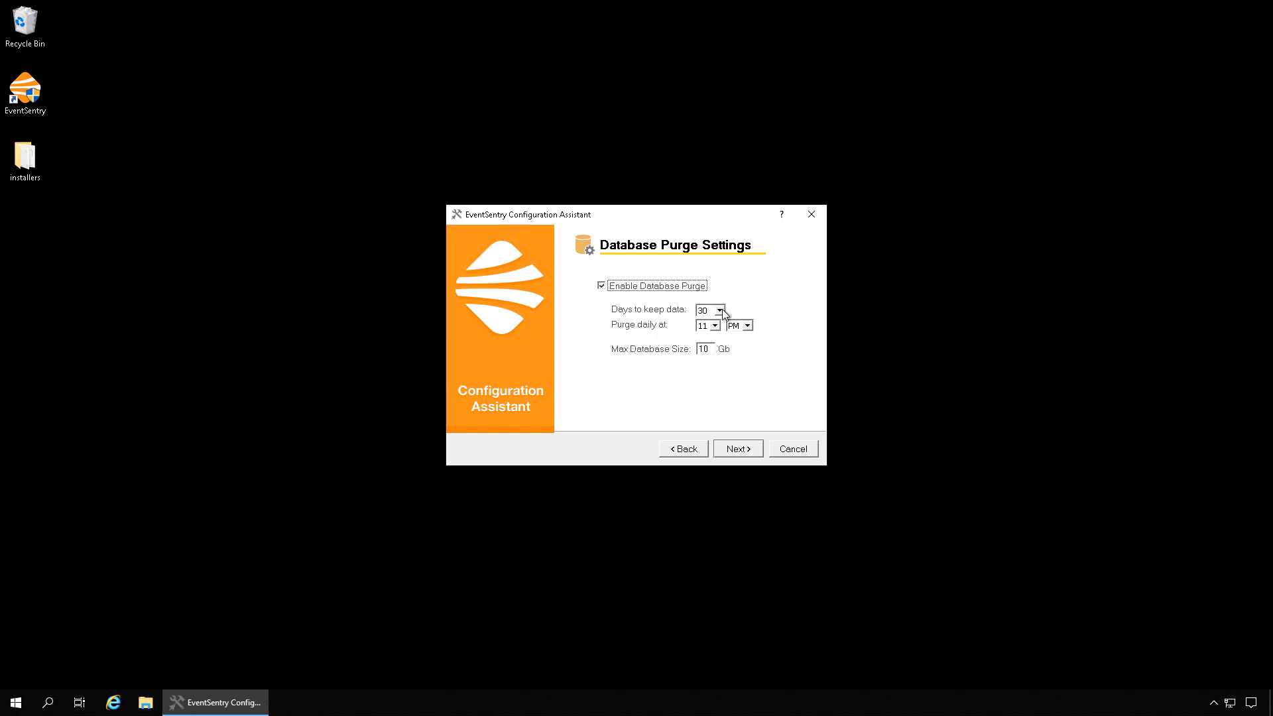
{"action": "left_click", "coordinate": [718, 310]}
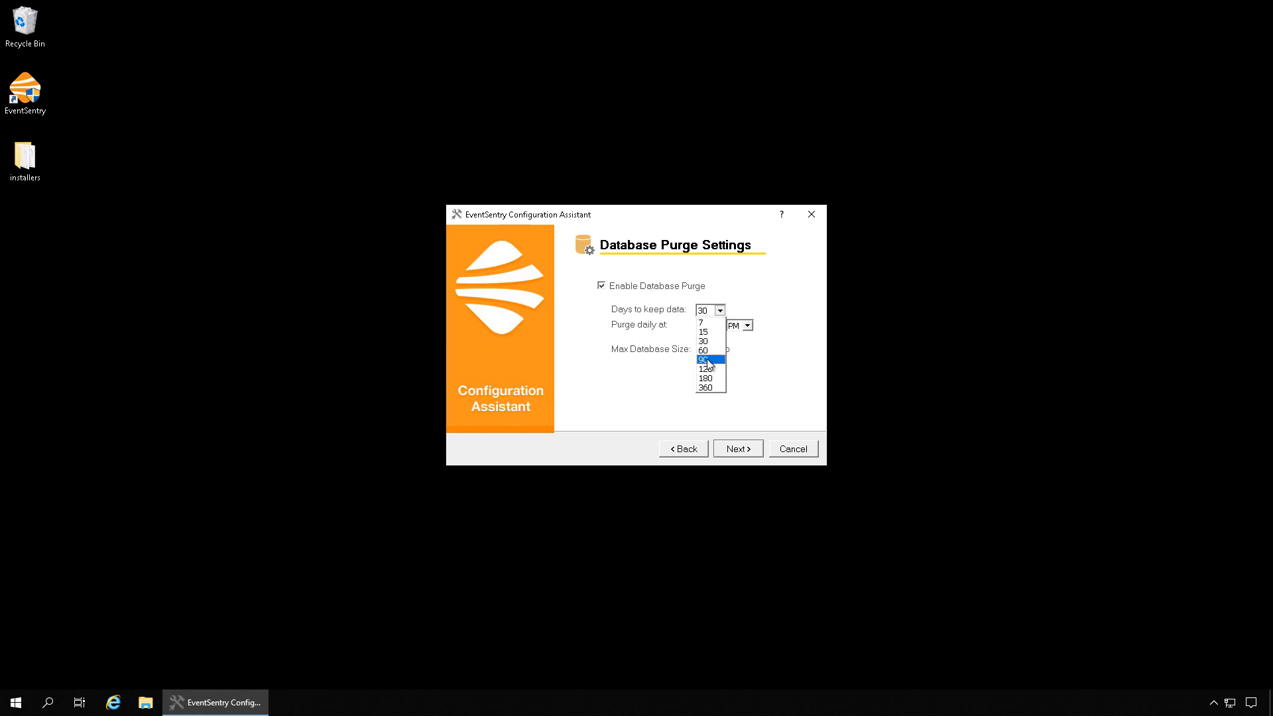
{"action": "left_click", "coordinate": [704, 359]}
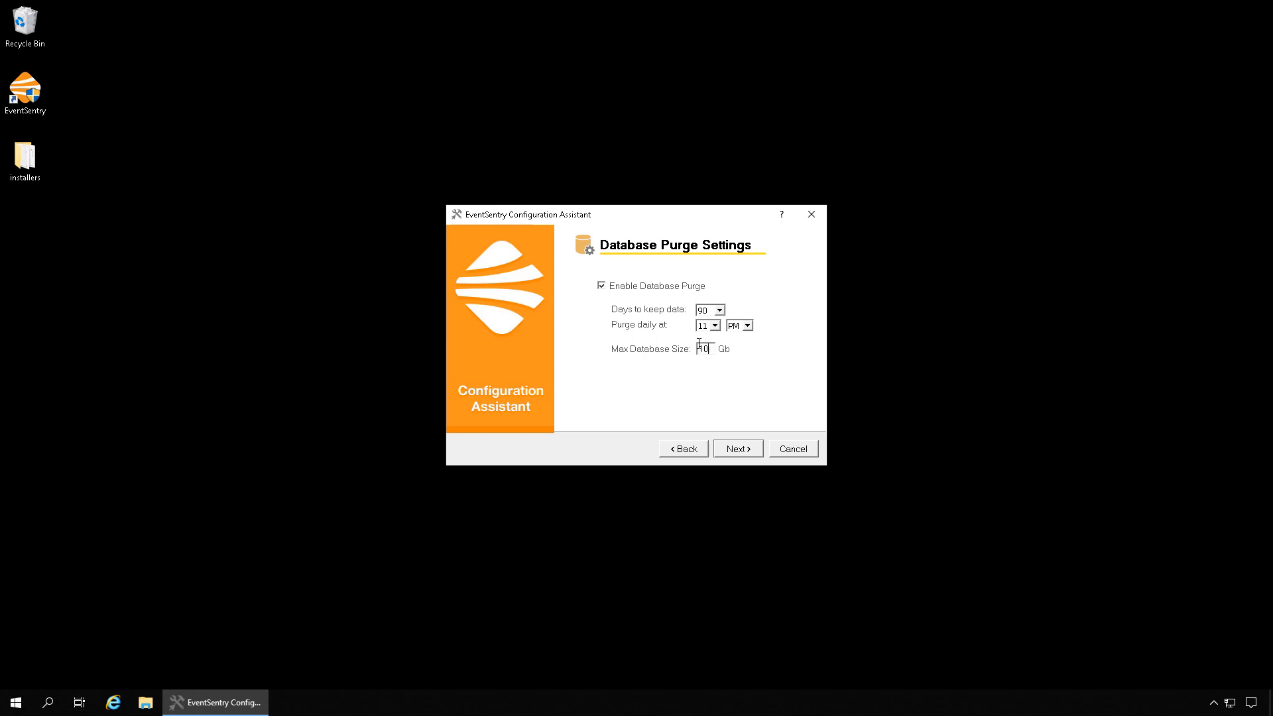
{"action": "left_click", "coordinate": [736, 449]}
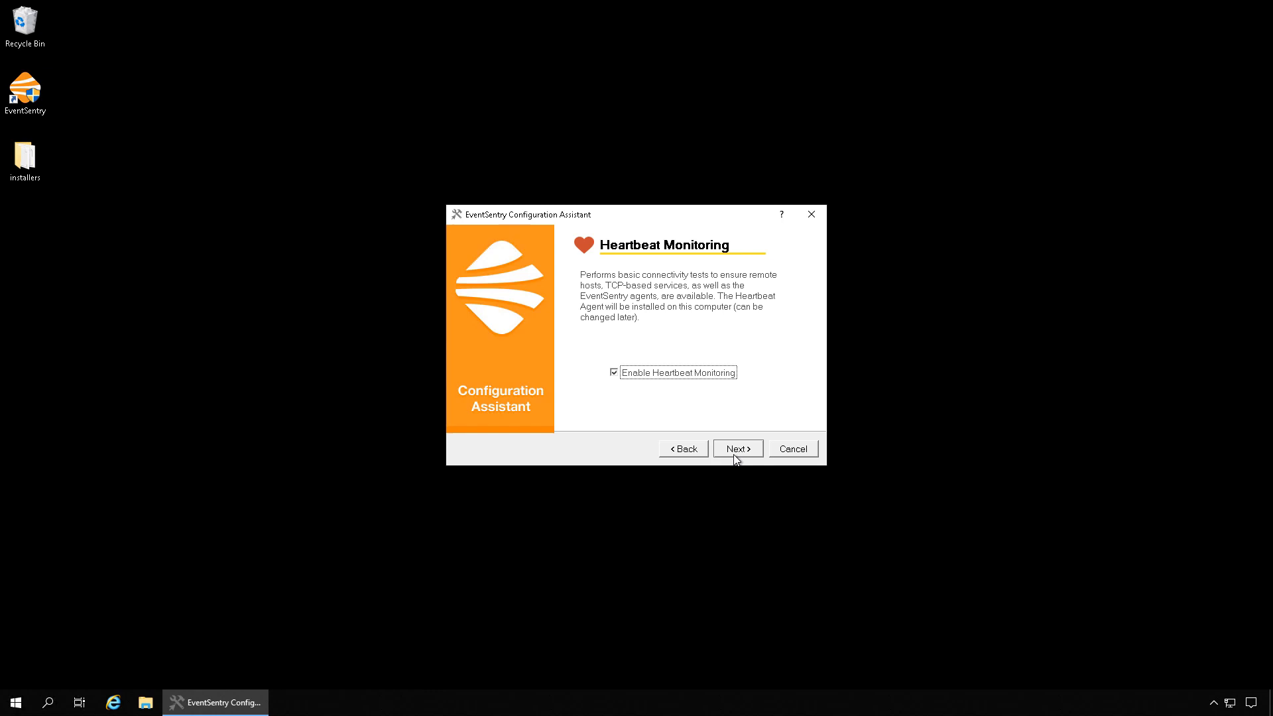
Keep heartbeat monitoring on the Local System Account and continue to Syslog & SNMP Monitoring.
{"action": "left_click", "coordinate": [736, 448]}
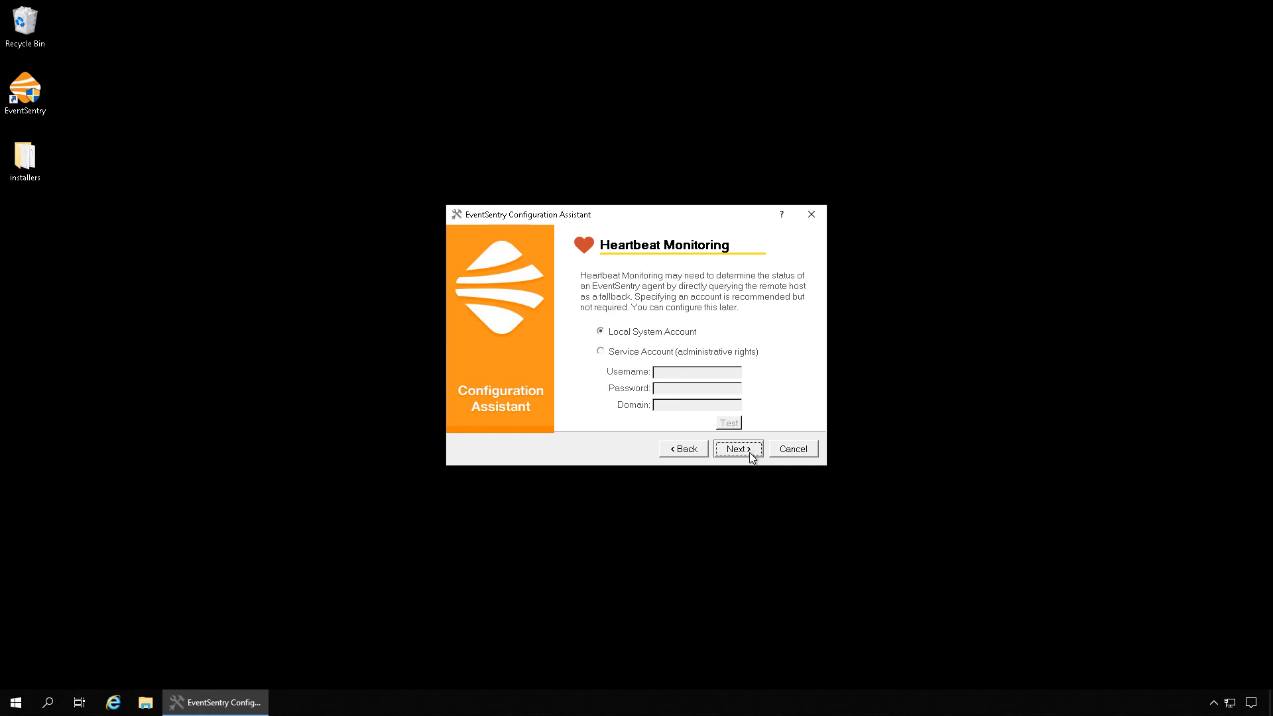
{"action": "mouse_move", "coordinate": [693, 335]}
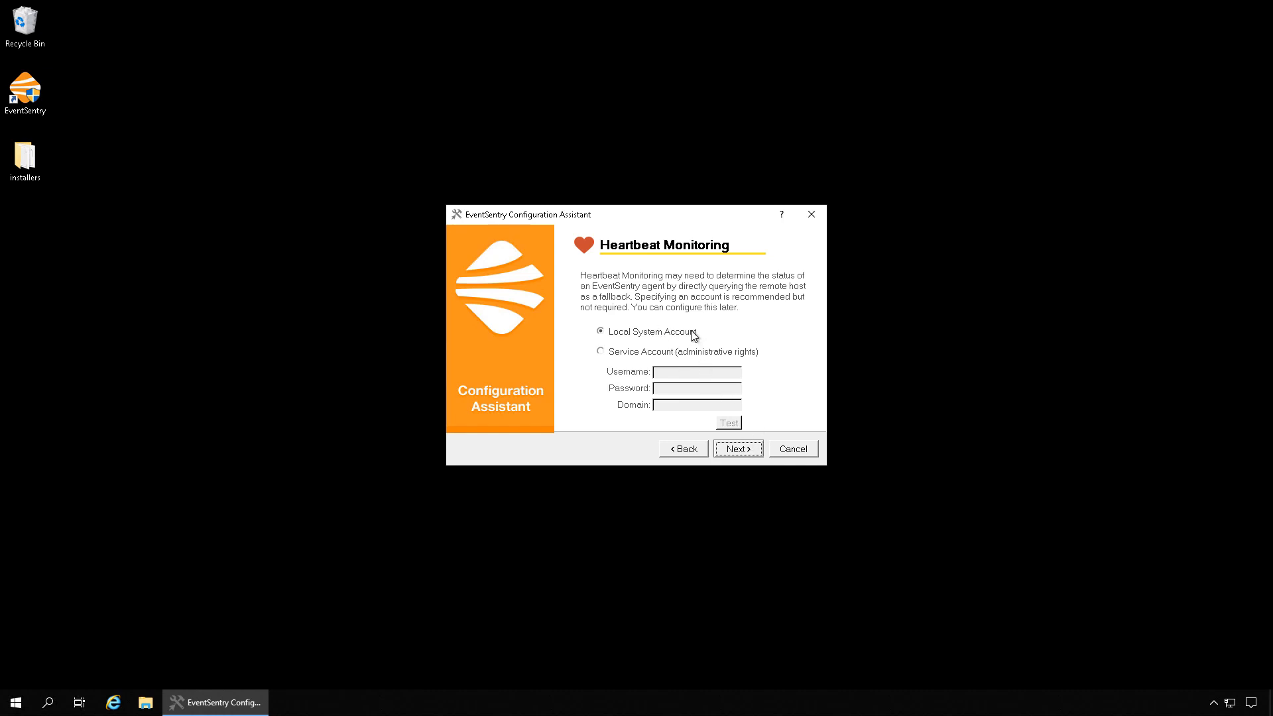
{"action": "mouse_move", "coordinate": [733, 458]}
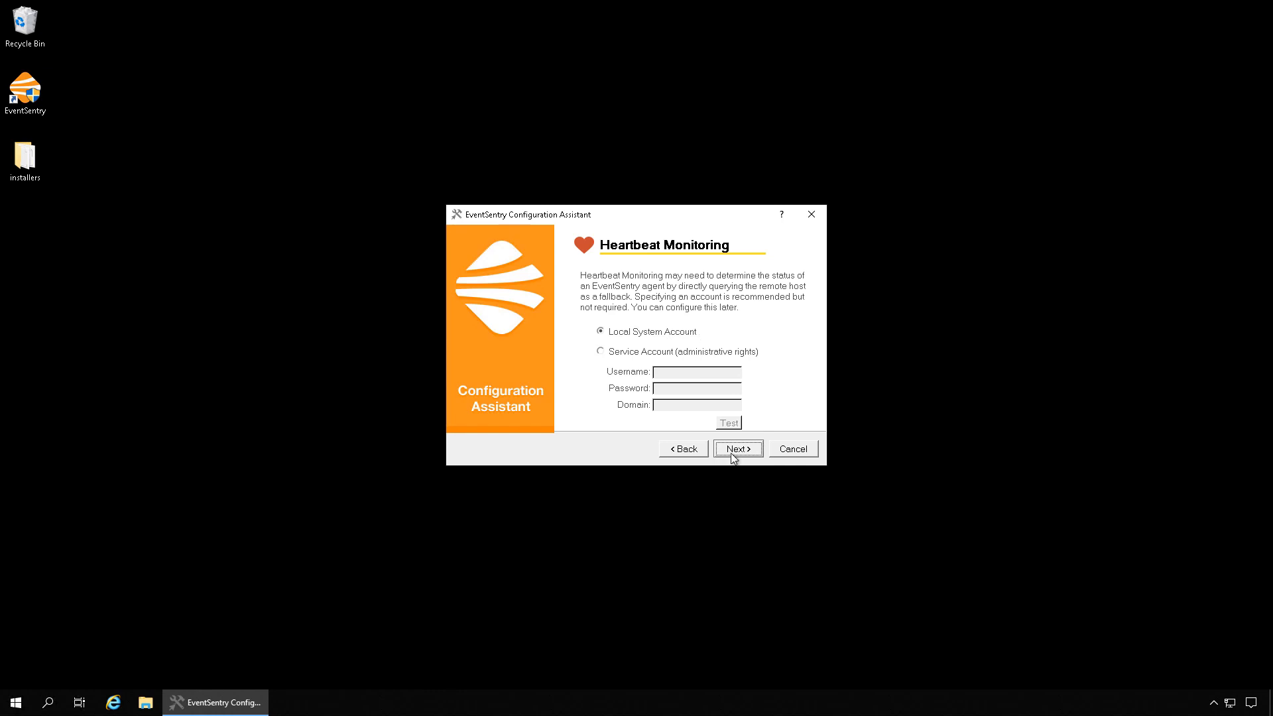
{"action": "left_click", "coordinate": [736, 450]}
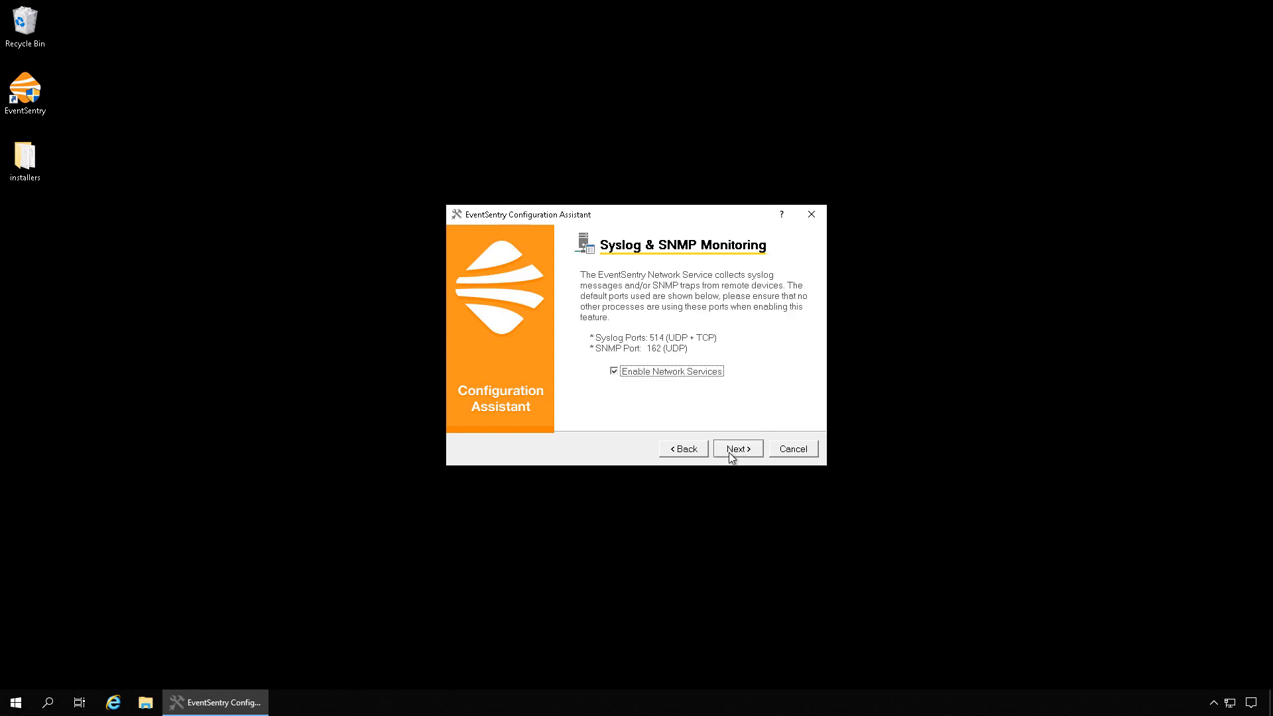
Keep network services enabled and accept the Collector on TLS port 5001.
{"action": "left_click", "coordinate": [736, 450]}
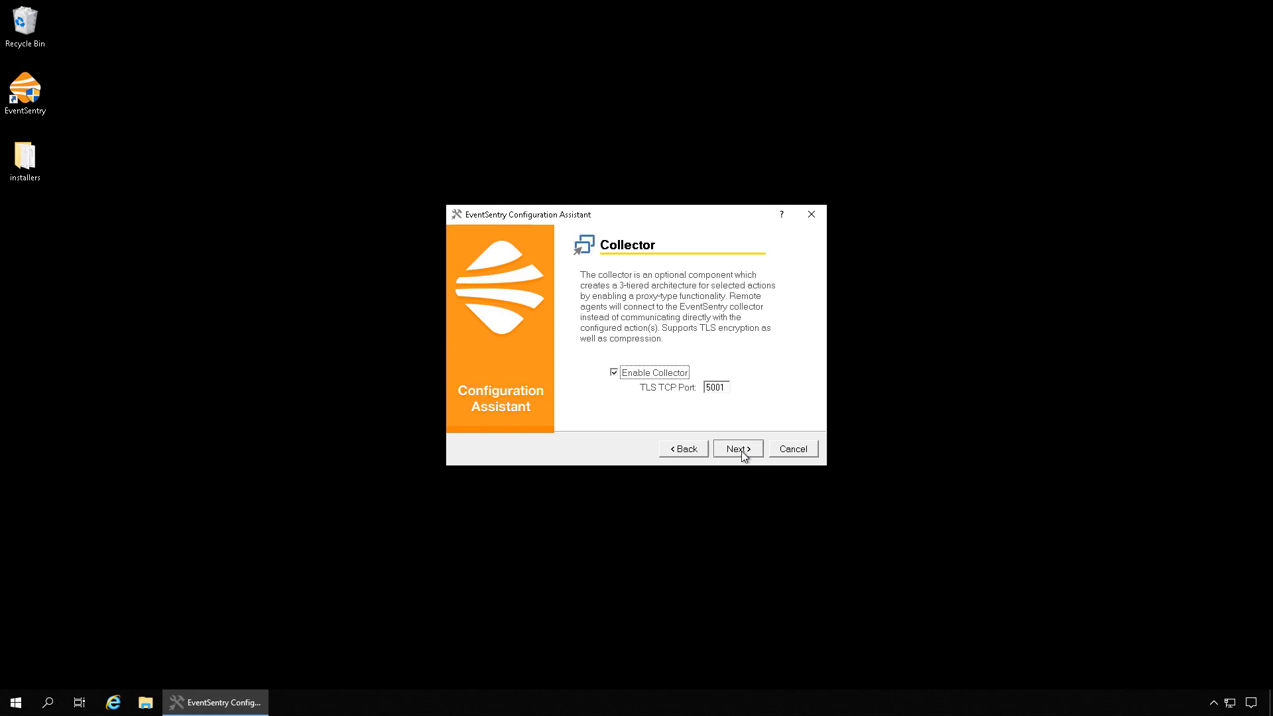
{"action": "left_click", "coordinate": [737, 448]}
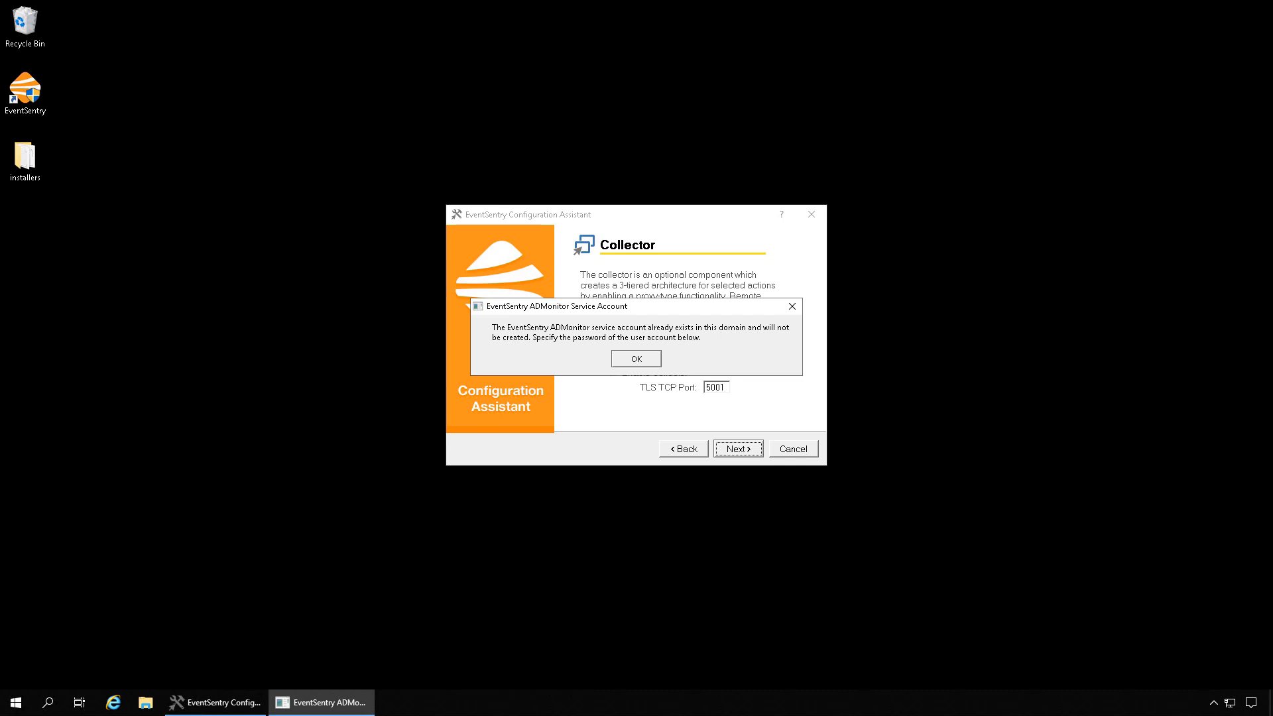
{"action": "mouse_move", "coordinate": [653, 390]}
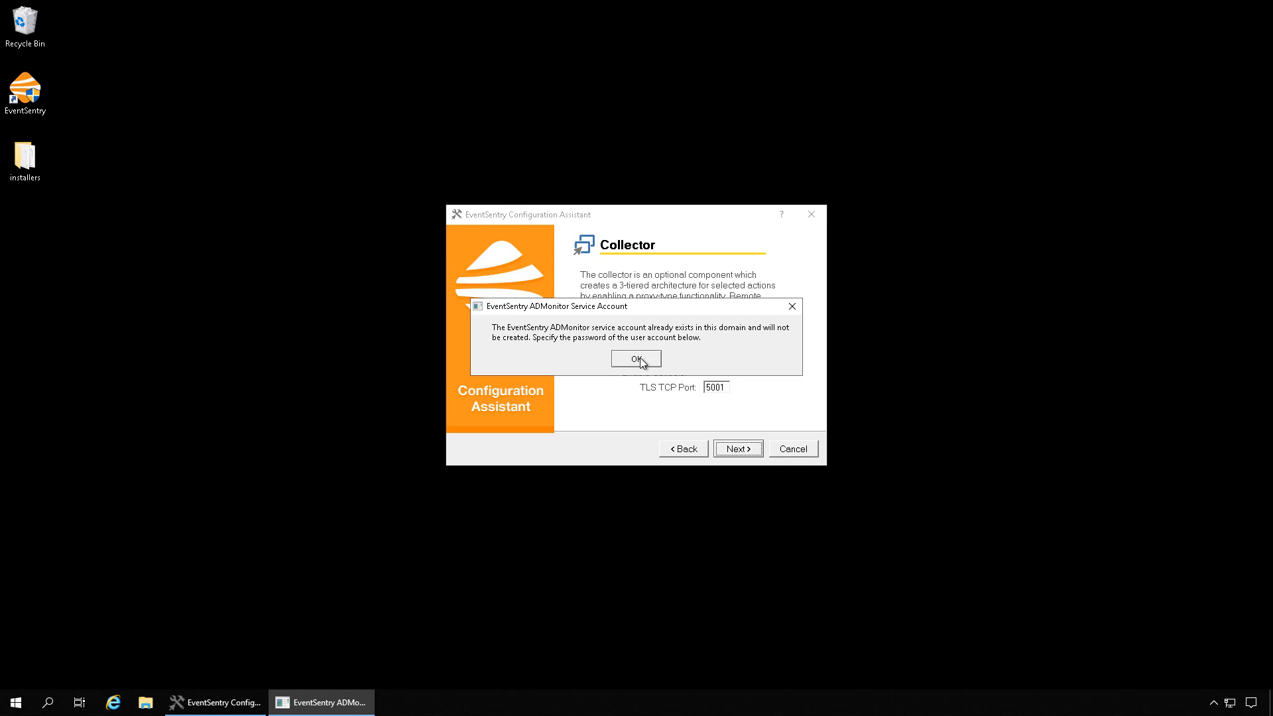
Enter the ADMonitor service account password, verify it successfully and continue to the Summary.
{"action": "left_click", "coordinate": [636, 360]}
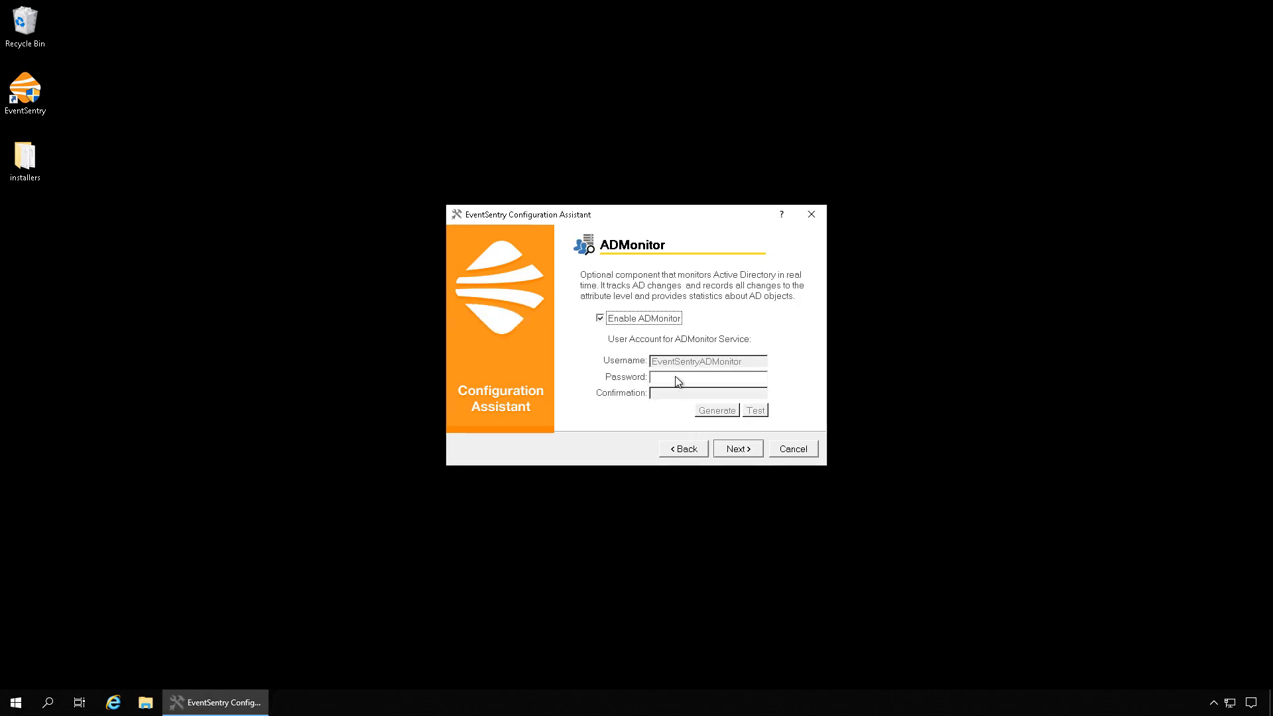
{"action": "left_click", "coordinate": [706, 377]}
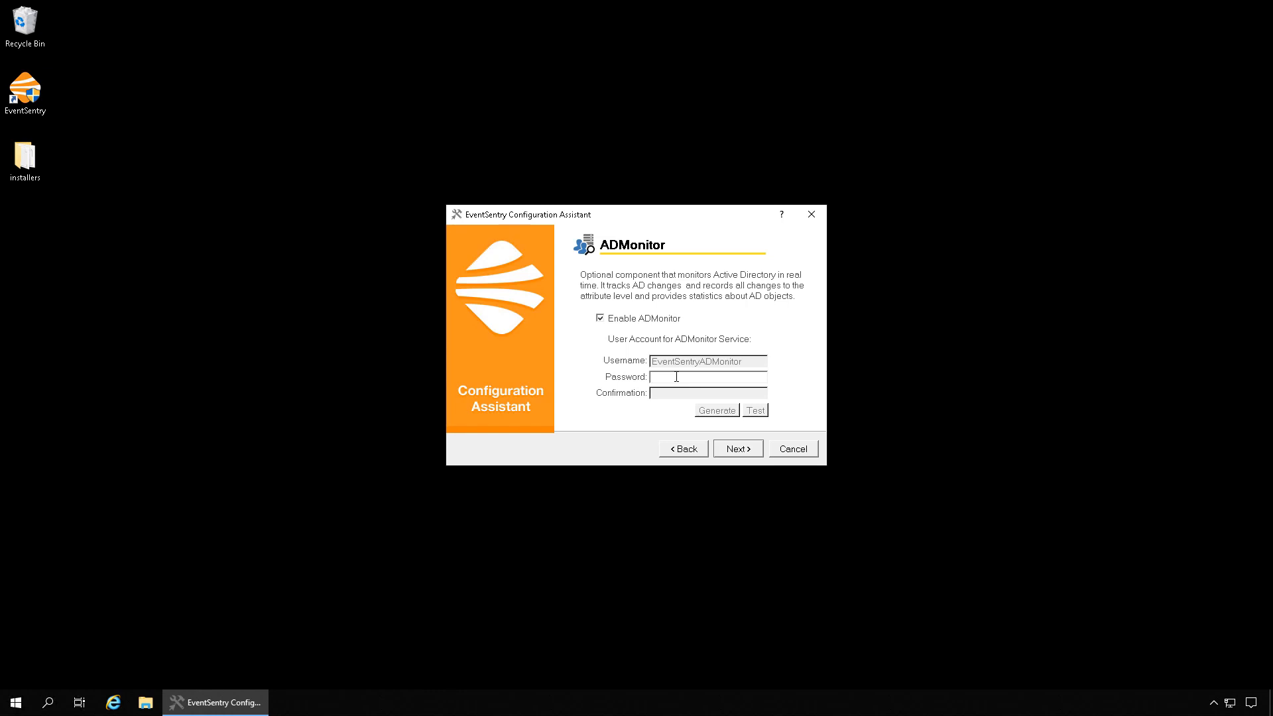
{"action": "type", "text": "password"}
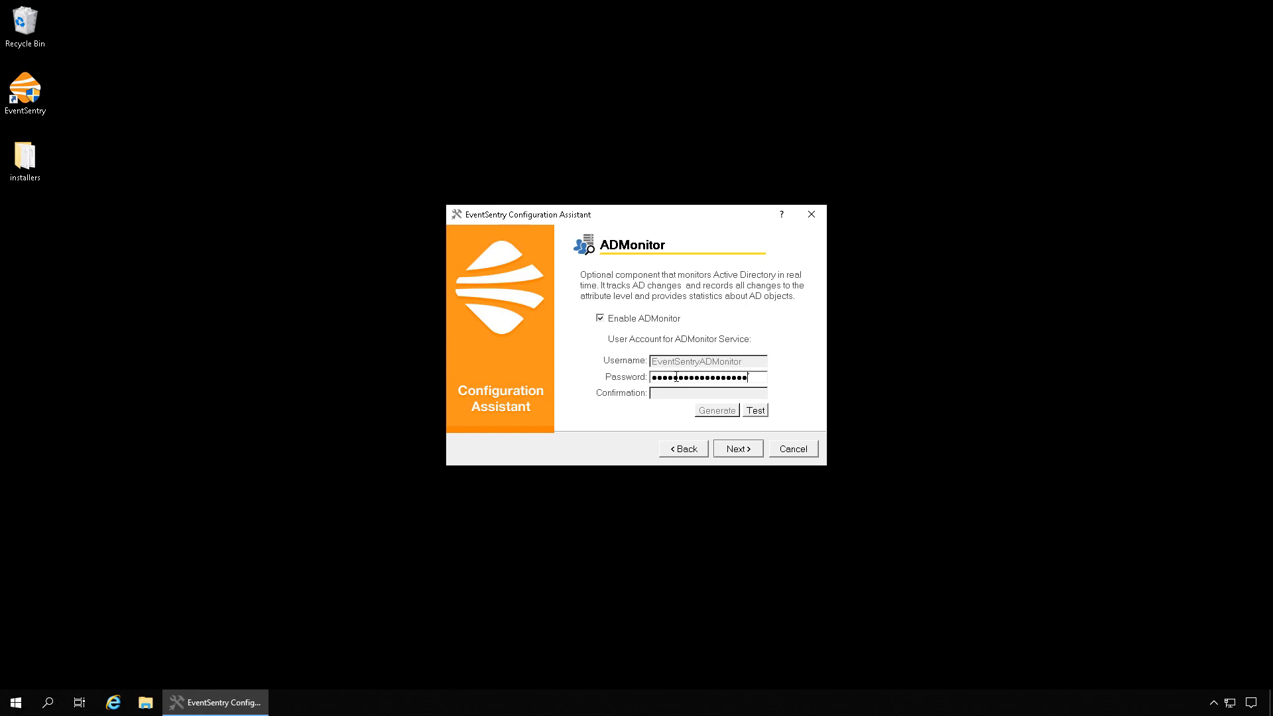
{"action": "left_click", "coordinate": [753, 409]}
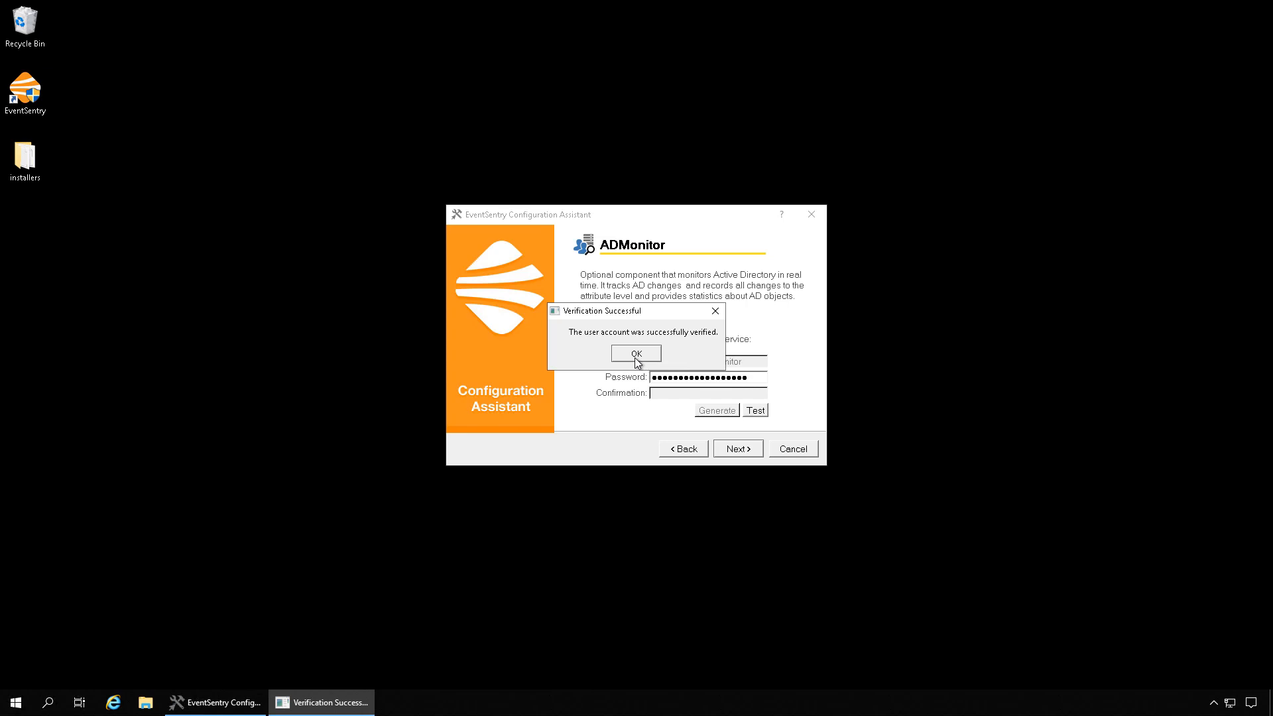
{"action": "left_click", "coordinate": [635, 353]}
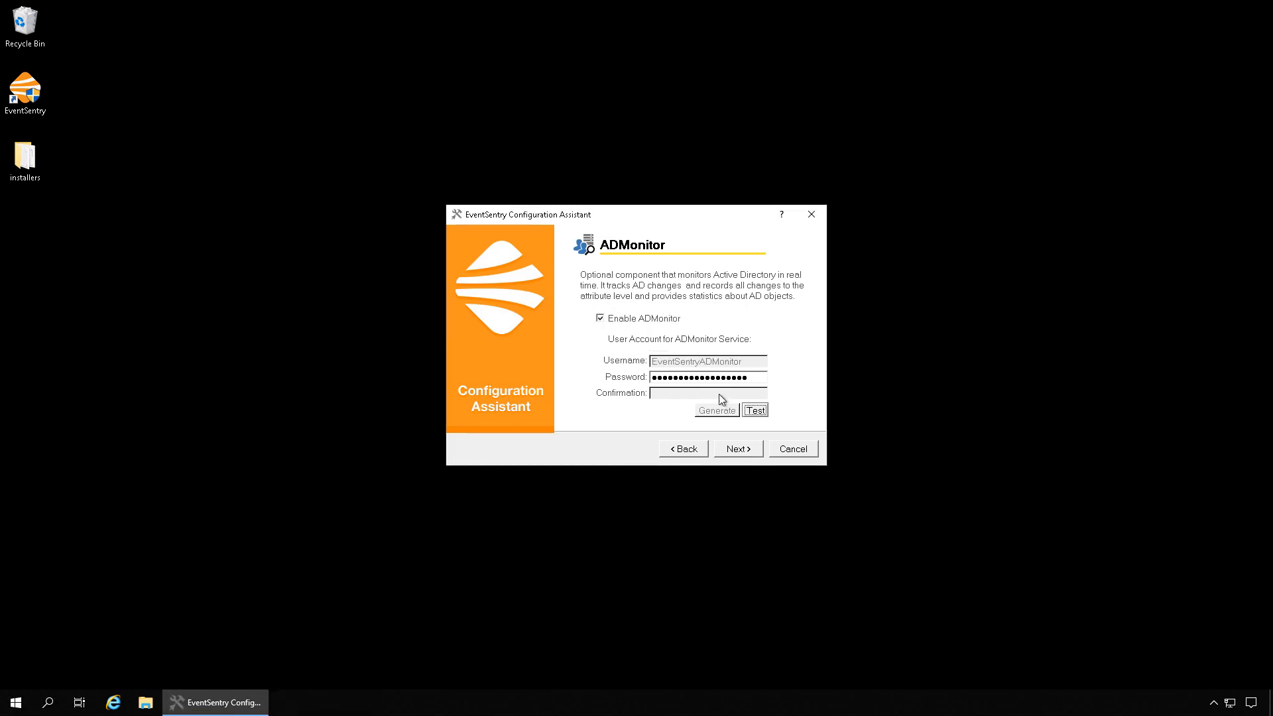
{"action": "mouse_move", "coordinate": [648, 330]}
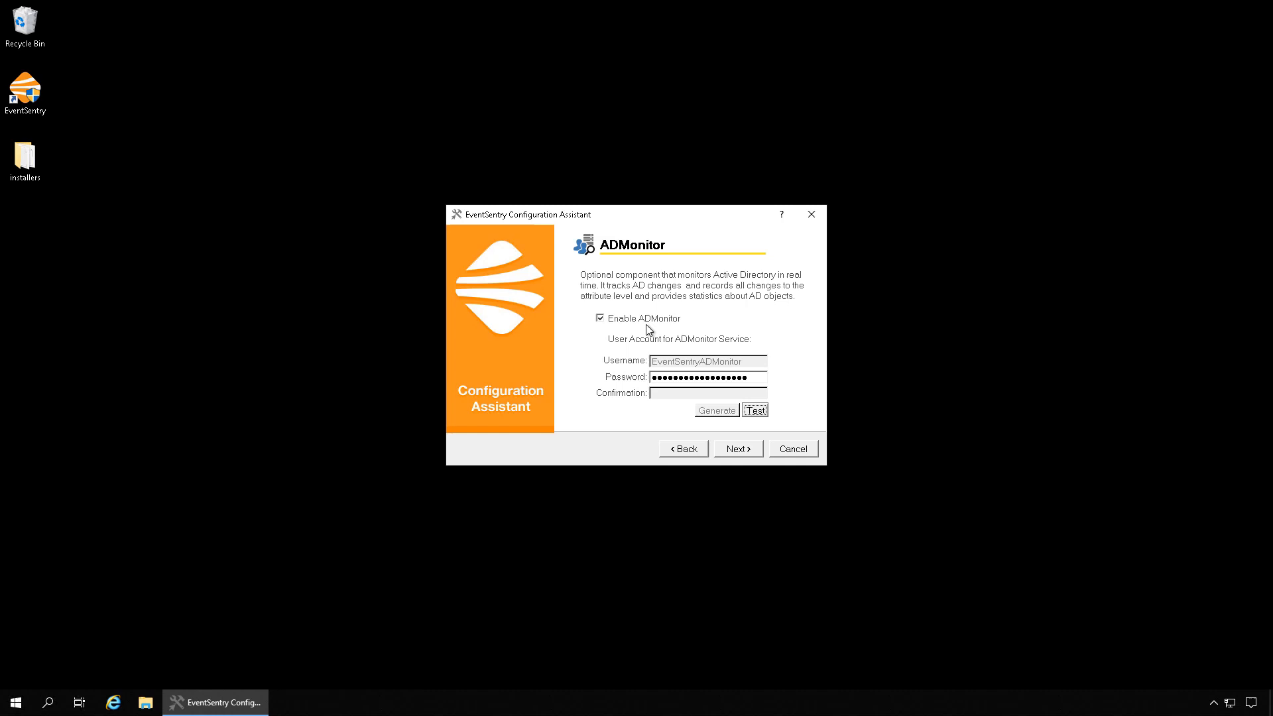
{"action": "mouse_move", "coordinate": [764, 452]}
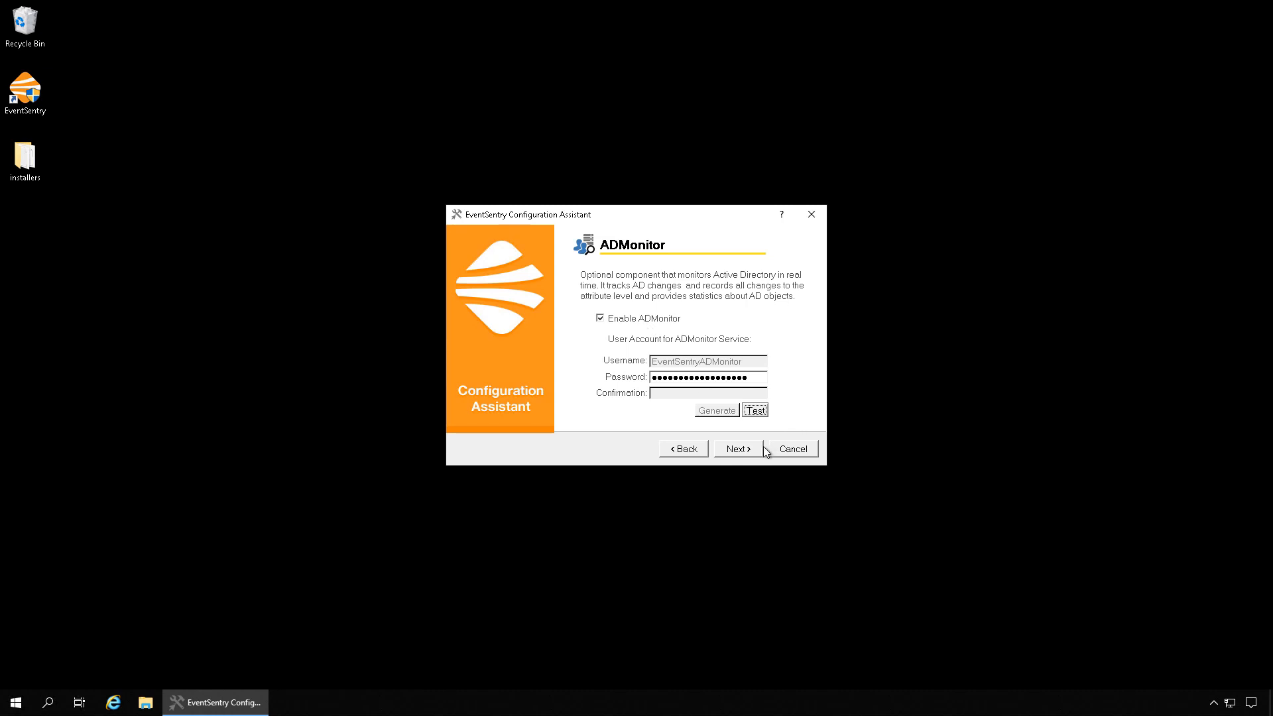
{"action": "left_click", "coordinate": [737, 448]}
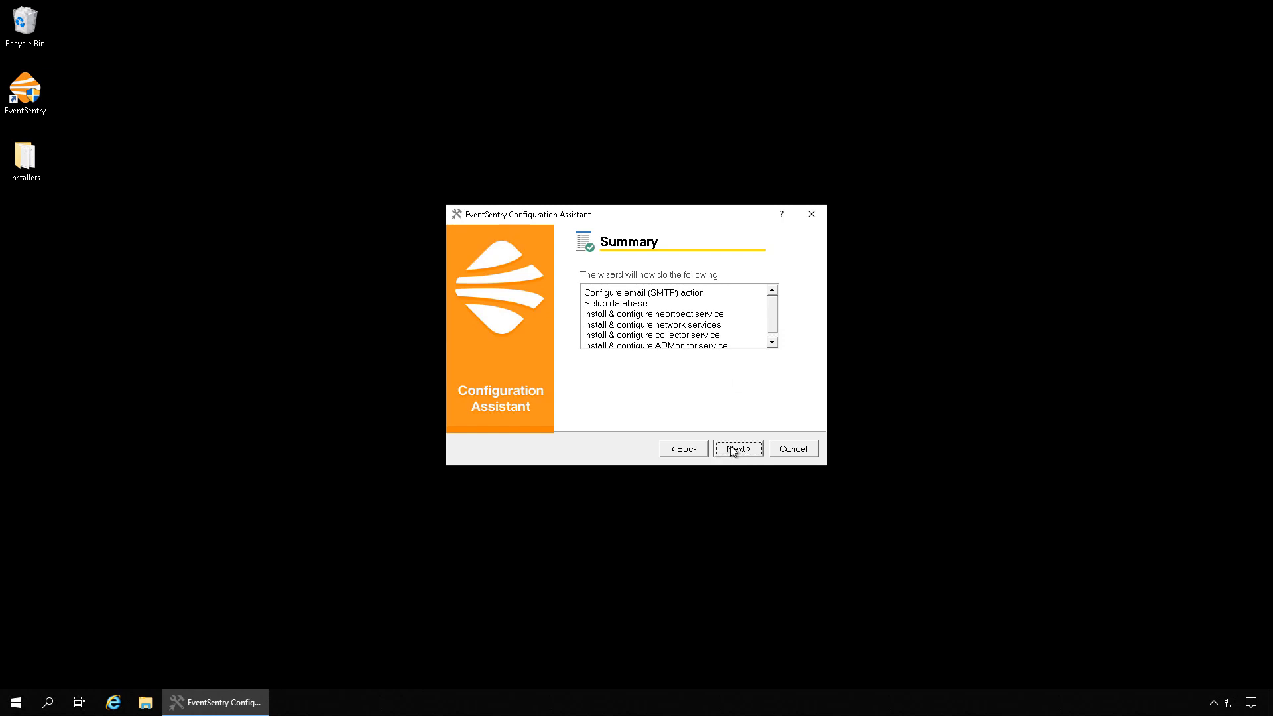
Run setup from the Summary, finish with Launch Management Console checked and accept the maintenance check.
{"action": "left_click", "coordinate": [736, 449]}
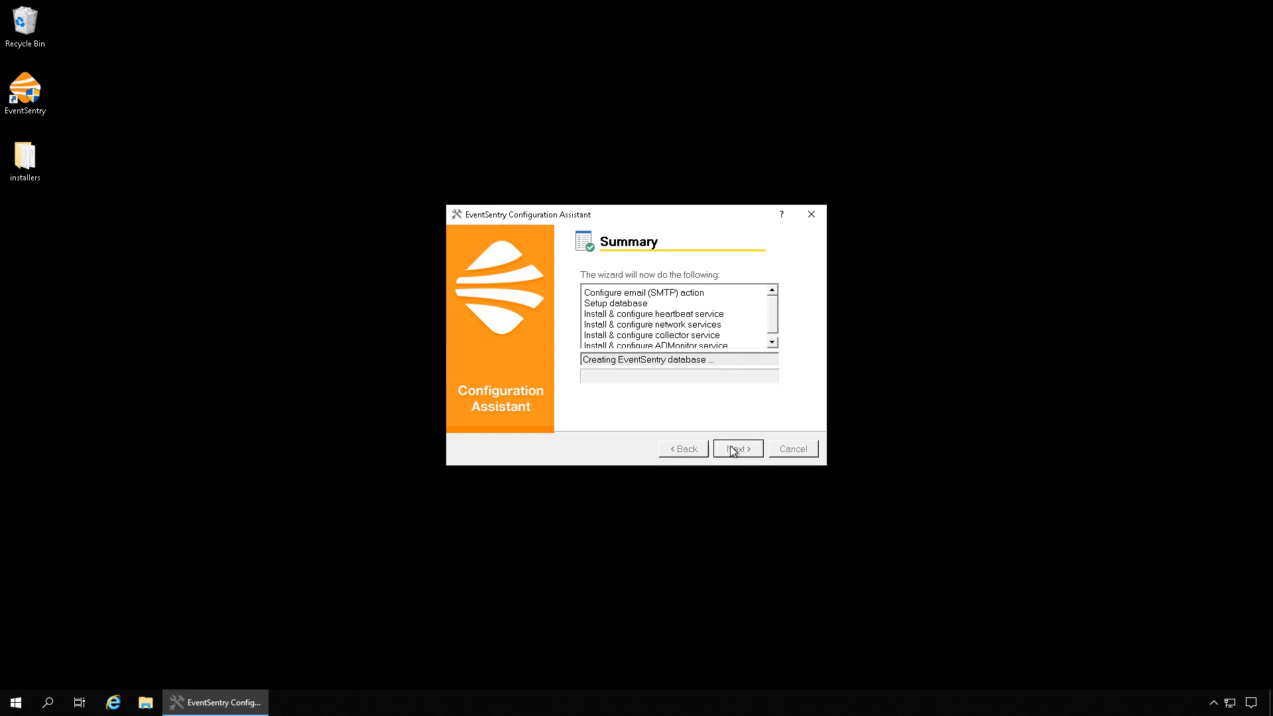
{"action": "left_click", "coordinate": [736, 448]}
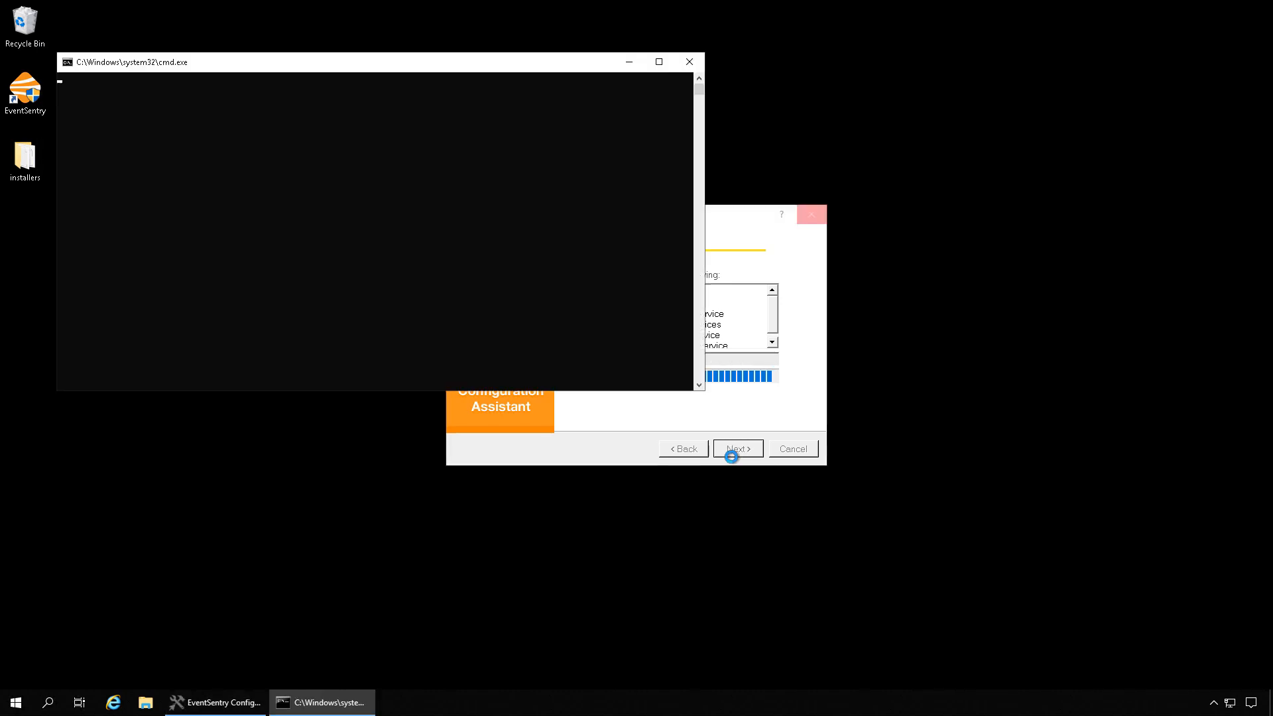
{"action": "left_click", "coordinate": [737, 448]}
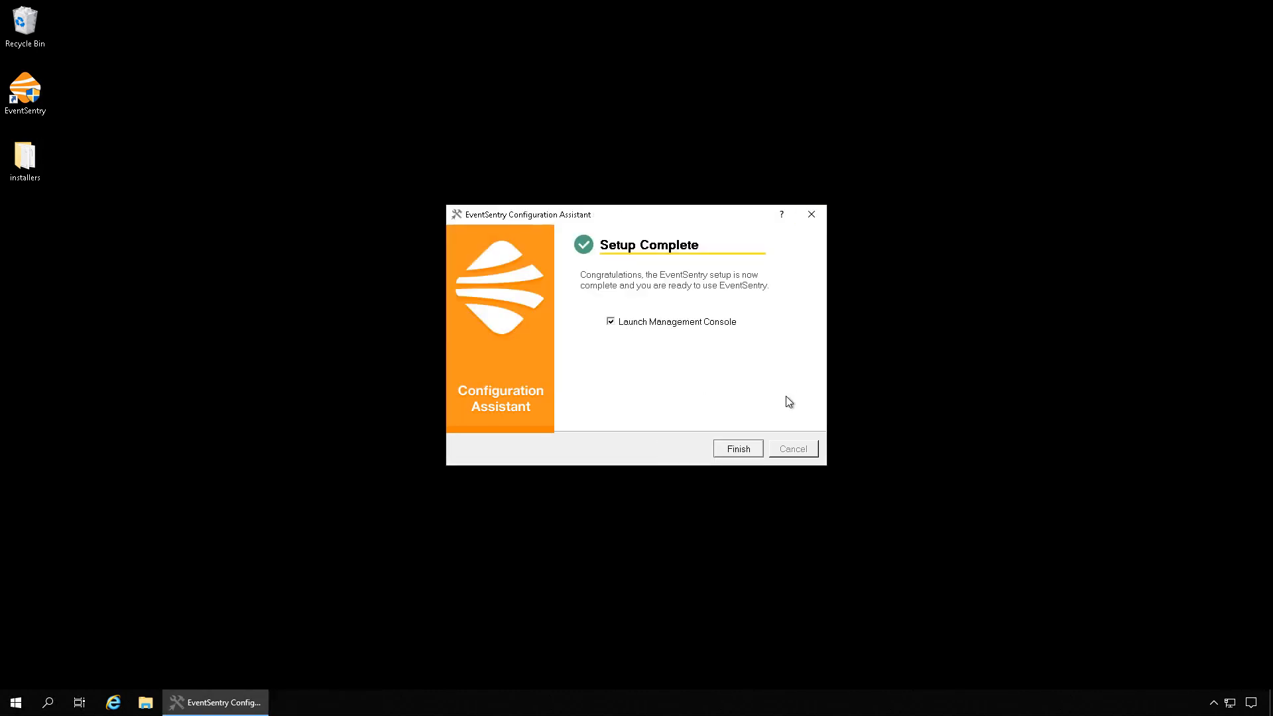
{"action": "left_click", "coordinate": [735, 448]}
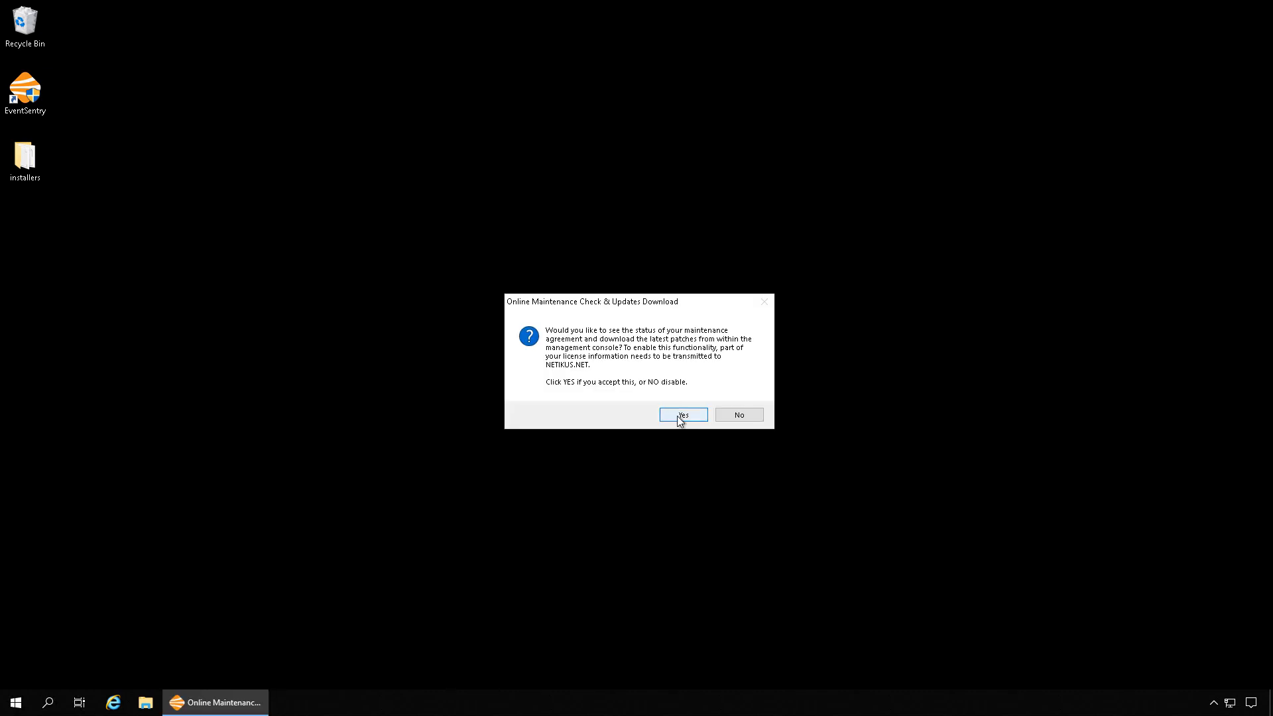
{"action": "left_click", "coordinate": [680, 415]}
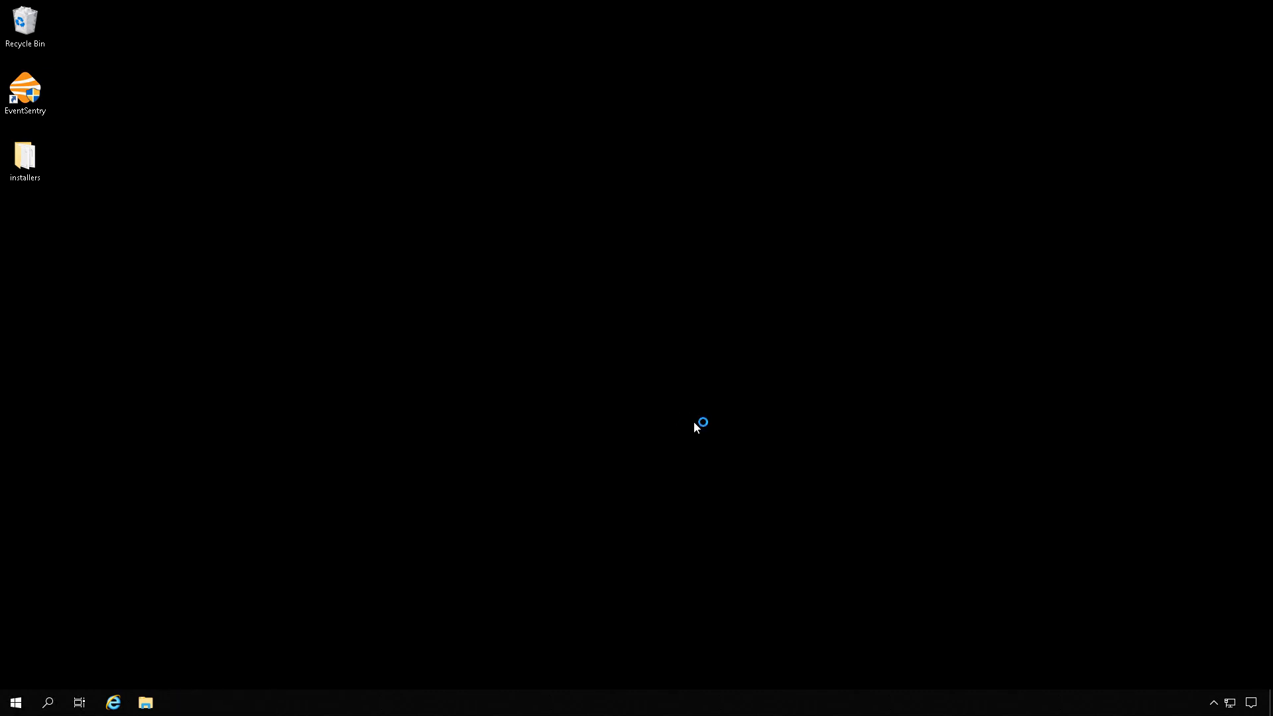
{"action": "double_click", "coordinate": [25, 88]}
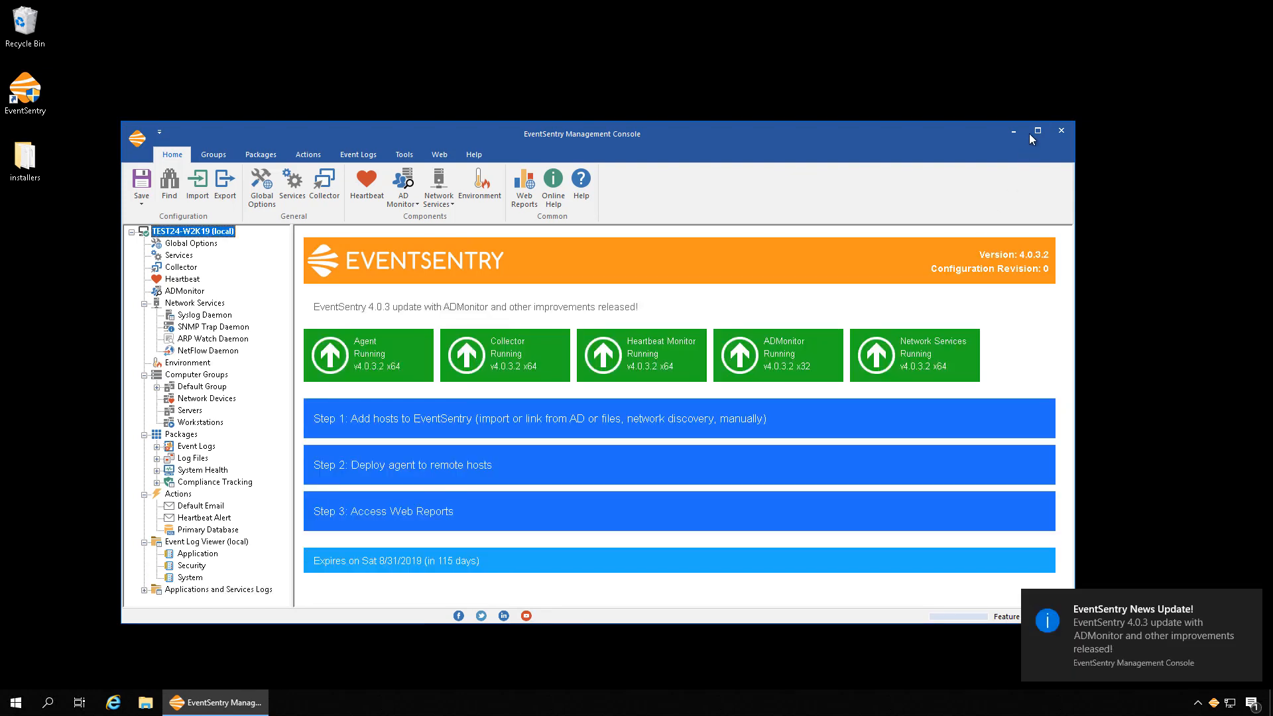
Maximize the Management Console and show the Computer Groups overview.
{"action": "left_click", "coordinate": [1036, 131]}
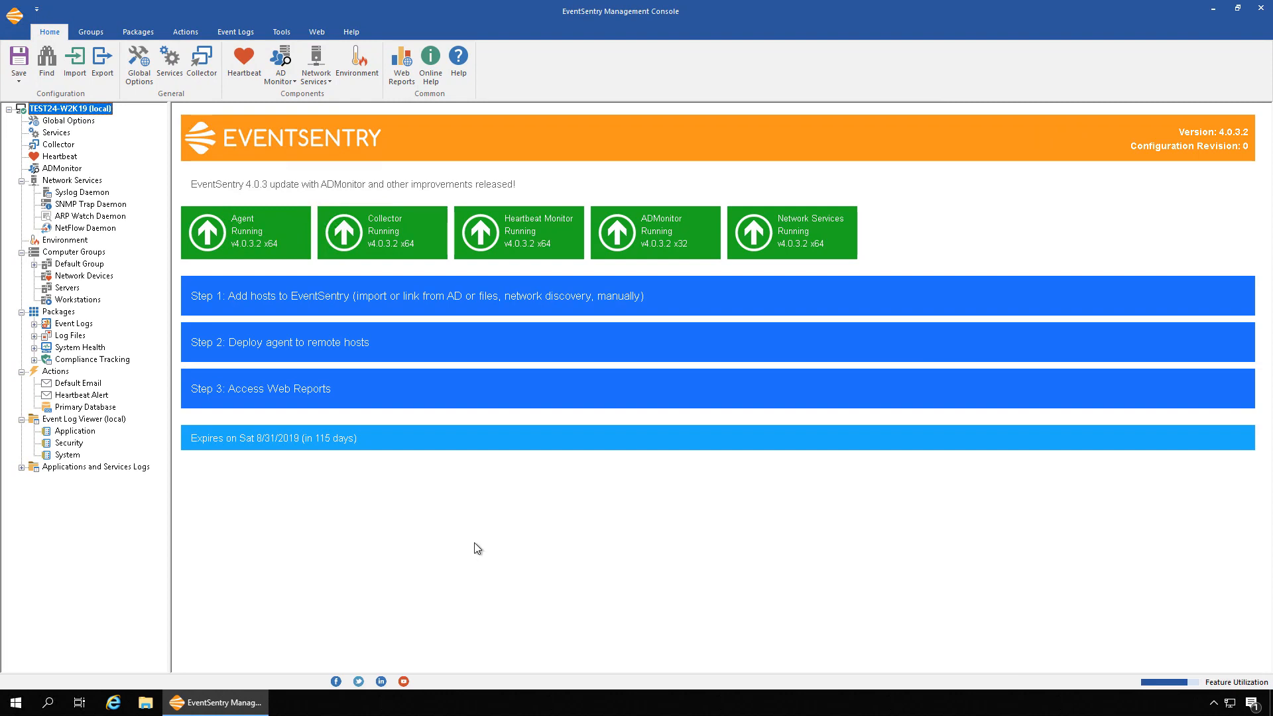
{"action": "mouse_move", "coordinate": [464, 539]}
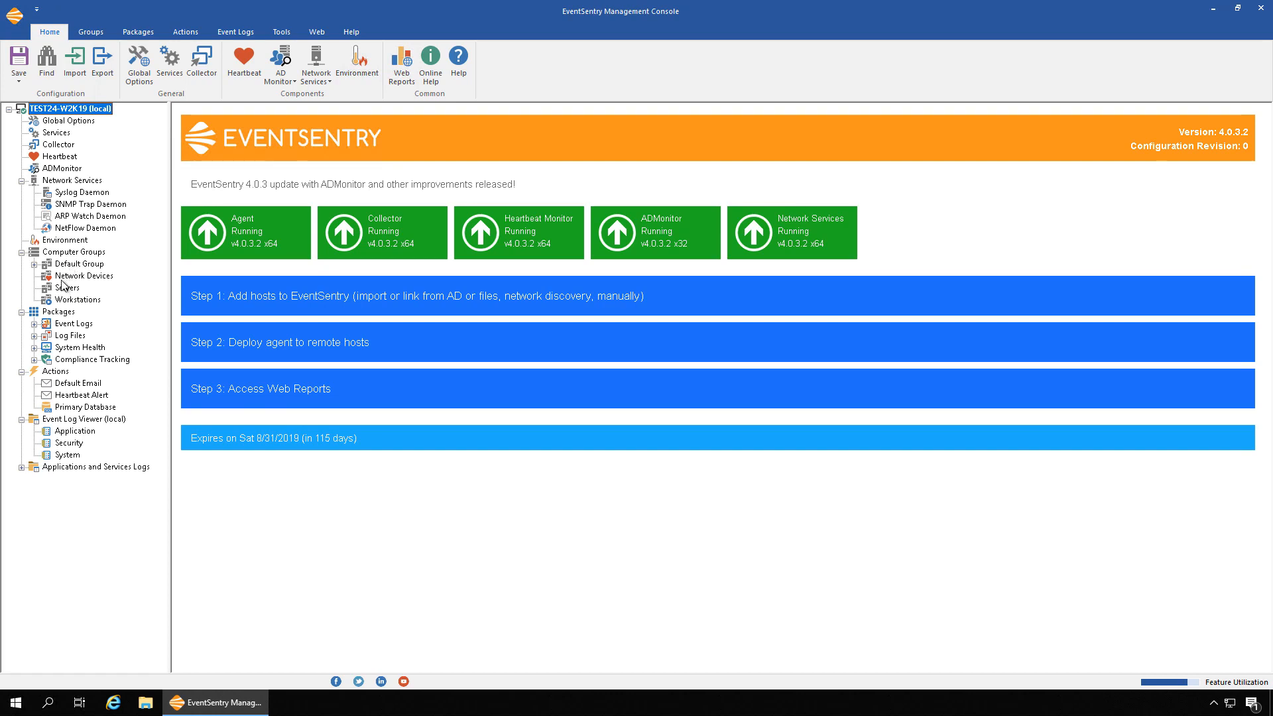
{"action": "left_click", "coordinate": [74, 252]}
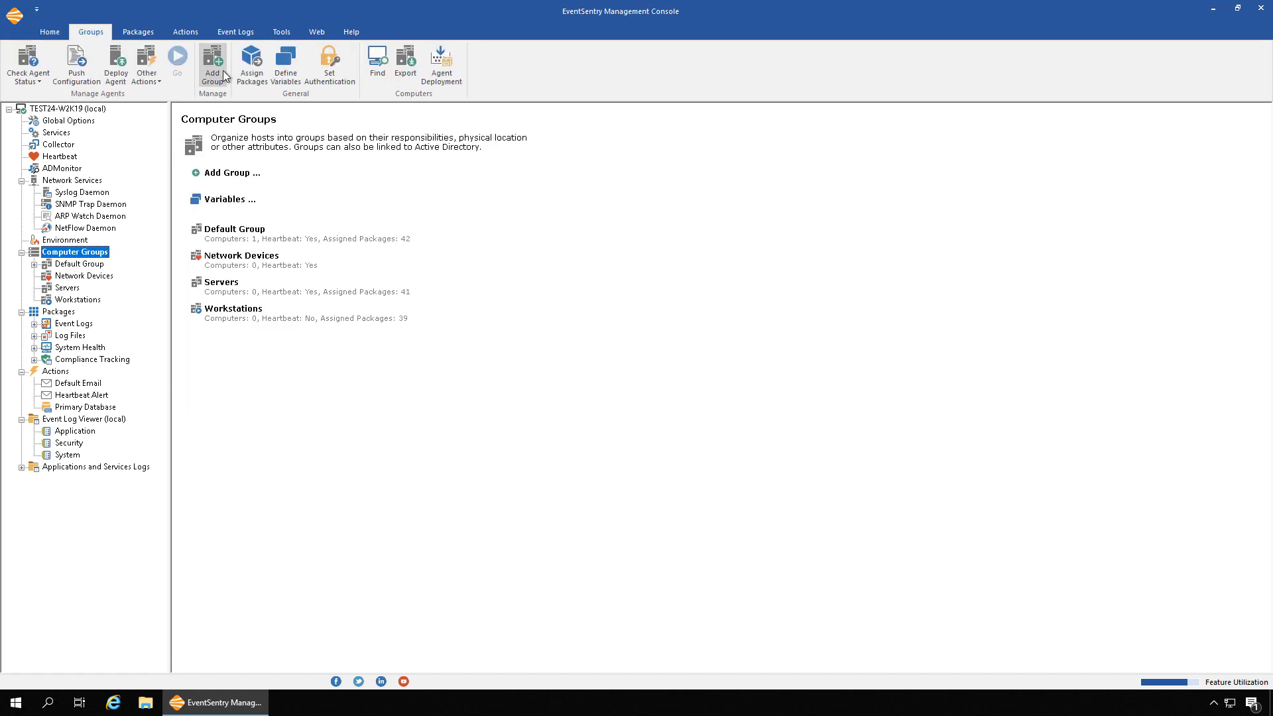
Add host SERVER1234 to the Servers group.
{"action": "left_click", "coordinate": [68, 287]}
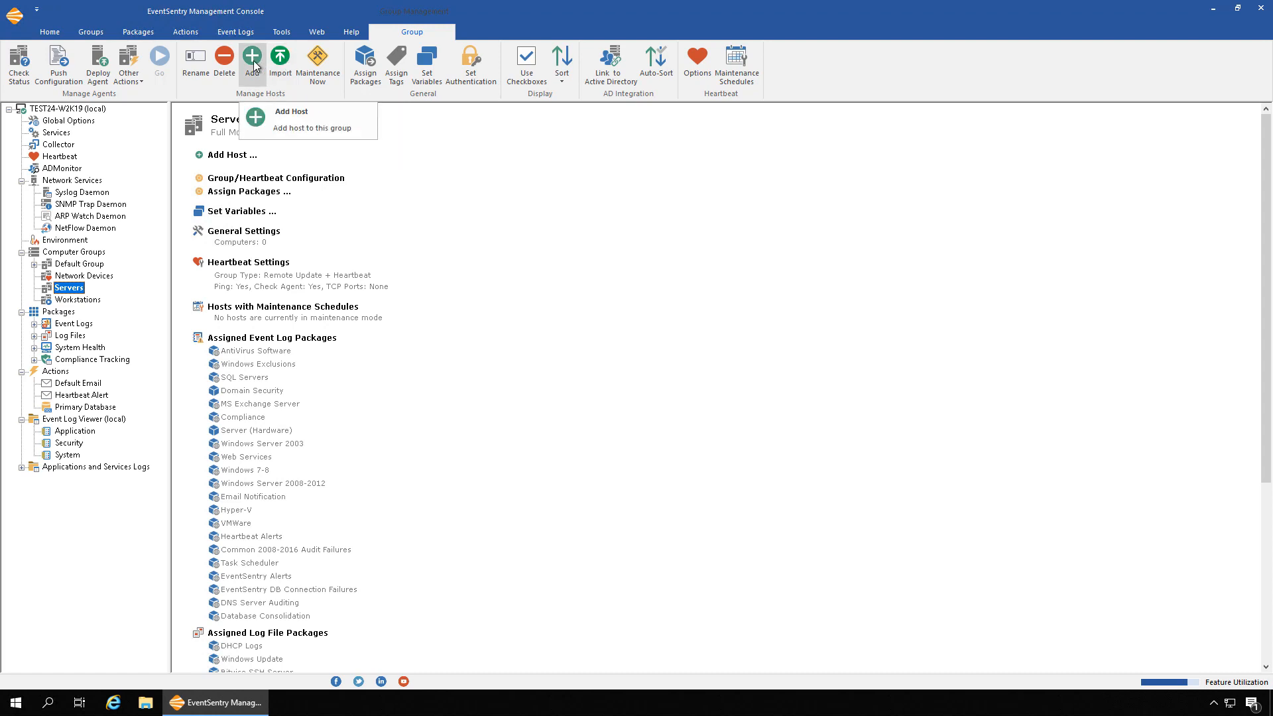
{"action": "left_click", "coordinate": [292, 112]}
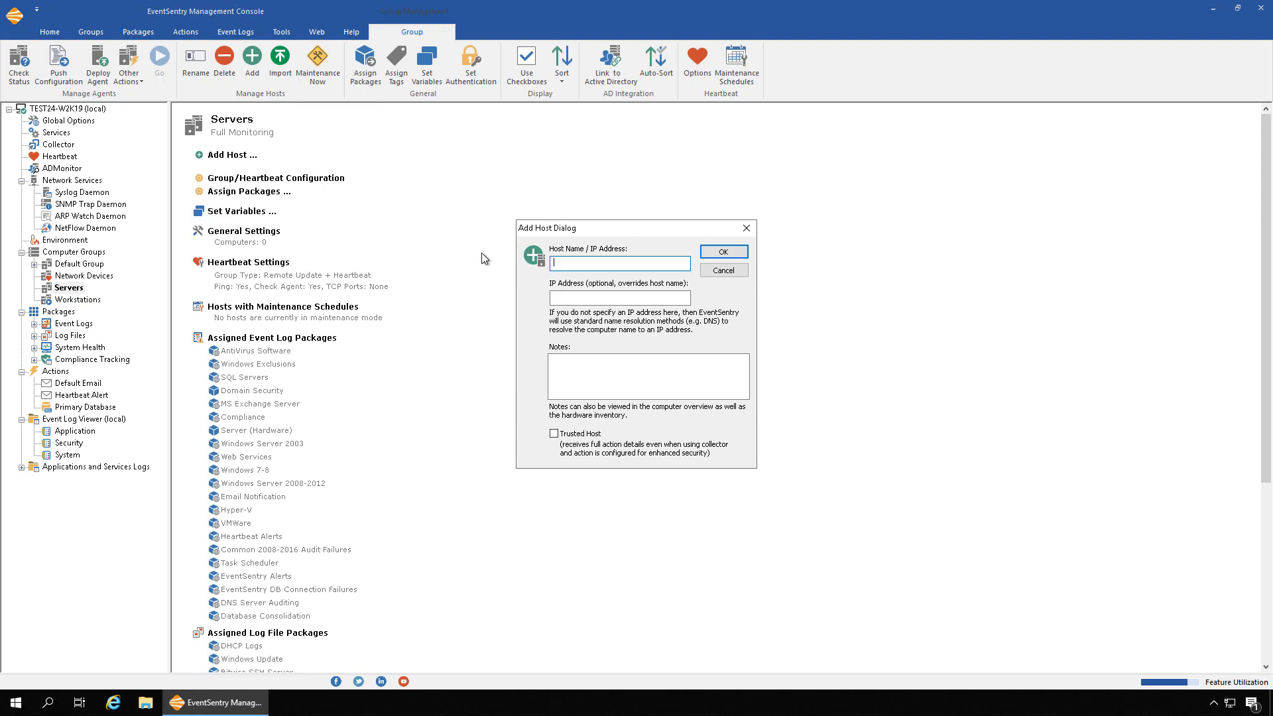
{"action": "type", "text": "SERVER123"}
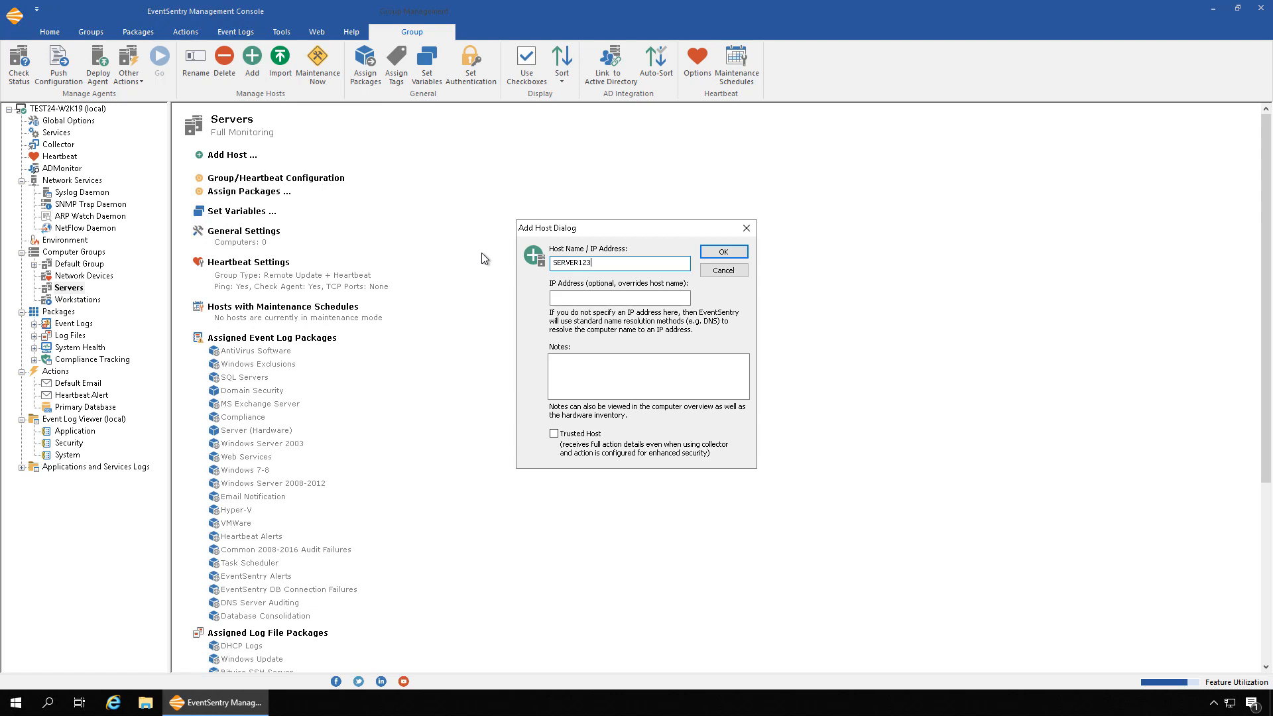
{"action": "left_click", "coordinate": [721, 250]}
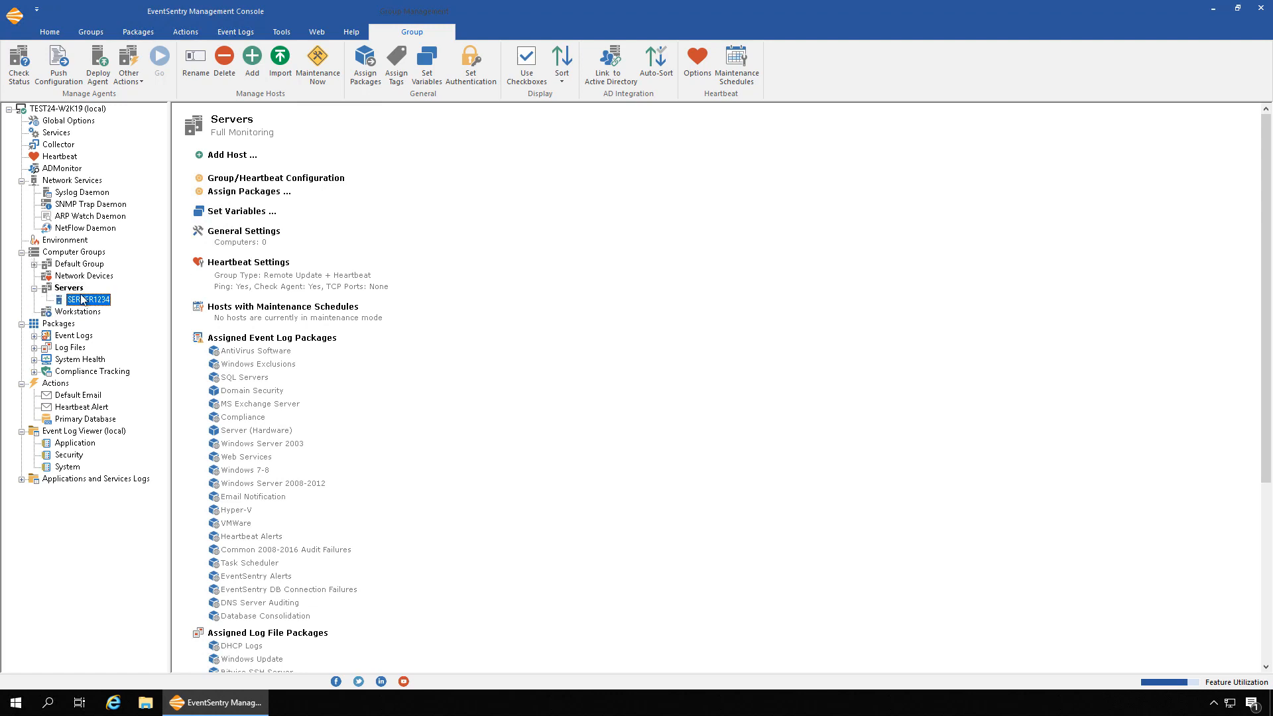
View host SERVER1234 with Deploy Agent ready, then return to the Servers group showing one computer.
{"action": "left_click", "coordinate": [89, 300]}
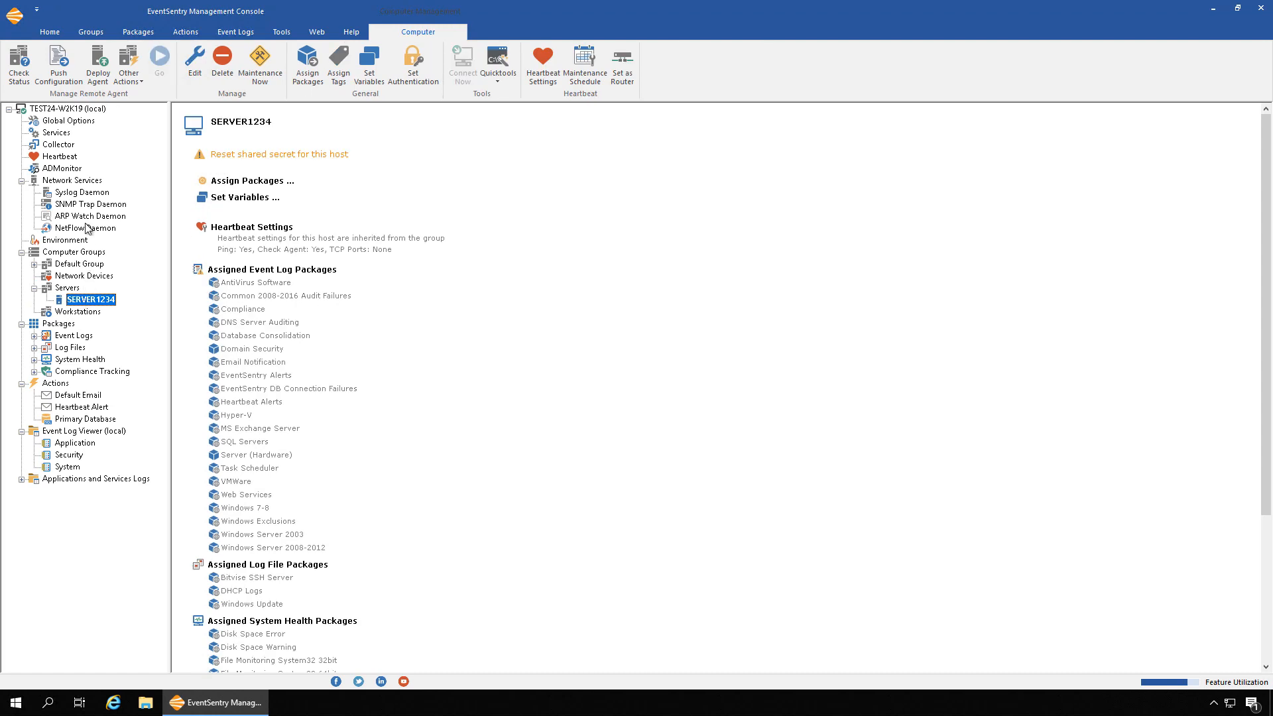
{"action": "left_click", "coordinate": [96, 64]}
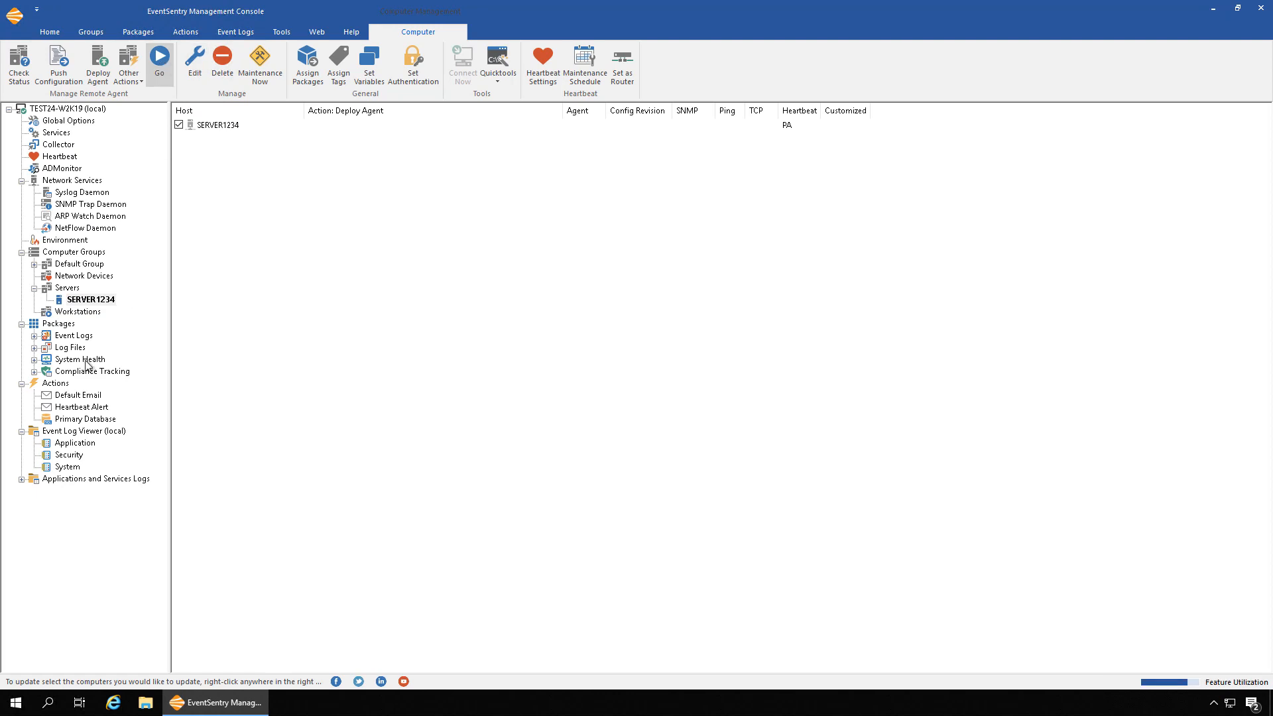
{"action": "left_click", "coordinate": [69, 288]}
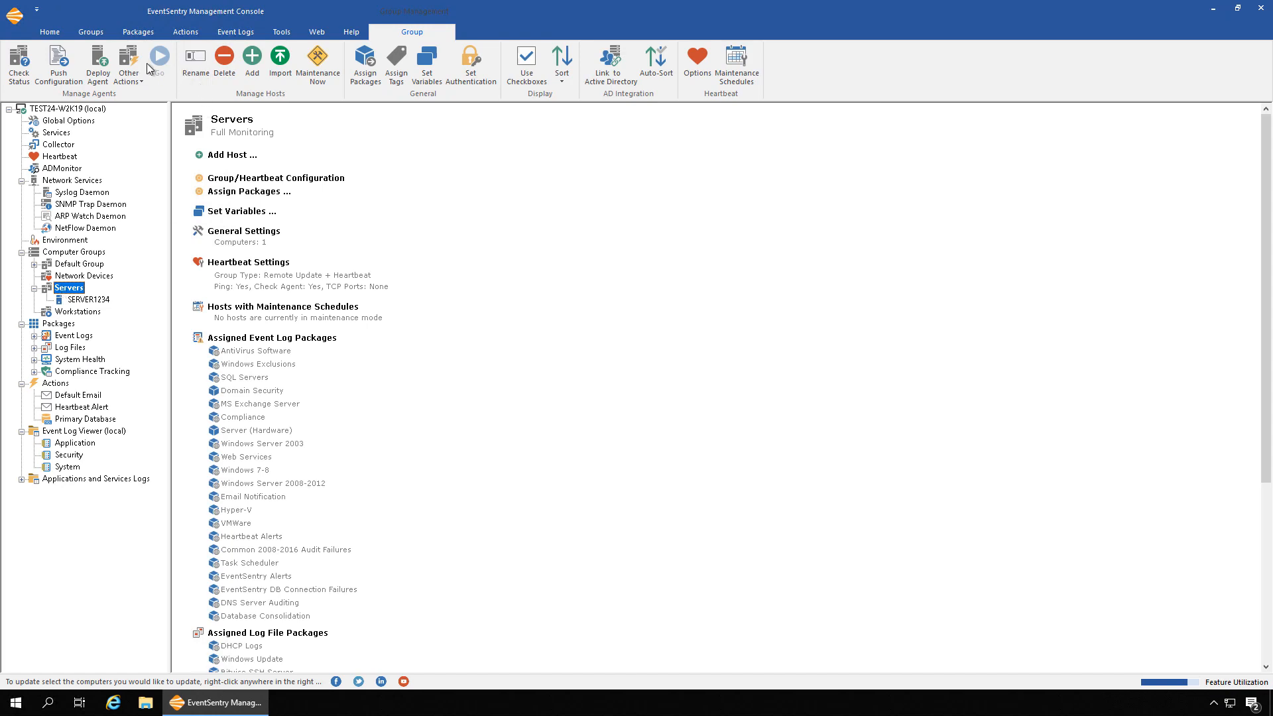
{"action": "mouse_move", "coordinate": [96, 65]}
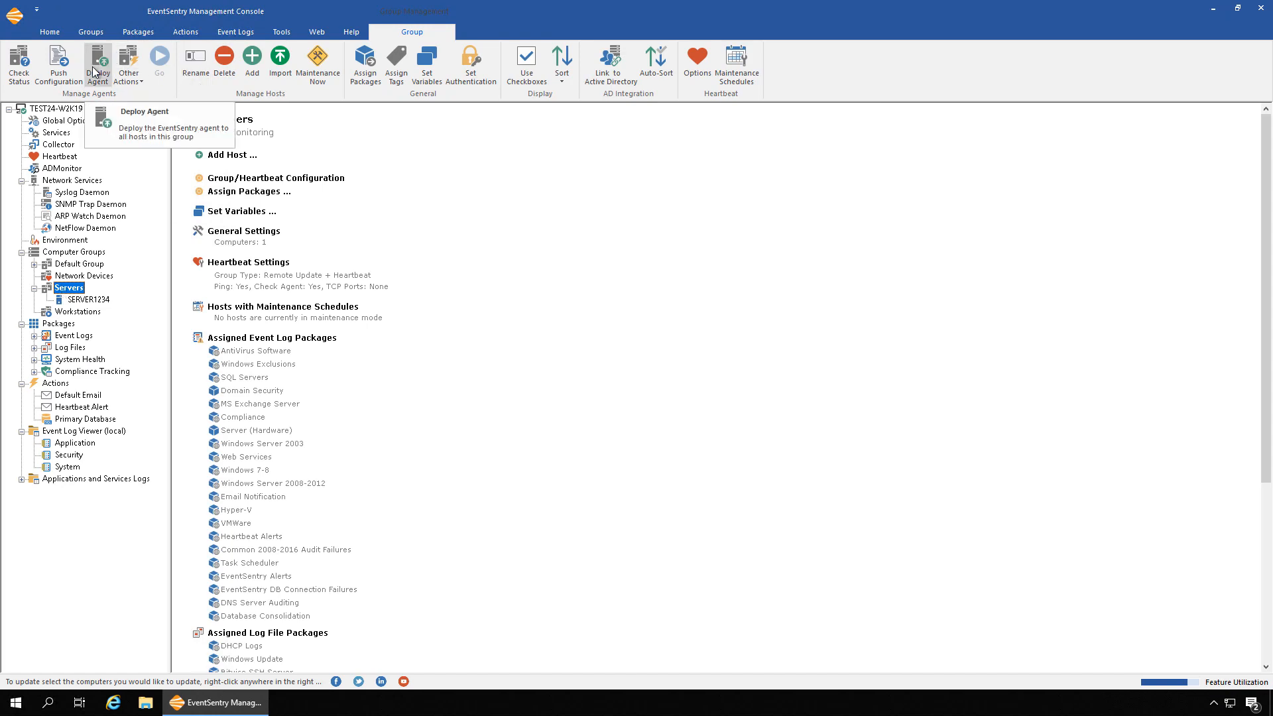